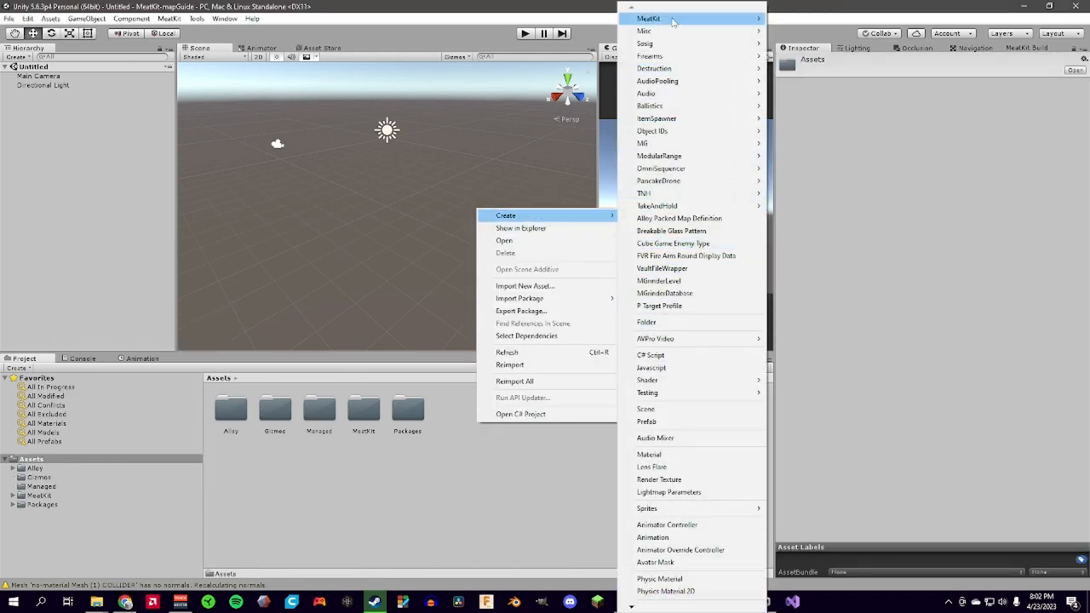
Create a Scene folder with a new TestScene inside, open it and delete its Main Camera.
click(646, 409)
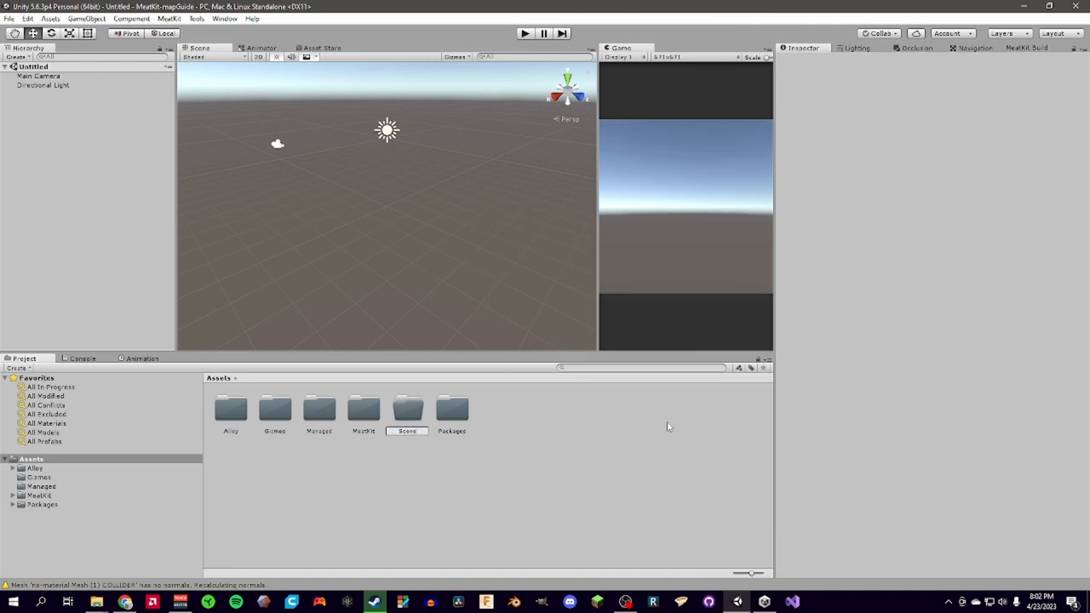
double_click(406, 408)
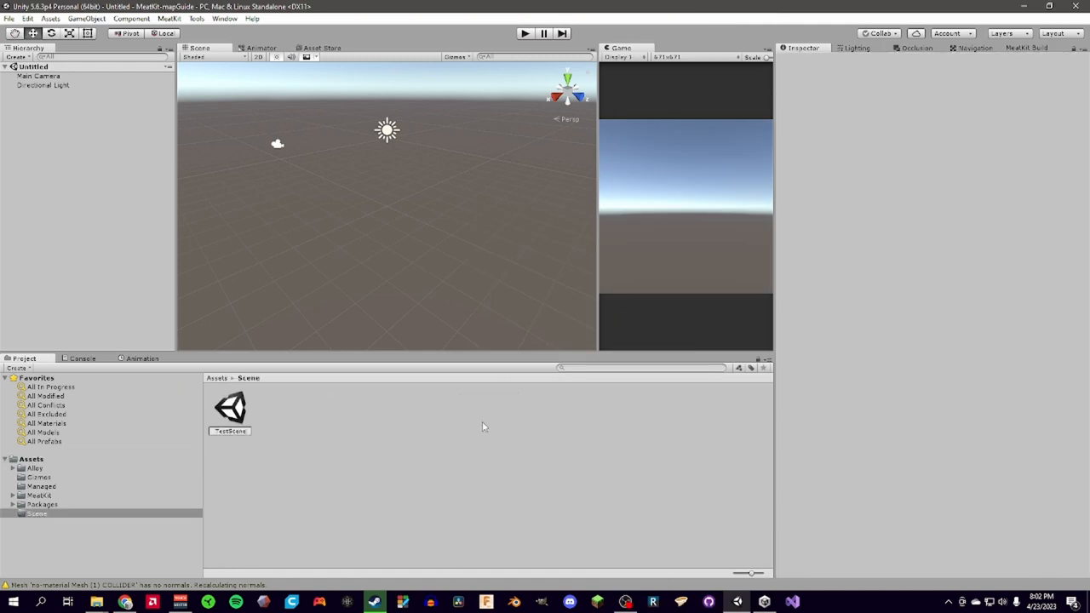
click(230, 413)
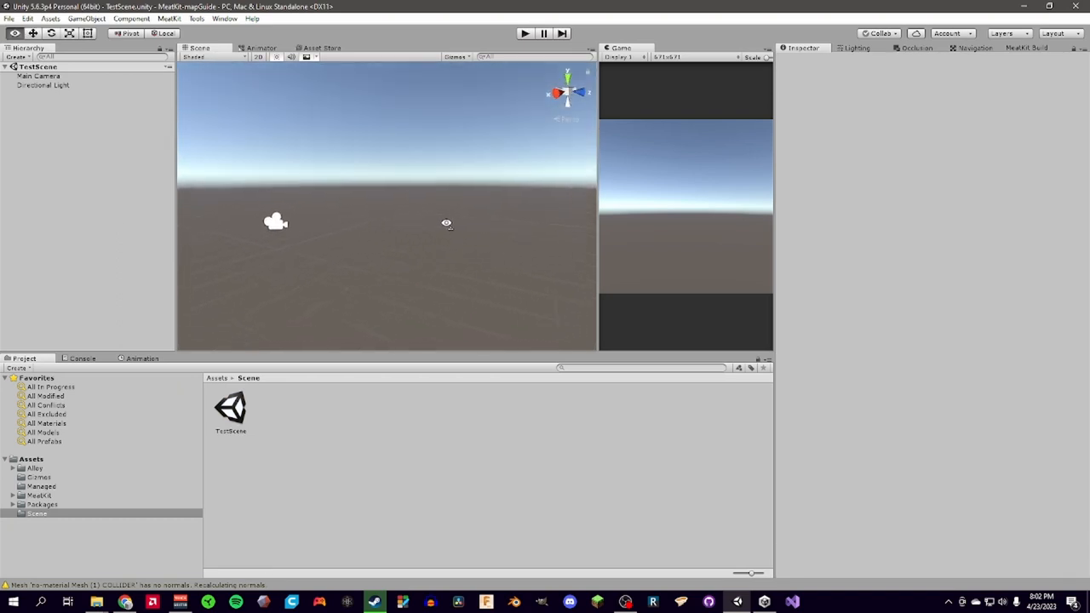
click(39, 76)
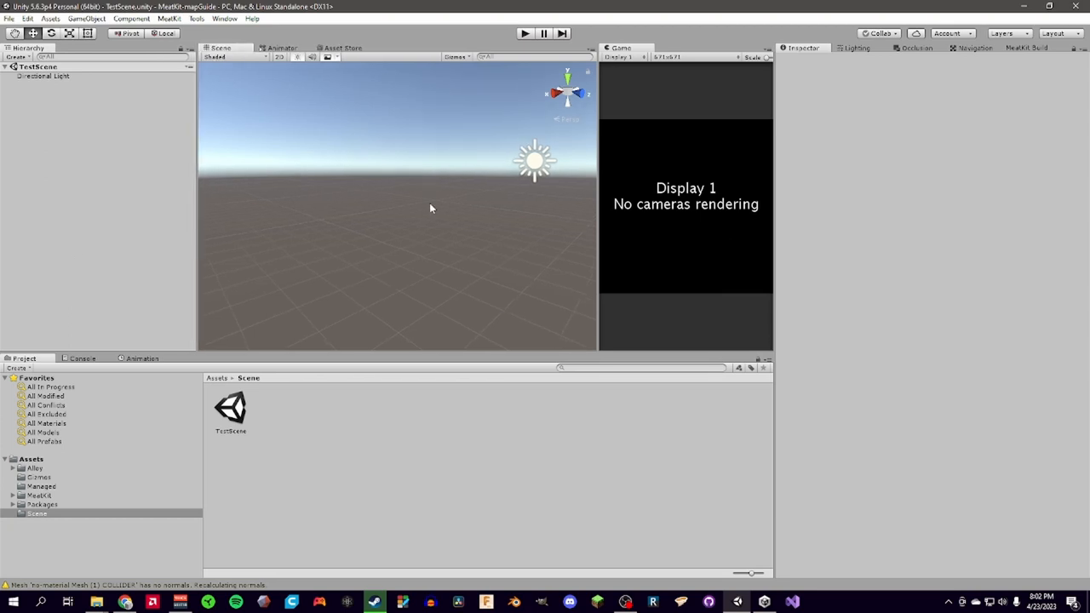
mouse_move(435, 210)
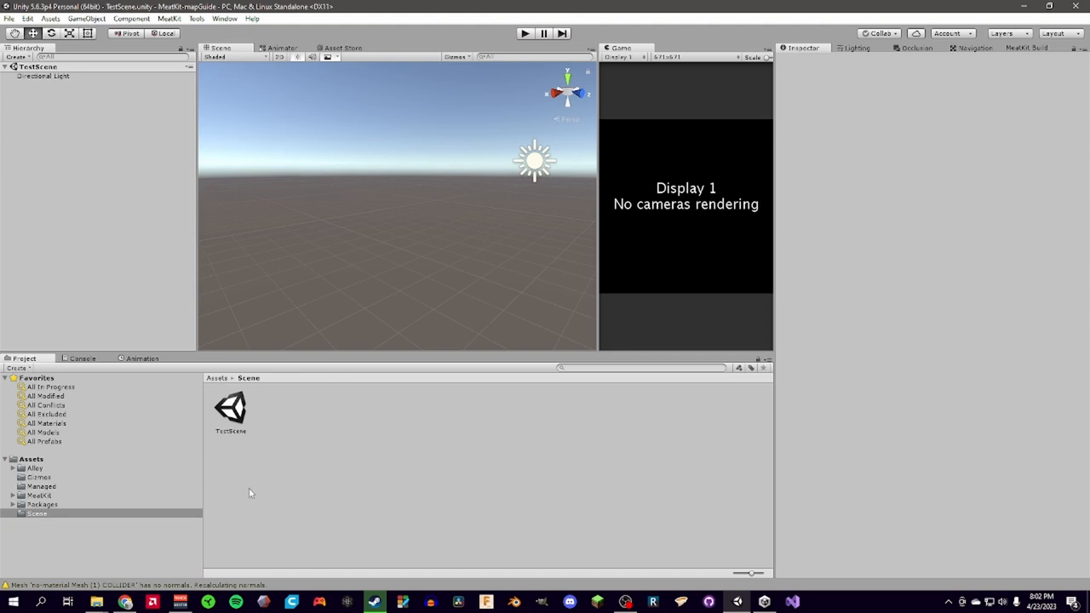
Open the Atlas SampleSandbox scene and copy its [SceneSettings] object.
click(217, 377)
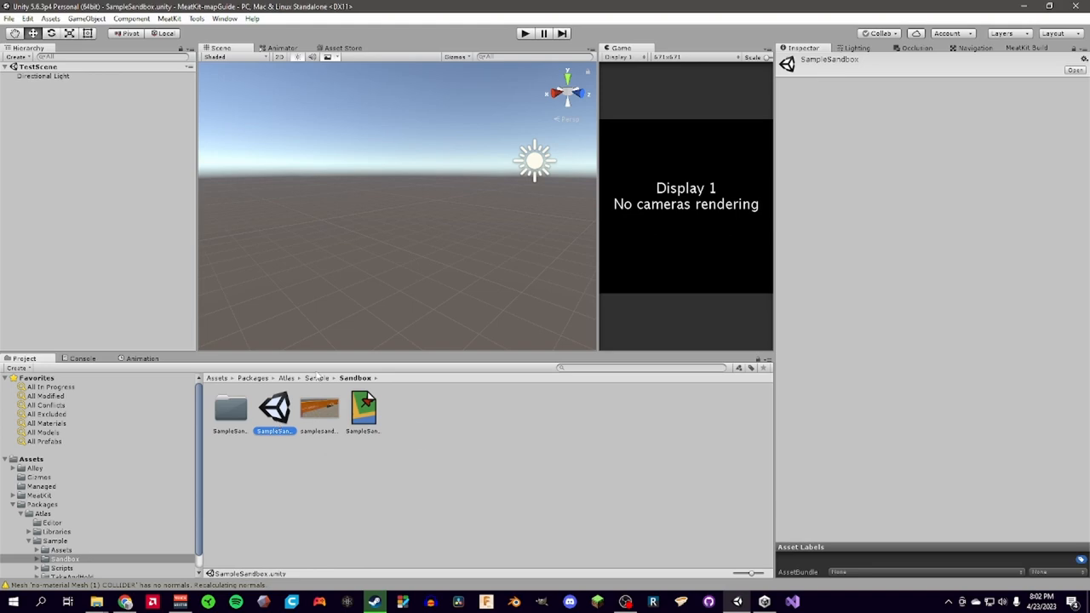
double_click(274, 407)
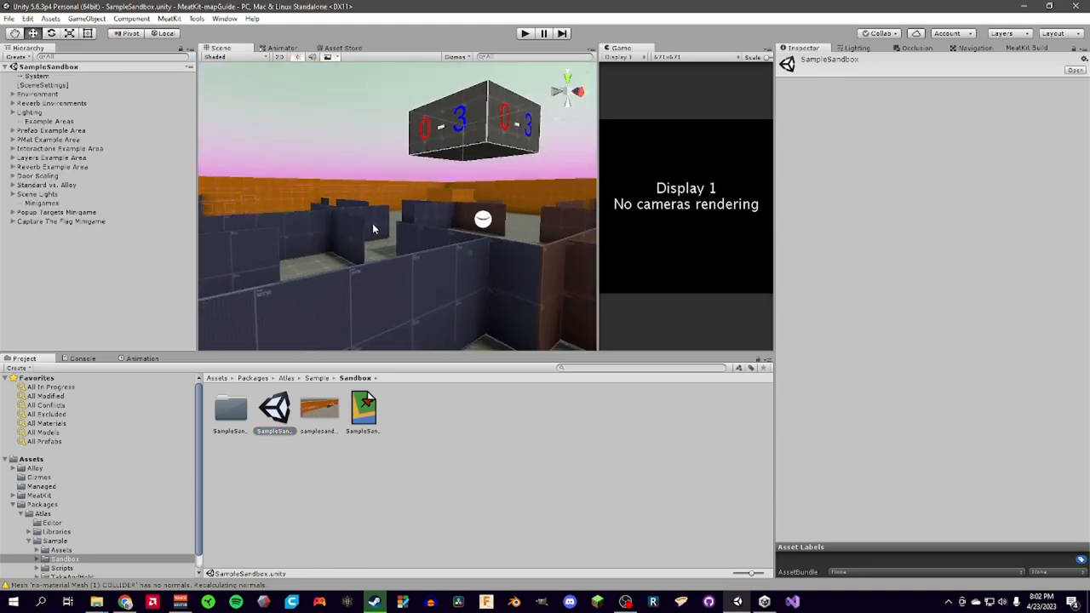
click(60, 222)
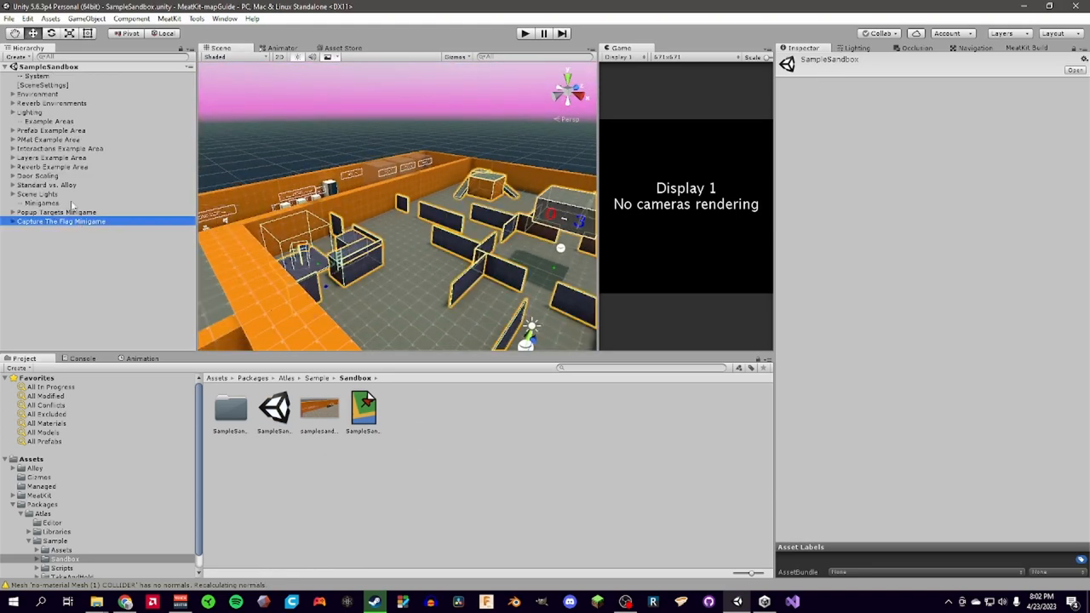
click(41, 86)
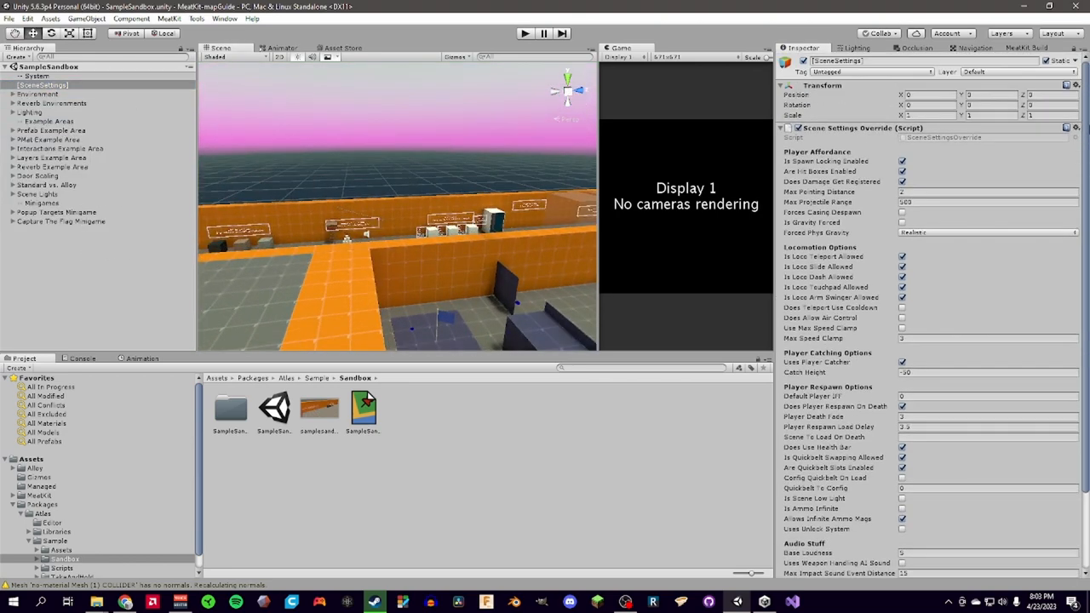
scroll(down, 3)
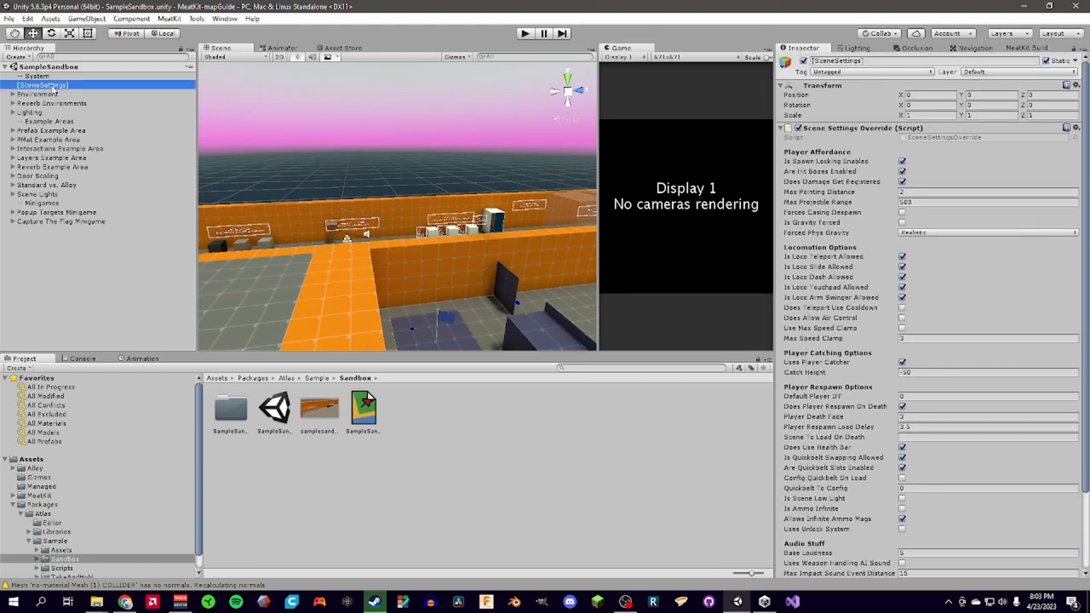
Reopen TestScene from the Scene folder and paste [SceneSettings] into its Hierarchy.
click(43, 513)
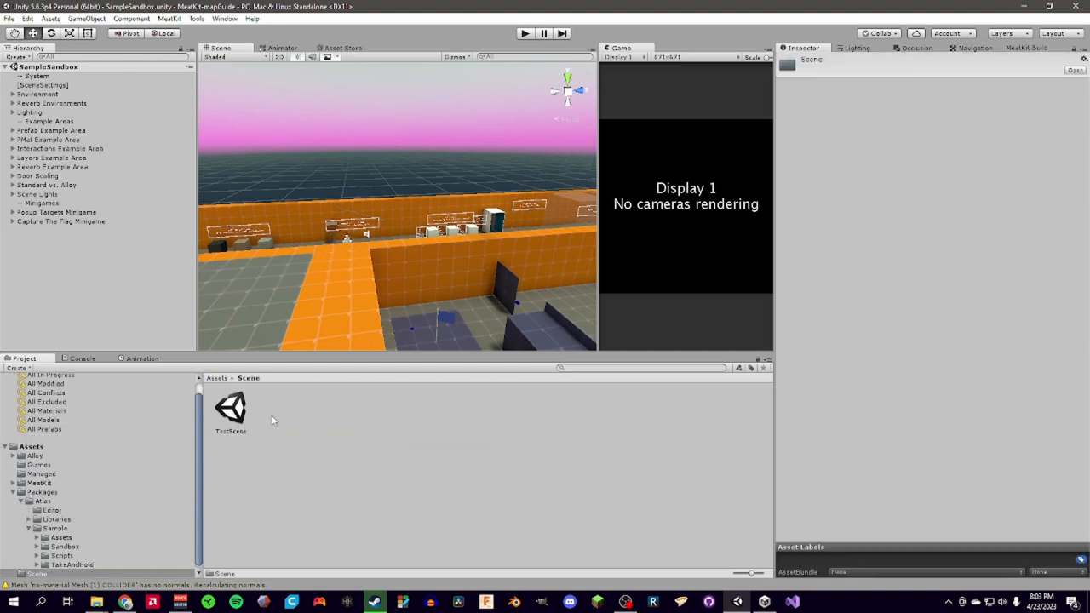
double_click(231, 409)
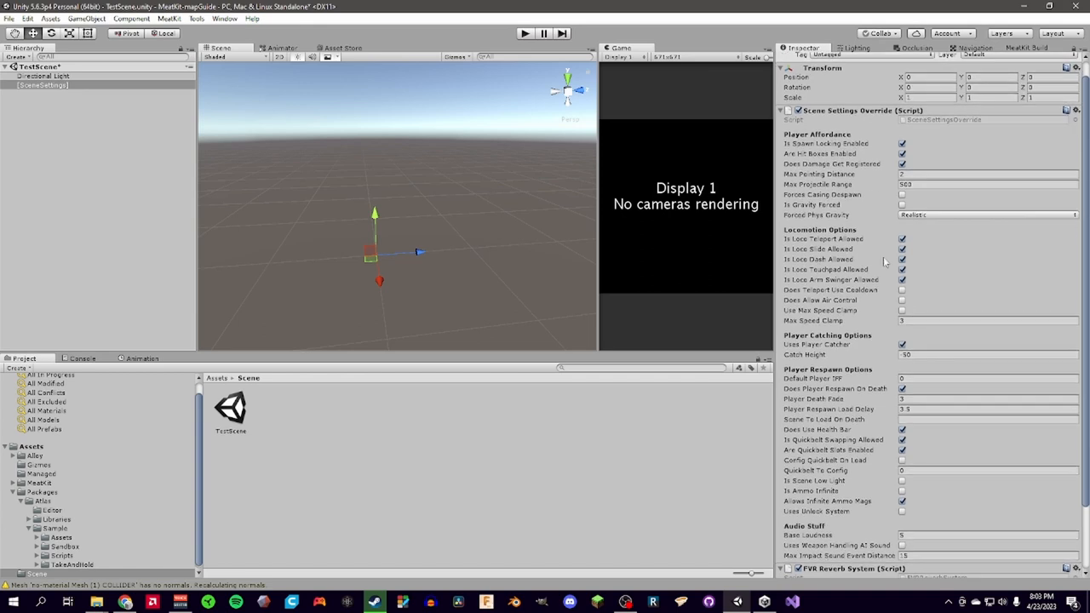
click(902, 269)
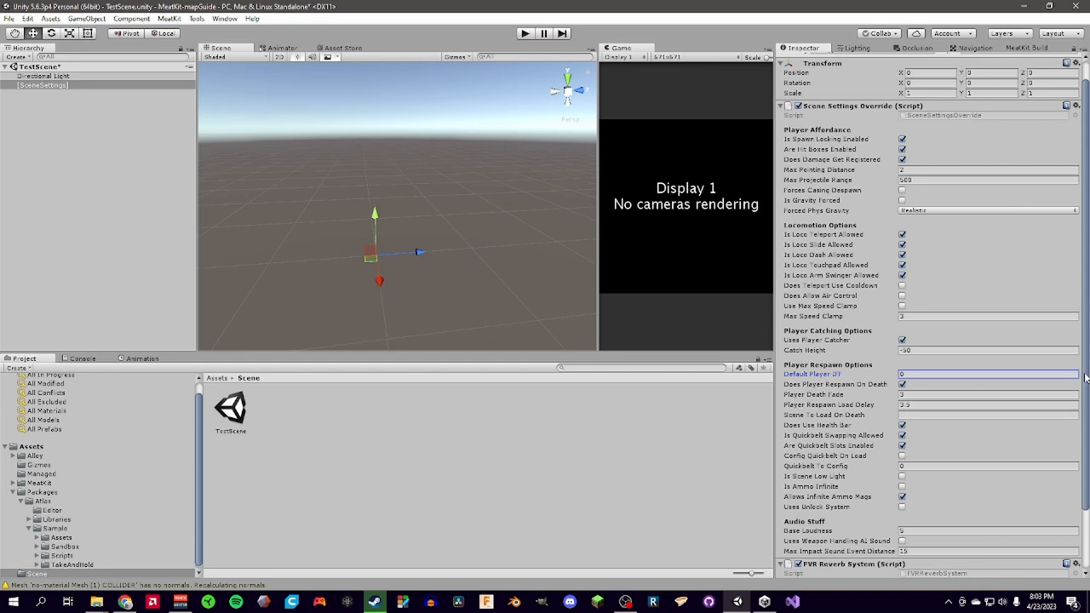
mouse_move(1083, 377)
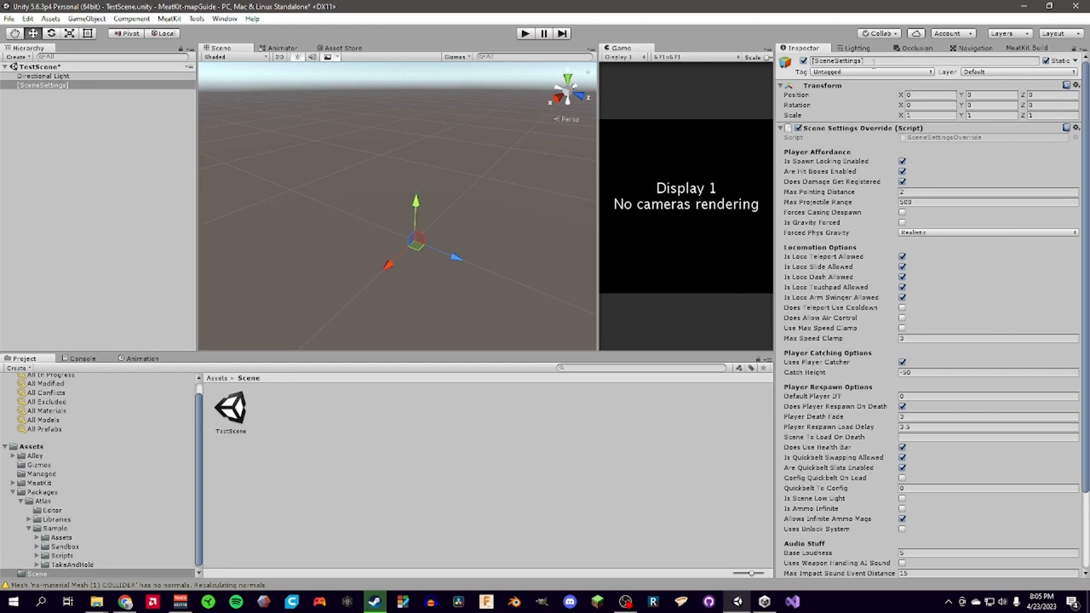
scroll(down, 3)
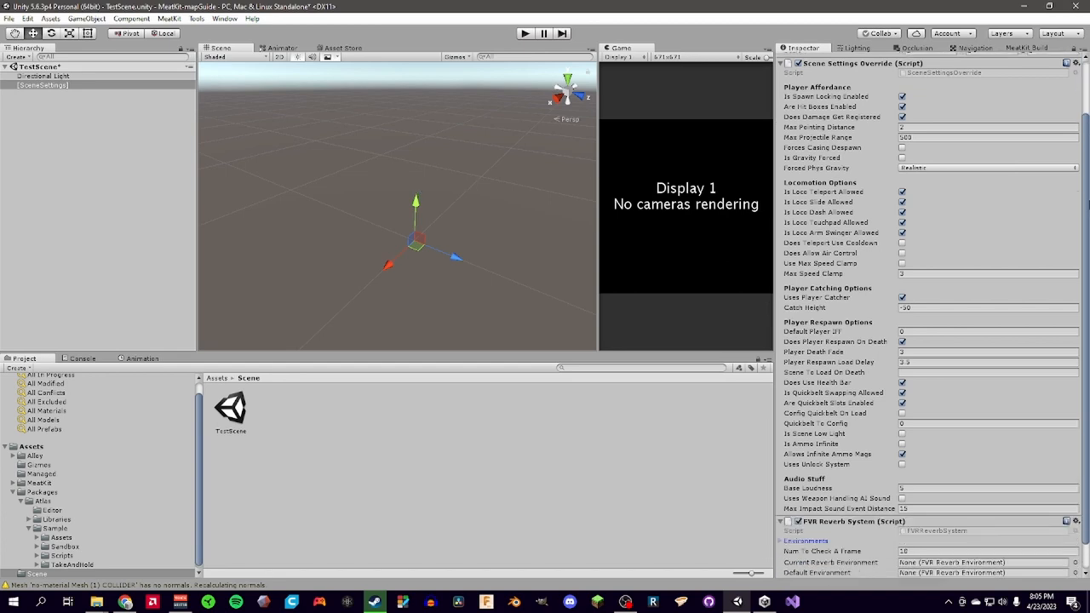
scroll(down, 3)
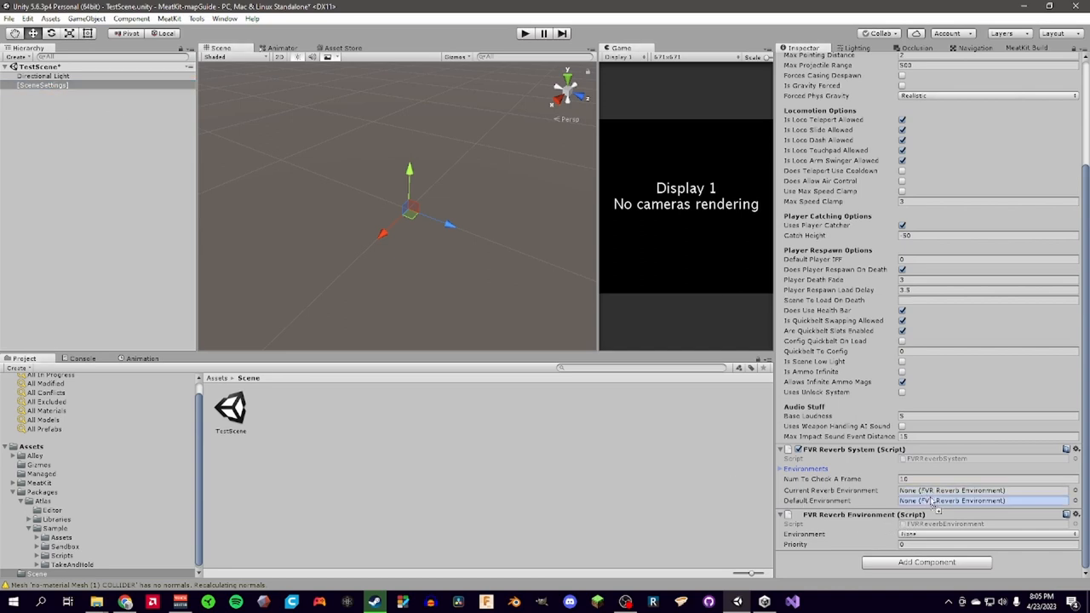
Make [SceneSettings] the default reverb environment and set its environment type to Outside Open.
click(781, 468)
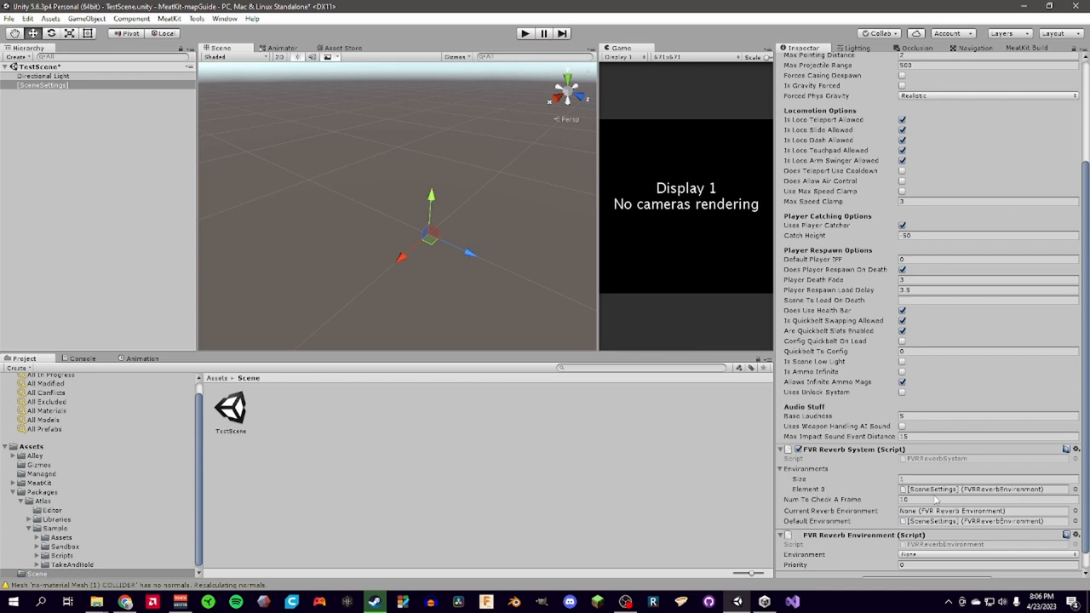
scroll(down, 3)
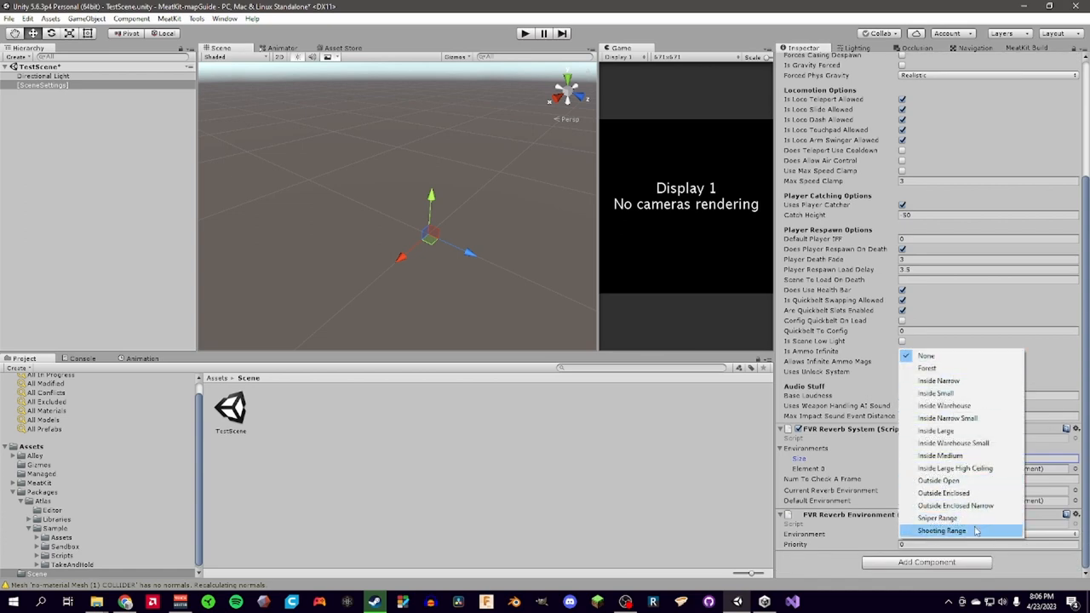
click(937, 492)
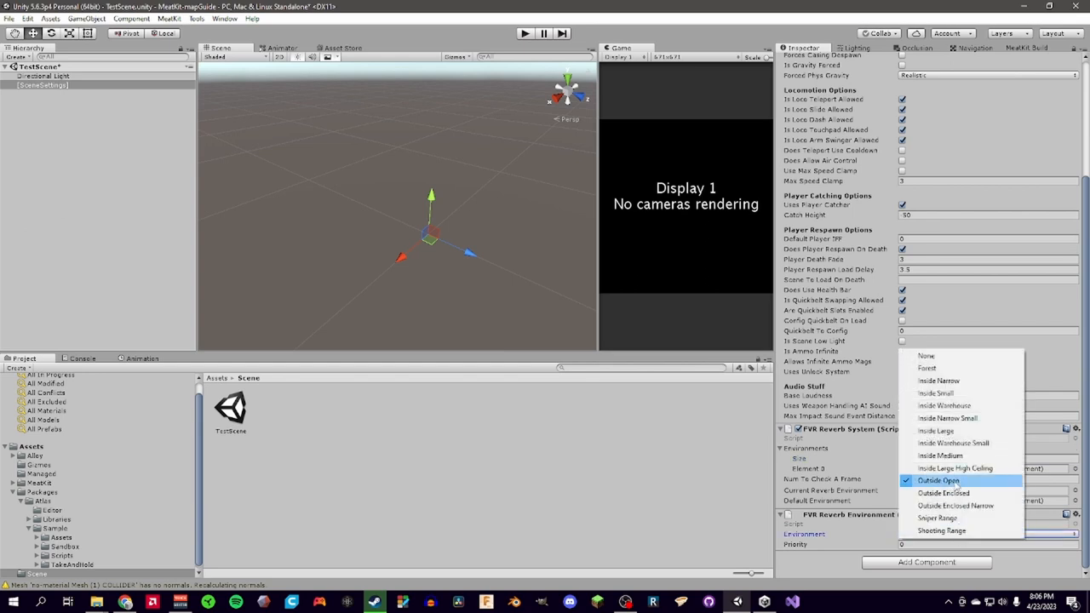
click(939, 480)
text(geo)
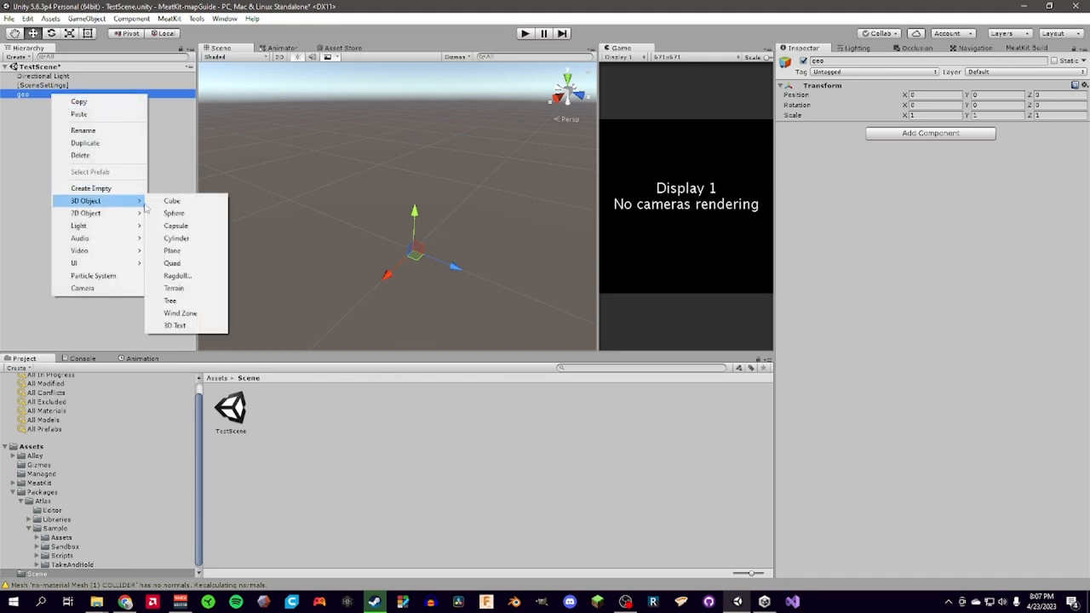
Add a Plane under geo scaled 5,1,5 with a Box Collider, marked Static, as the ground.
click(172, 250)
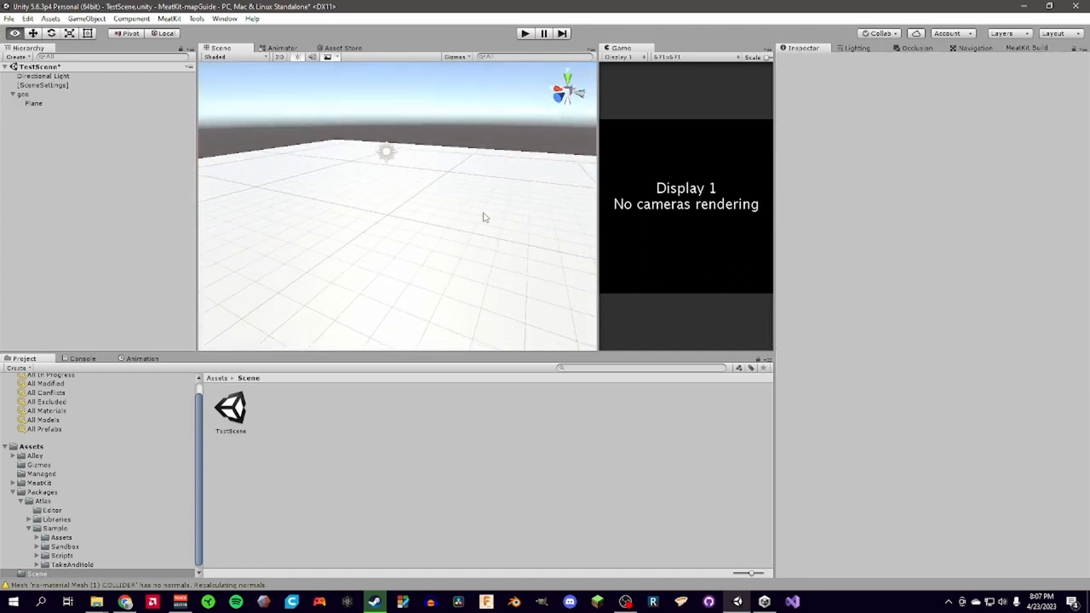
click(34, 103)
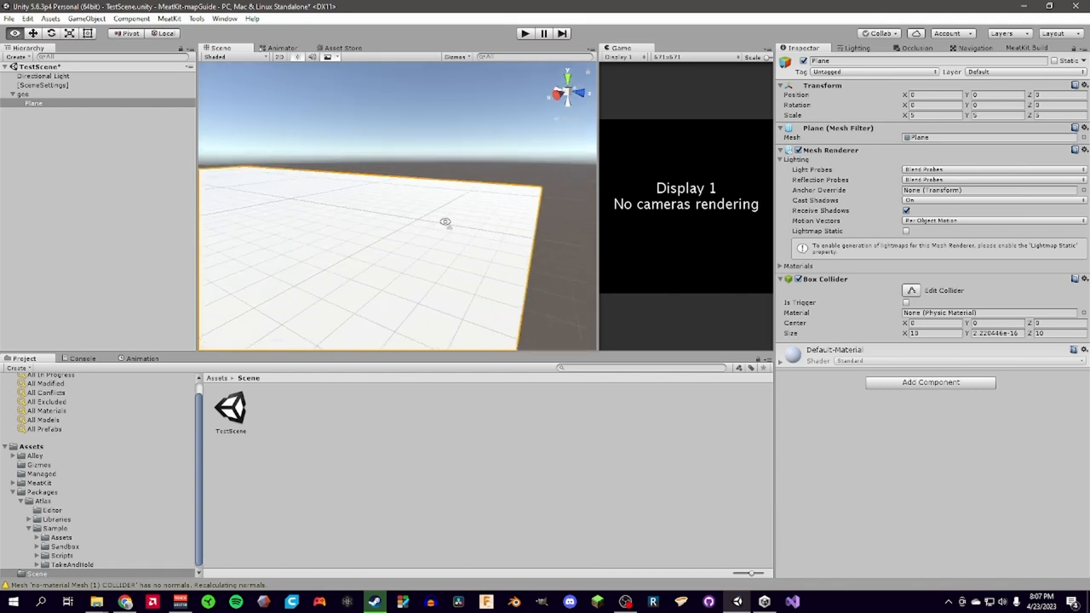
drag(443, 221, 384, 206)
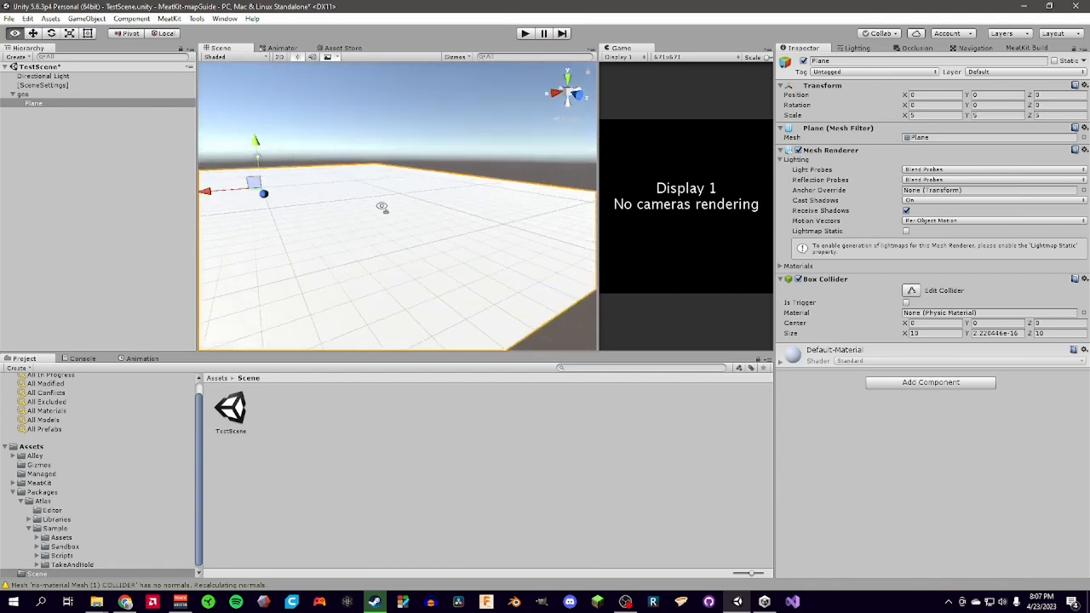
drag(384, 209, 436, 234)
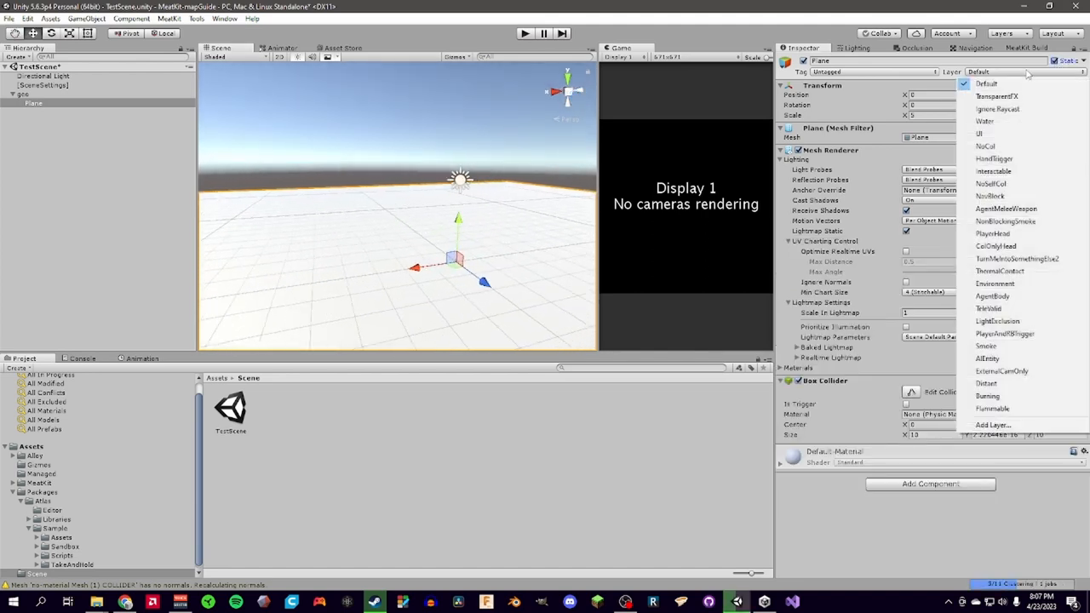
mouse_move(1005, 333)
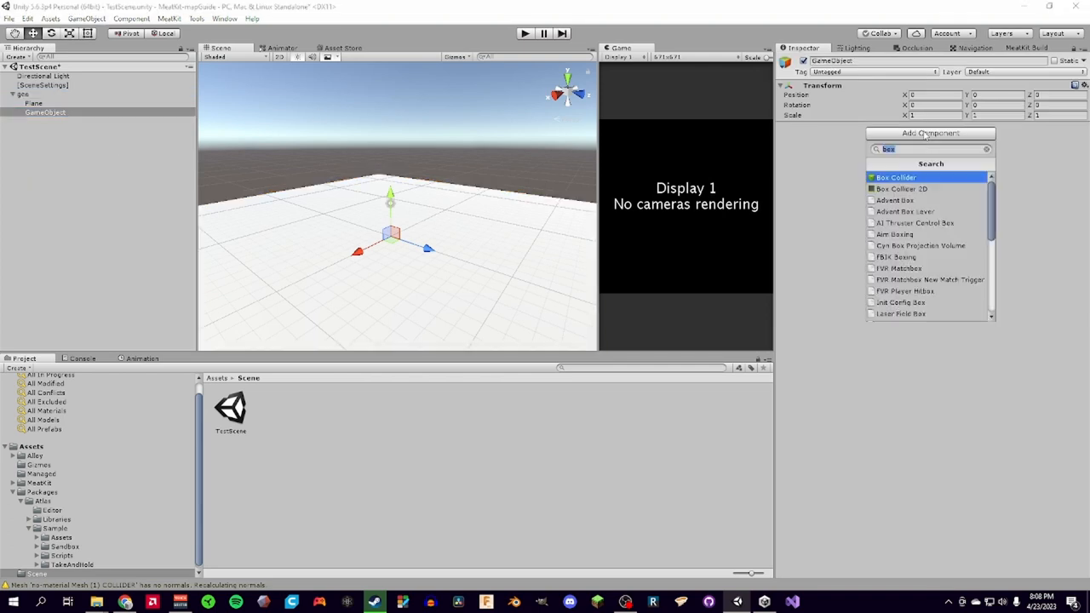
Add a Prefab Spawn Point component to 'spawner' with Type set to Item Spawner.
text(pref)
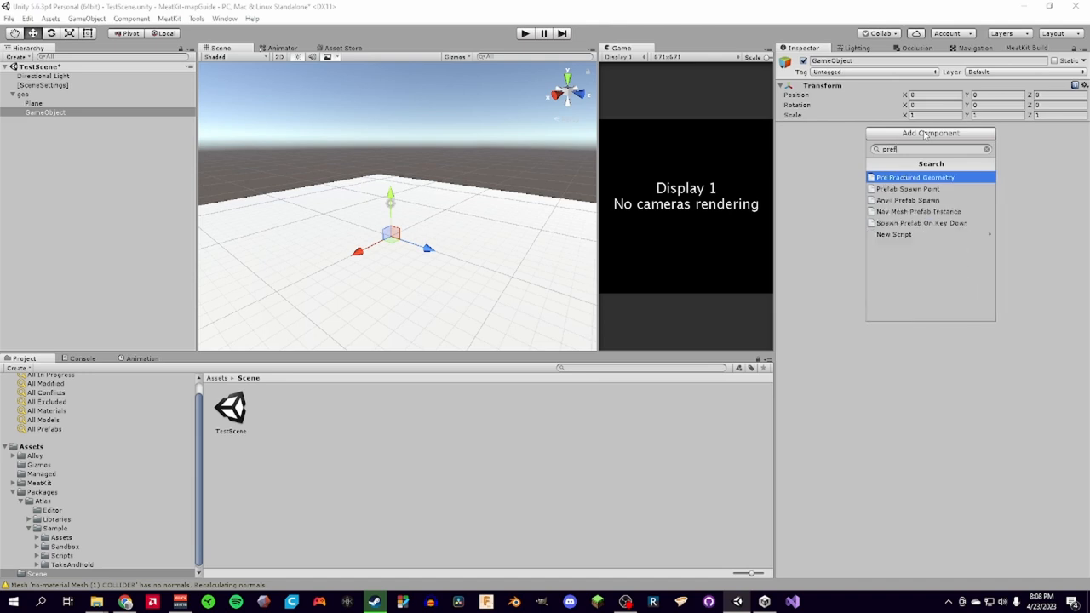
click(907, 188)
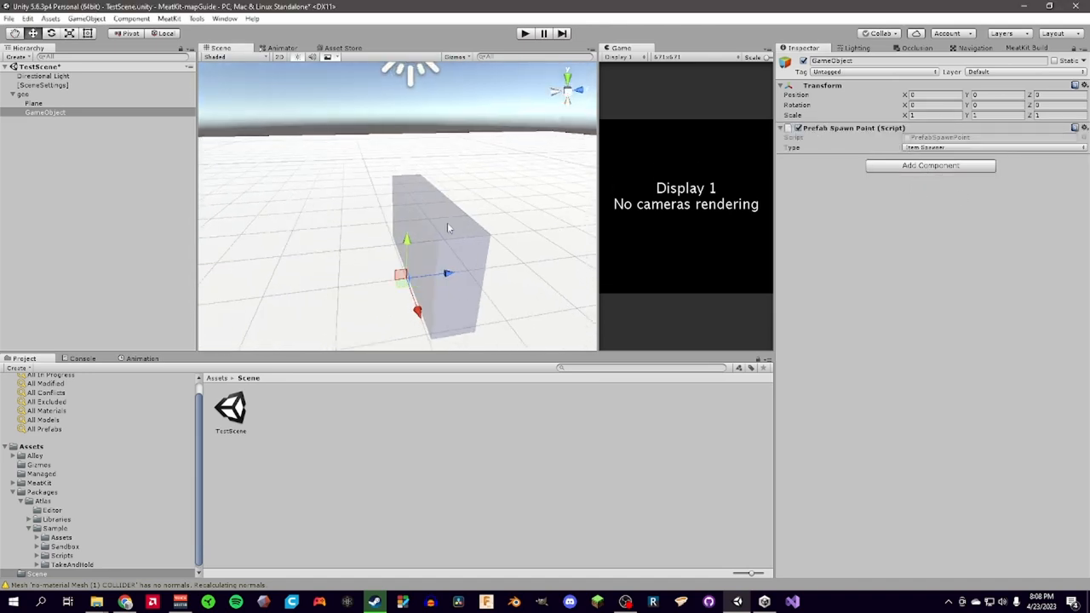
click(992, 147)
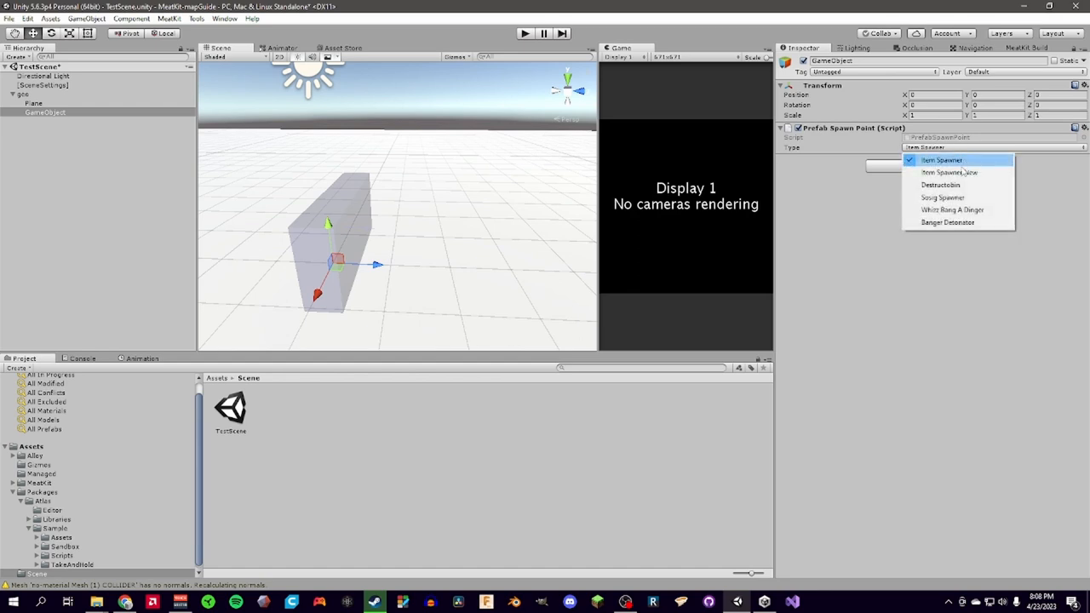
click(941, 185)
text(spawner)
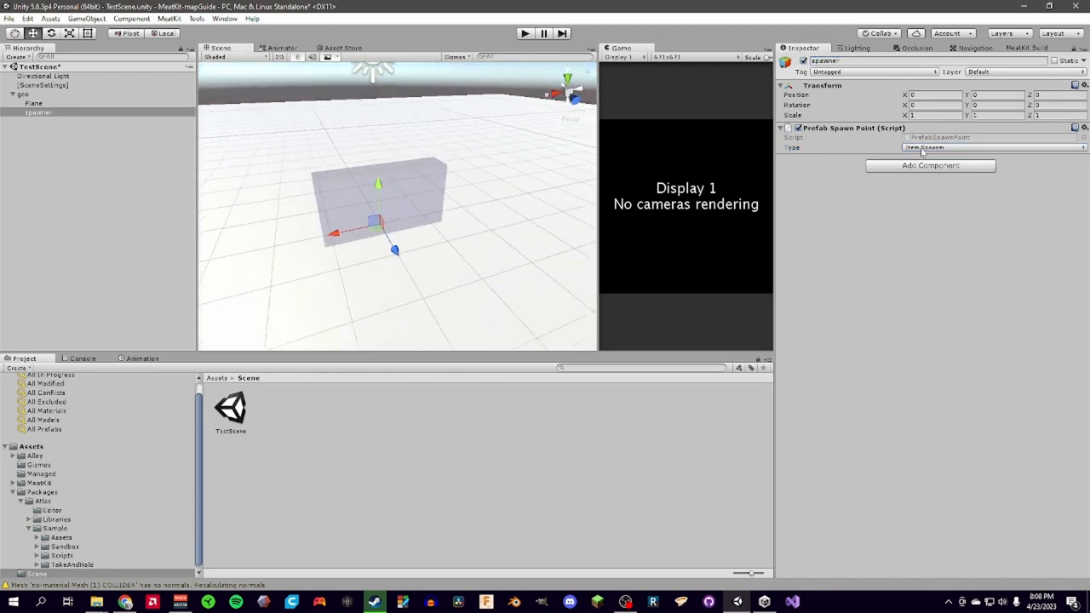
Duplicate it as 'destruct', set its Type to Destructobin and reposition it.
click(992, 147)
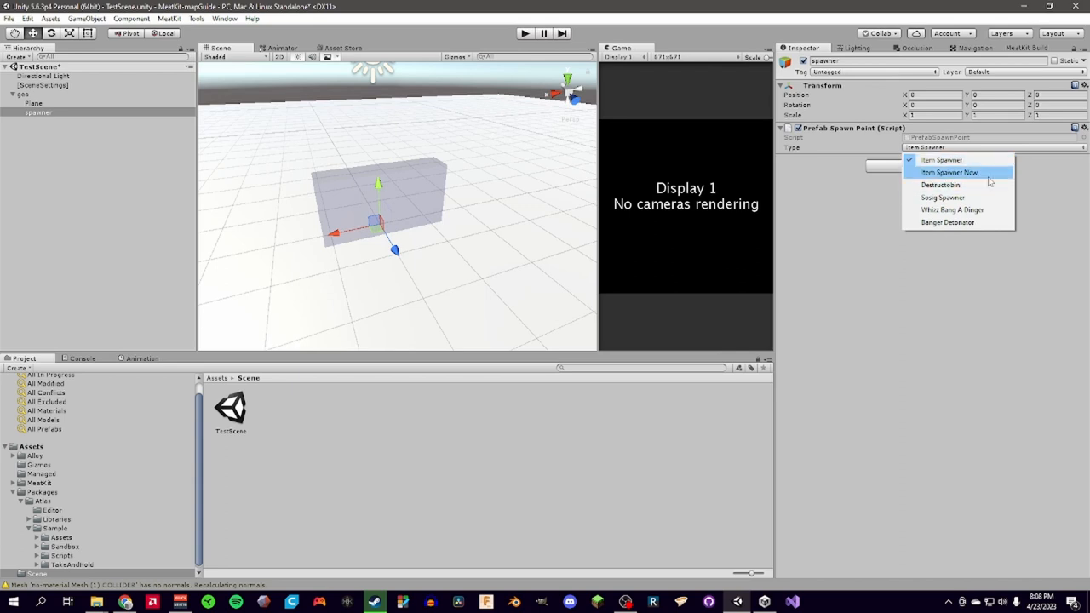
mouse_move(988, 172)
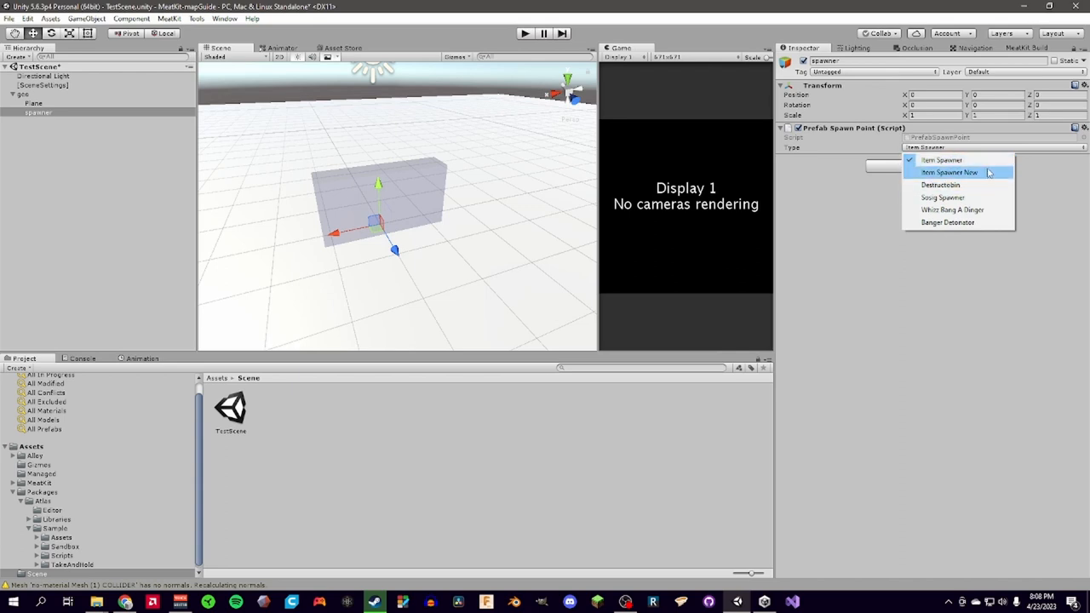
mouse_move(941, 160)
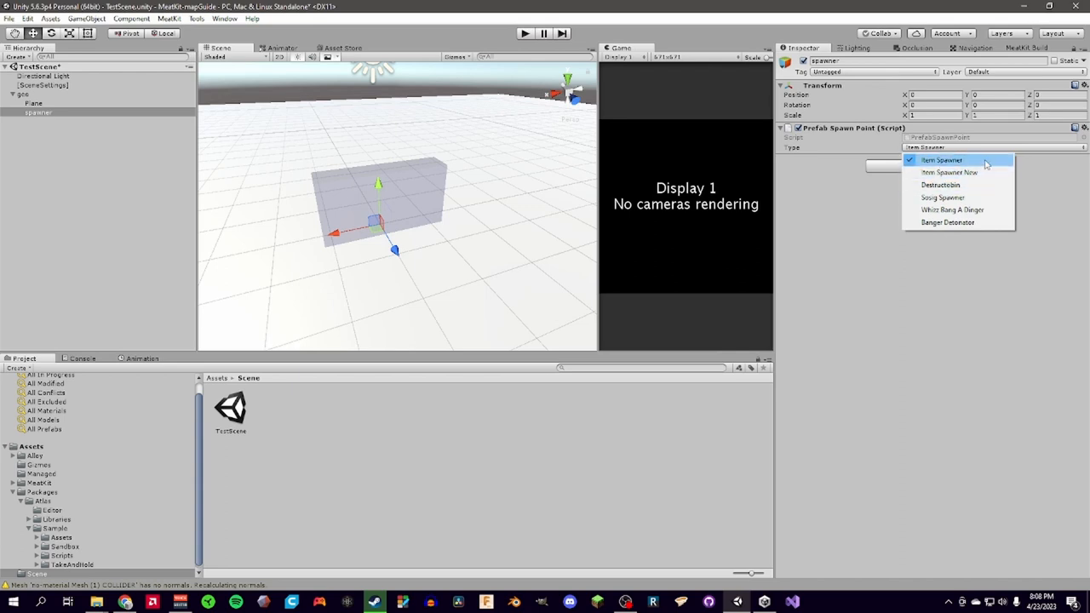
click(941, 160)
text(destruct)
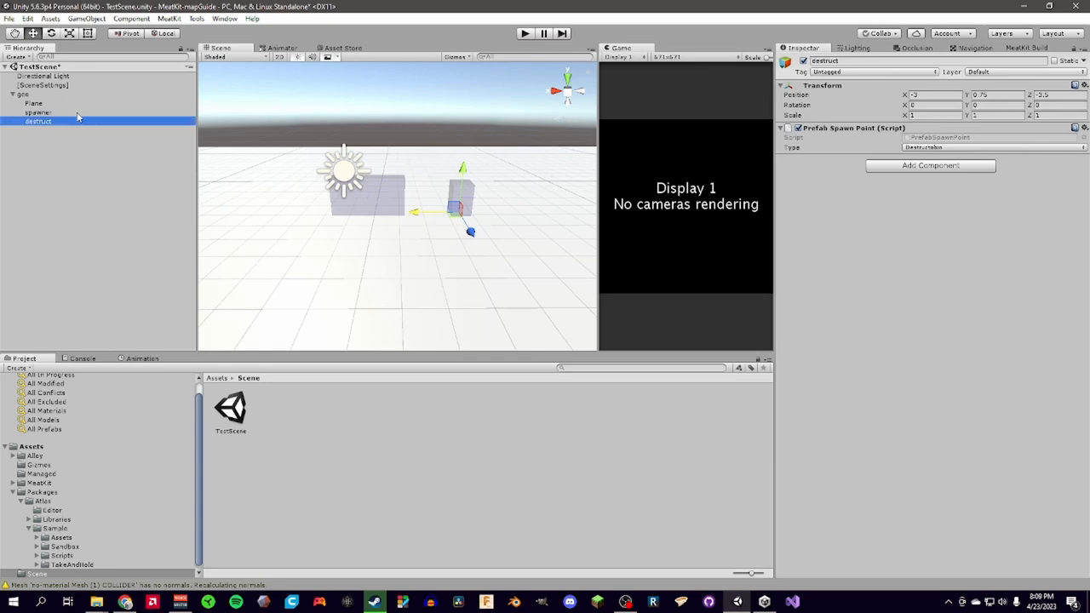
click(41, 483)
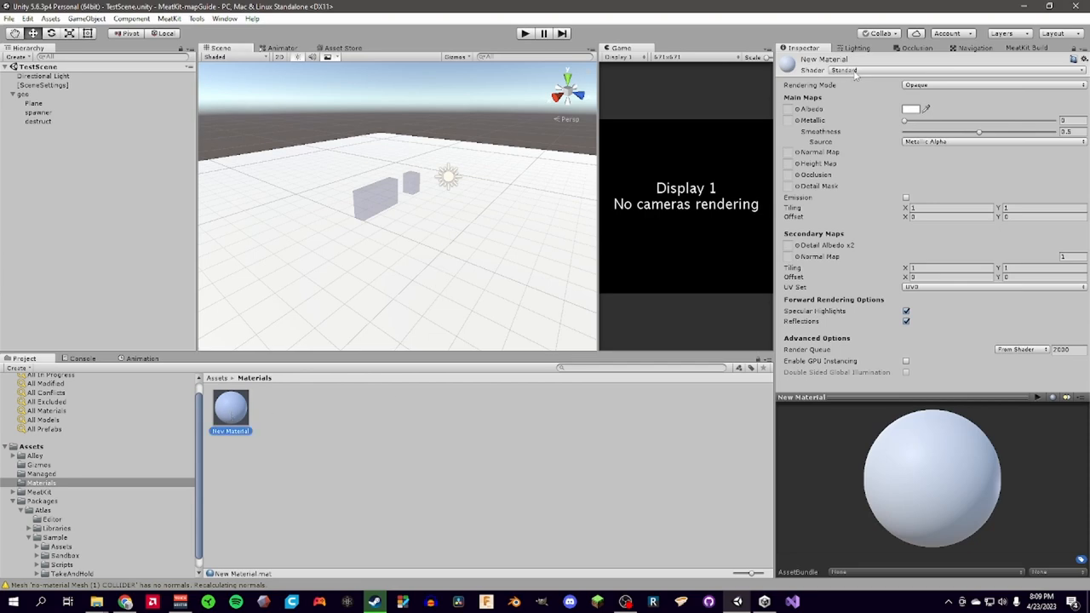
Set the new material's shader to Alloy/Core and pick a grey tint colour.
click(843, 70)
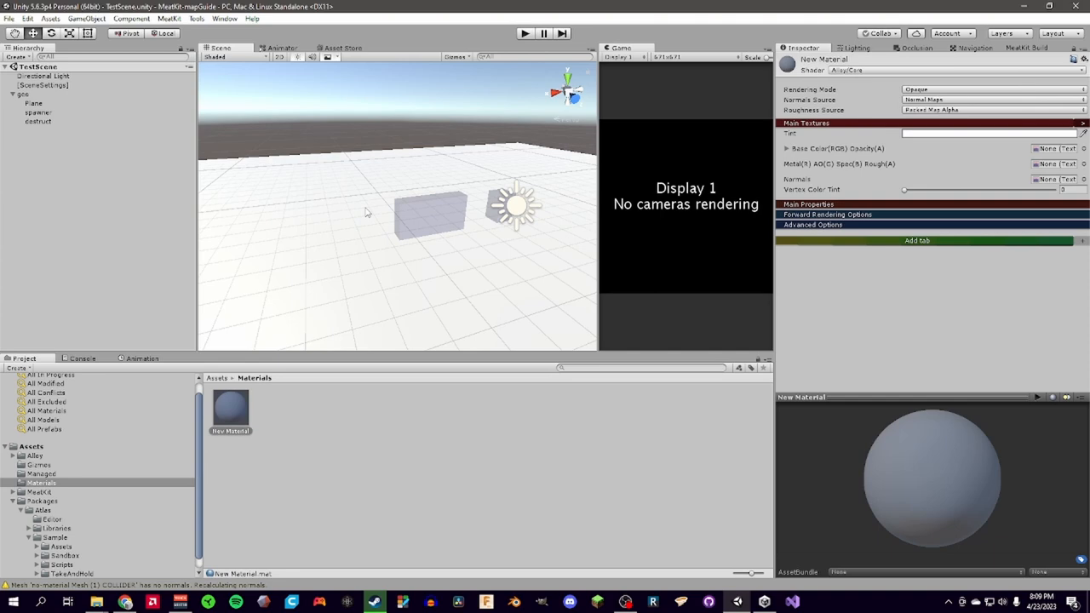
mouse_move(417, 211)
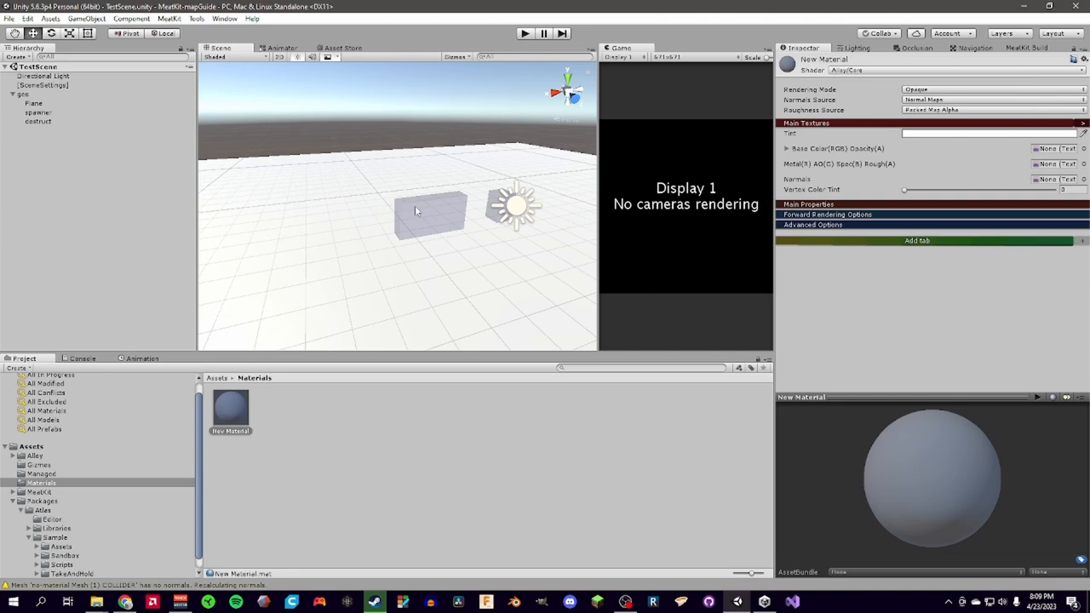
click(992, 133)
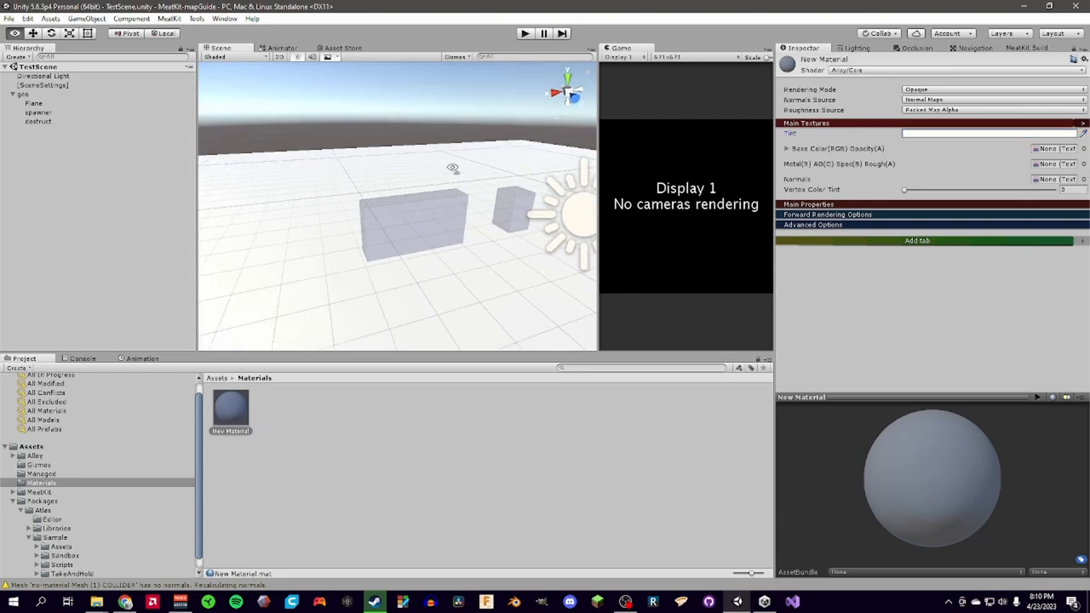
click(984, 134)
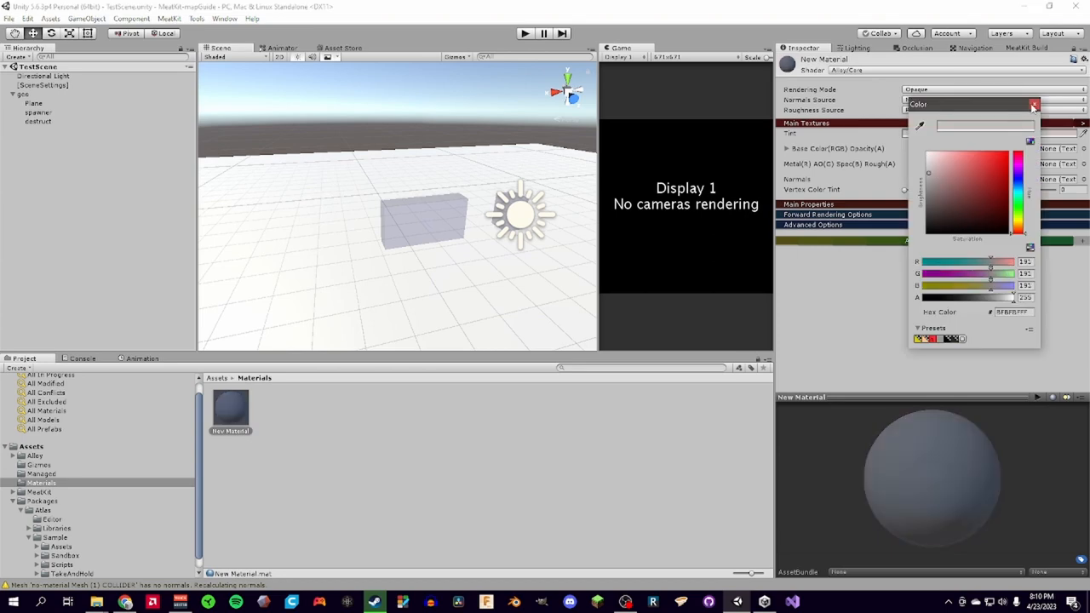
click(1033, 105)
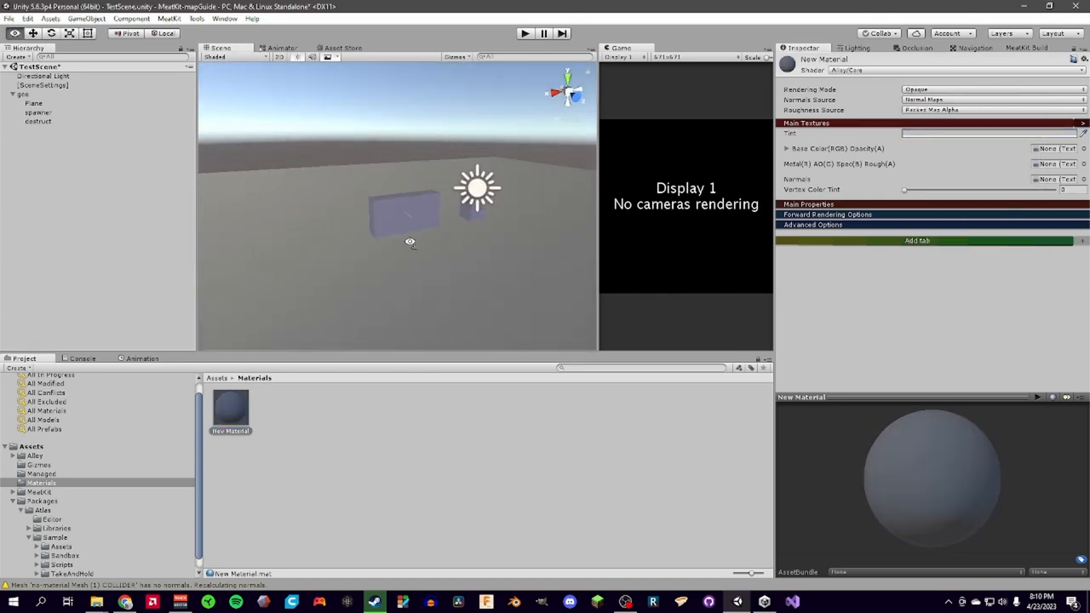
Rename the new material in the Materials folder and confirm the name.
double_click(230, 409)
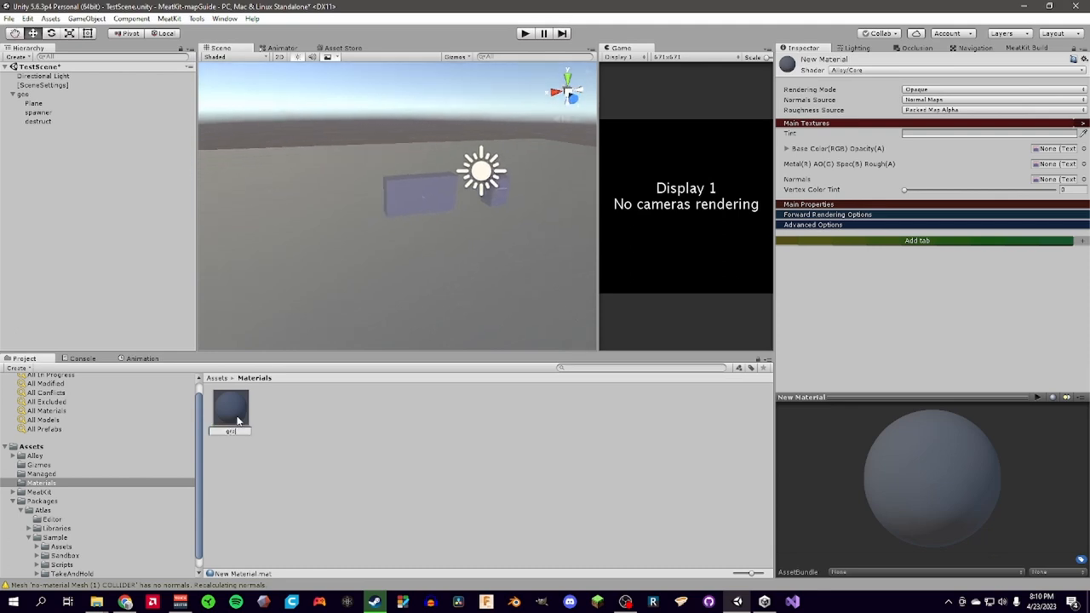
click(34, 102)
text(reset)
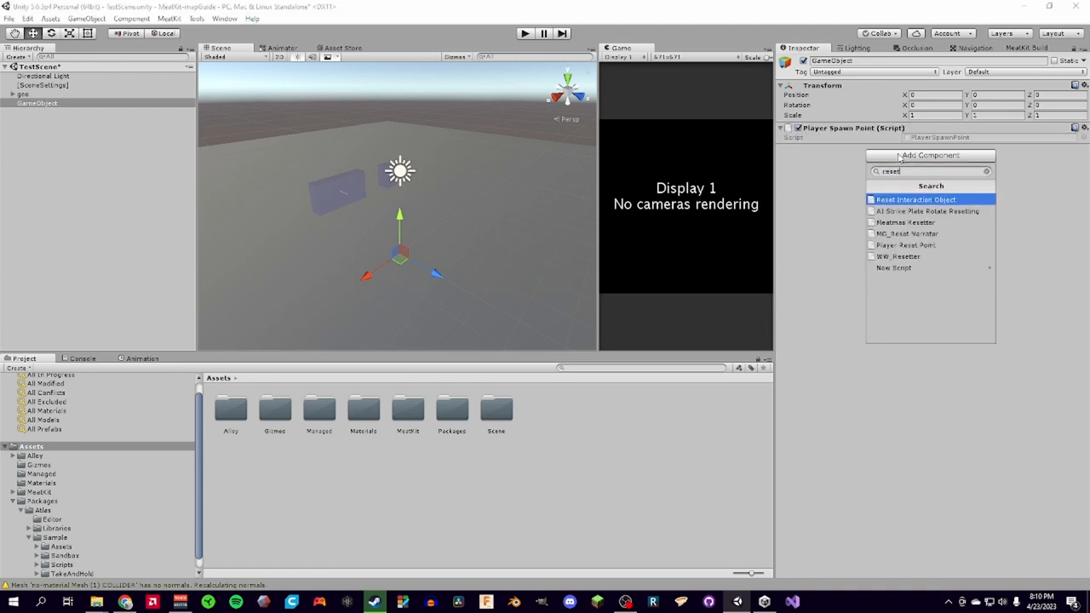
Add a Player Spawn Point component, then bake the navigation mesh over the floor from the Navigation window.
click(905, 245)
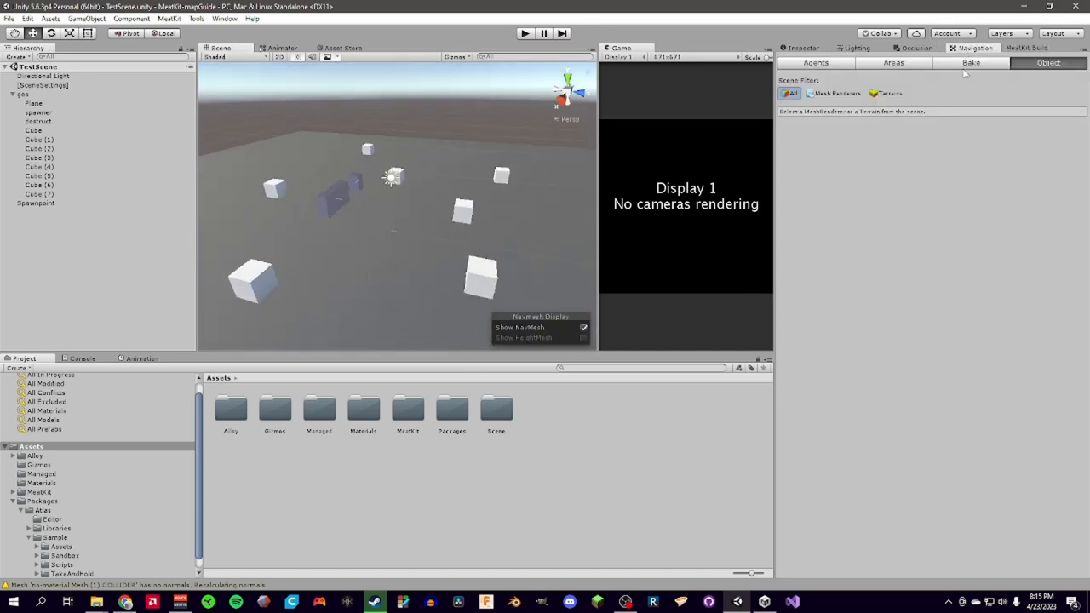
click(971, 62)
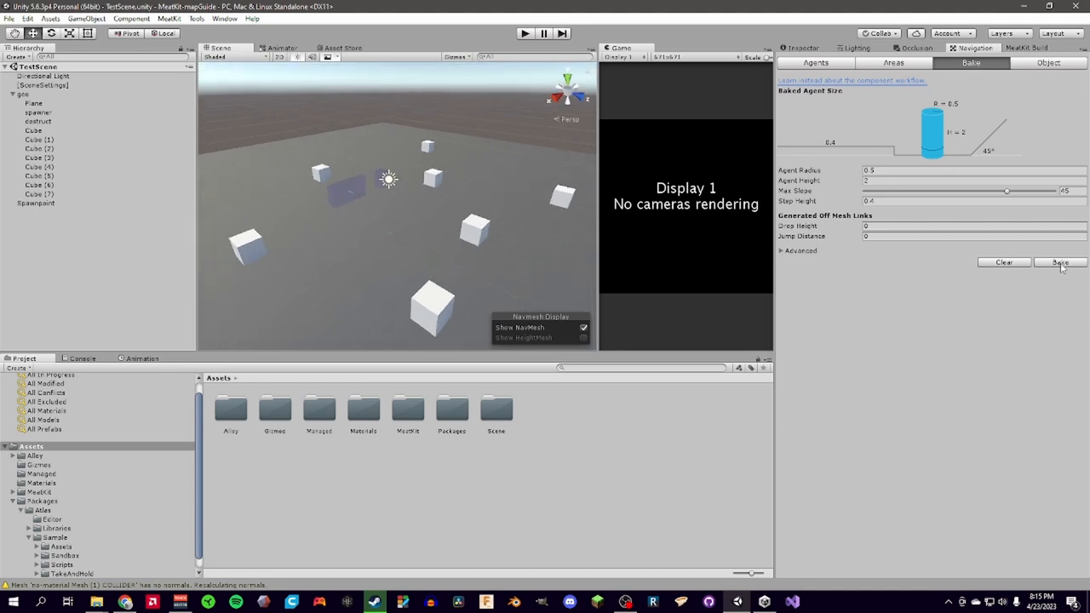
click(1059, 262)
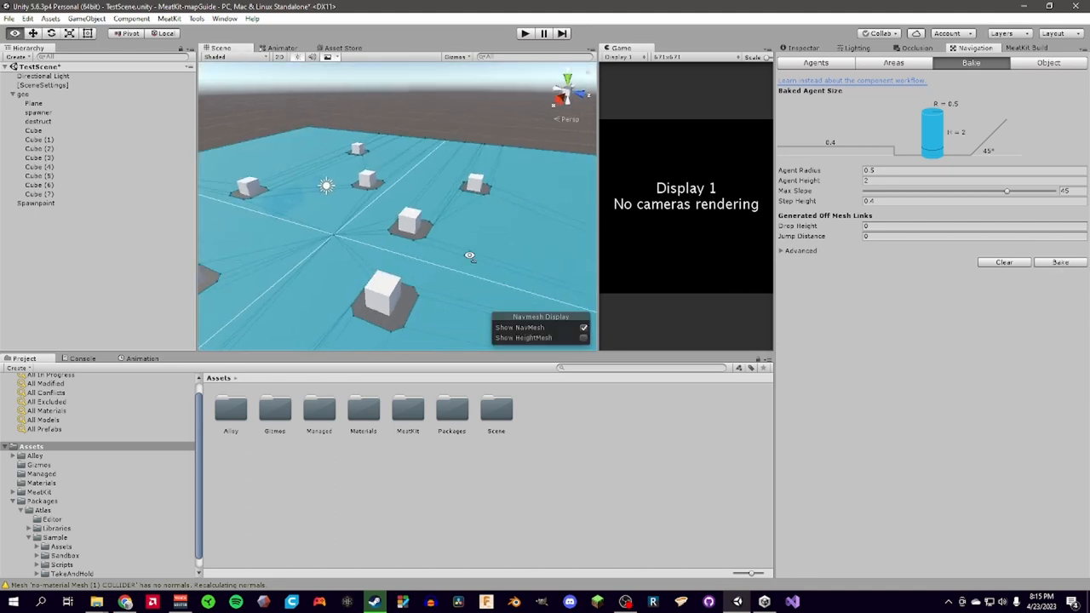
drag(470, 256, 405, 225)
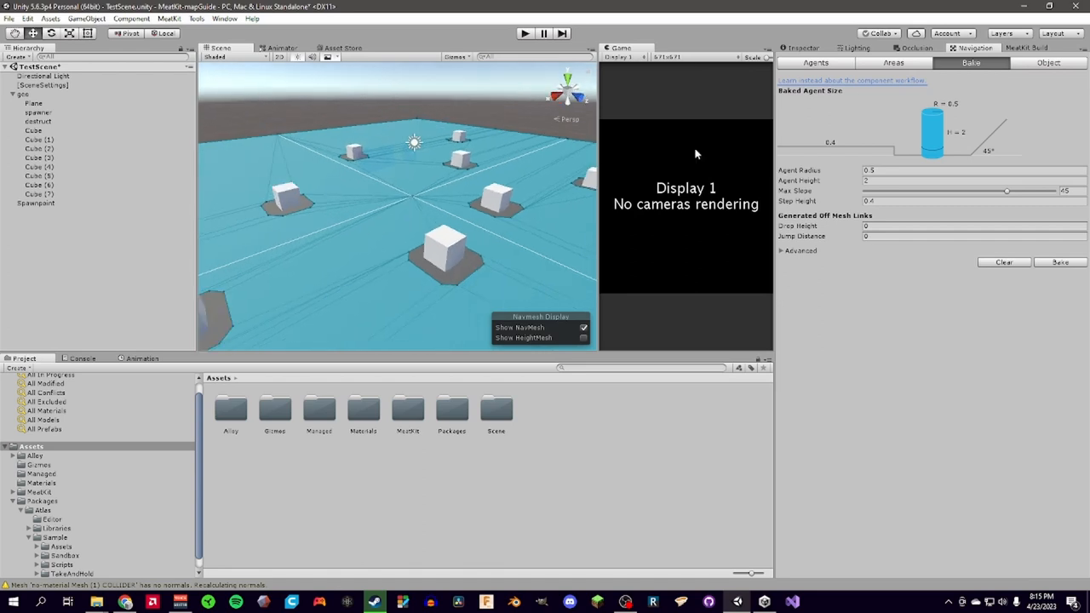
click(917, 47)
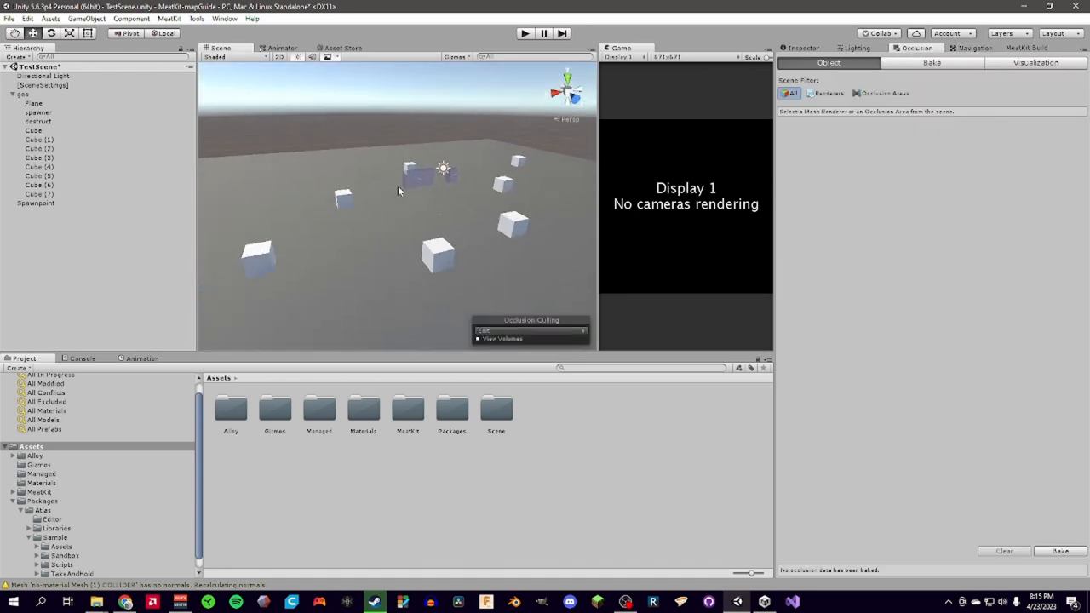
Bake occlusion culling data for the scene, review the bake tabs, then bring up the Lighting window.
click(1035, 63)
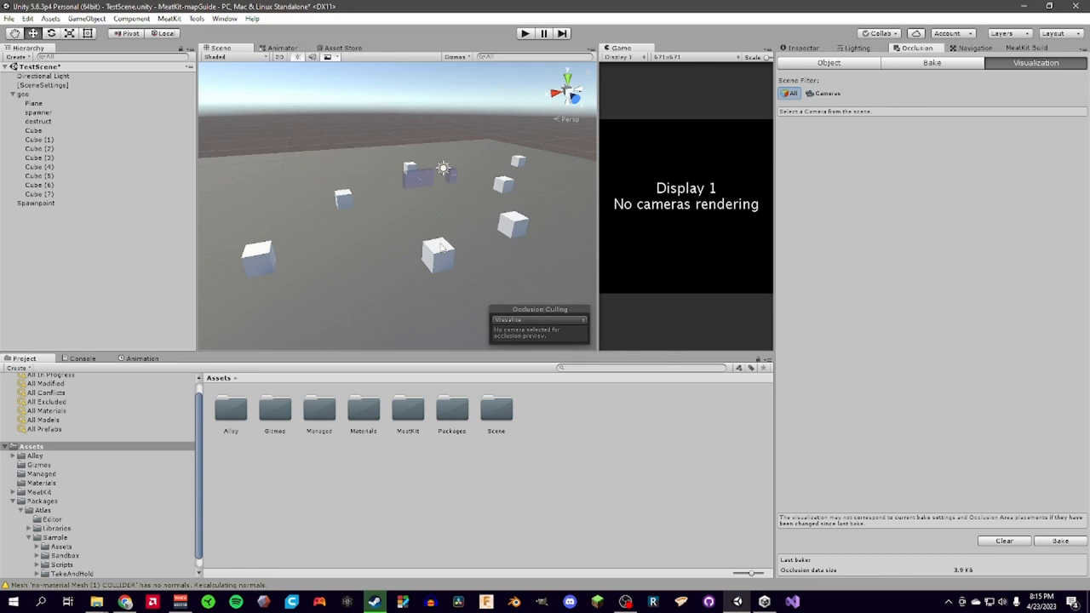
drag(443, 170, 421, 212)
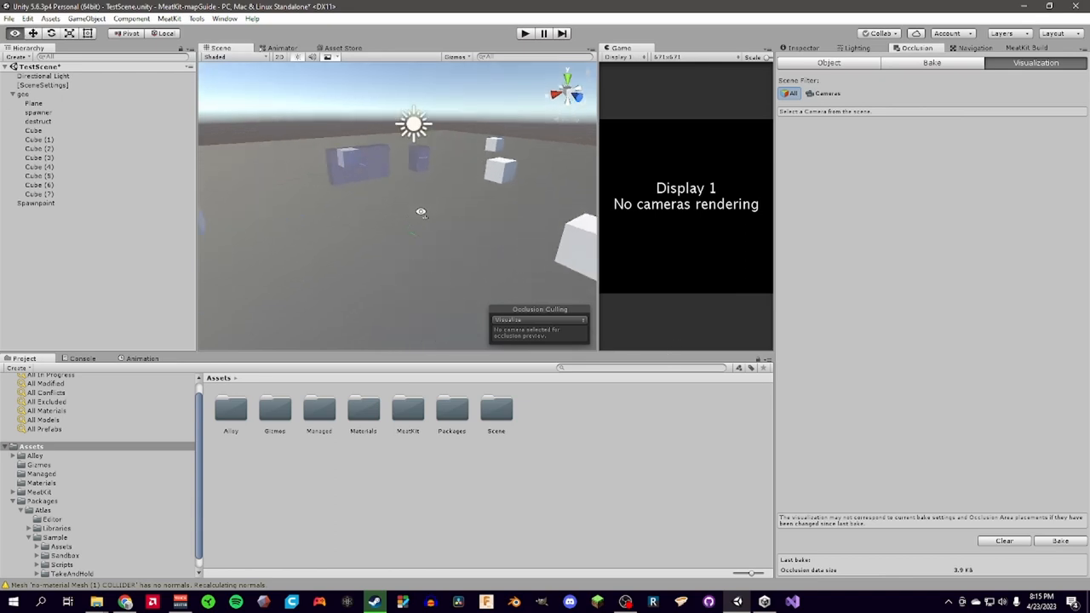
click(827, 62)
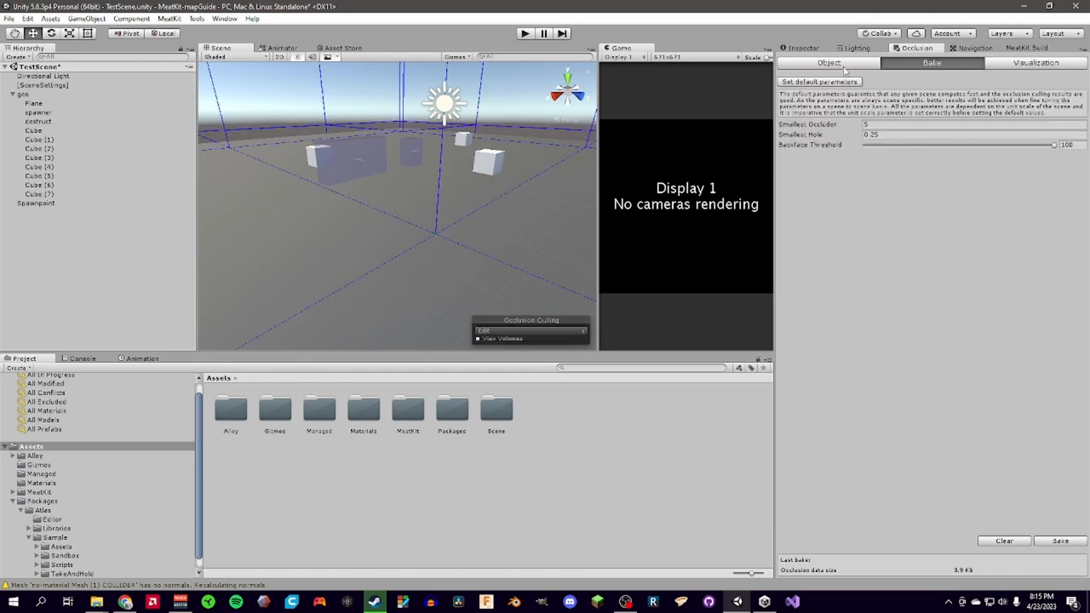
click(828, 62)
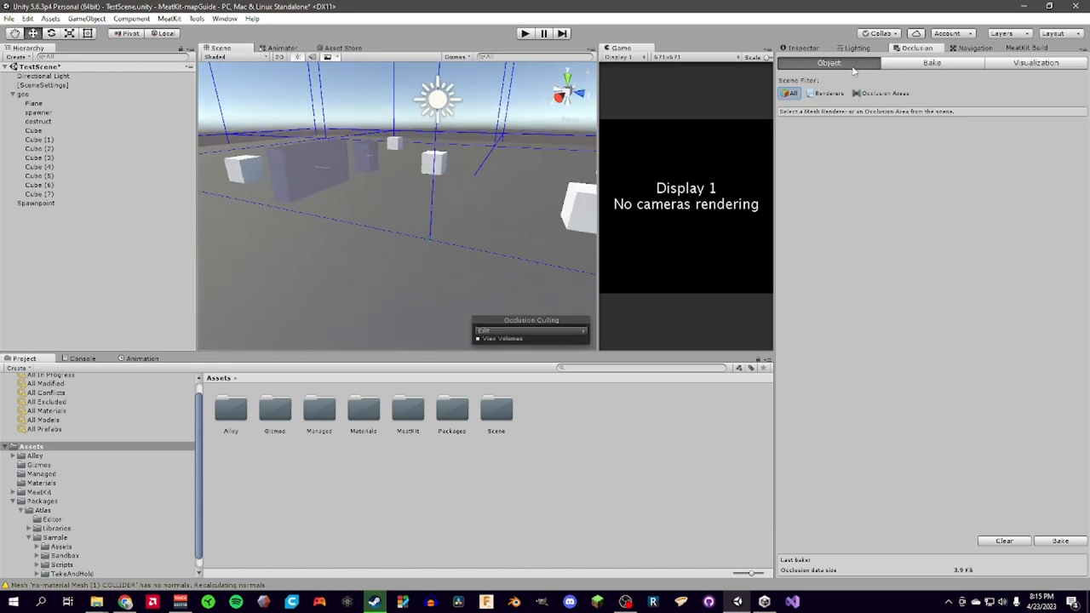
click(858, 47)
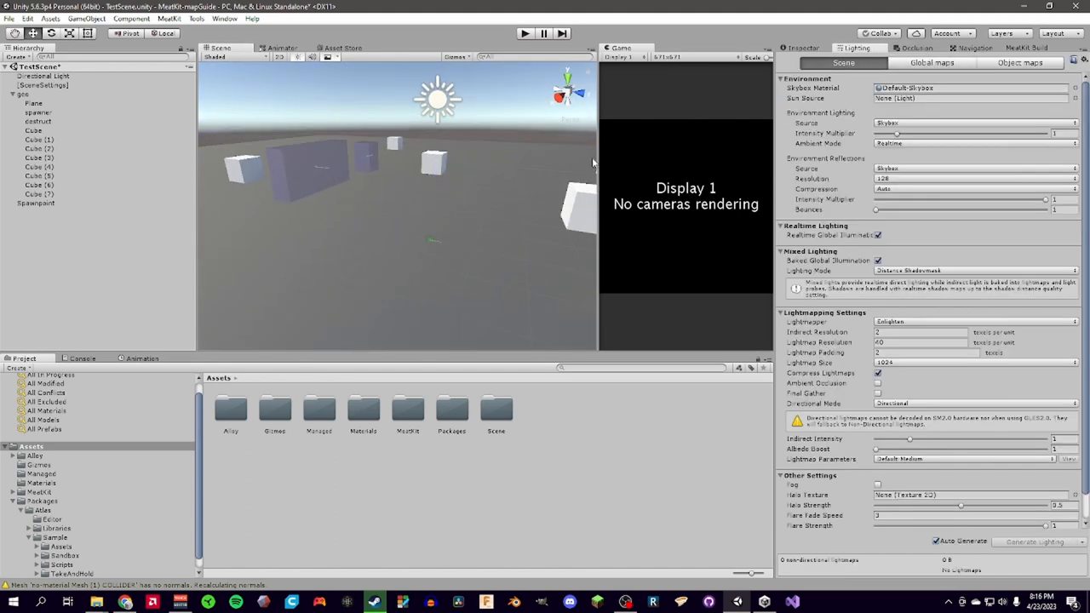
mouse_move(467, 218)
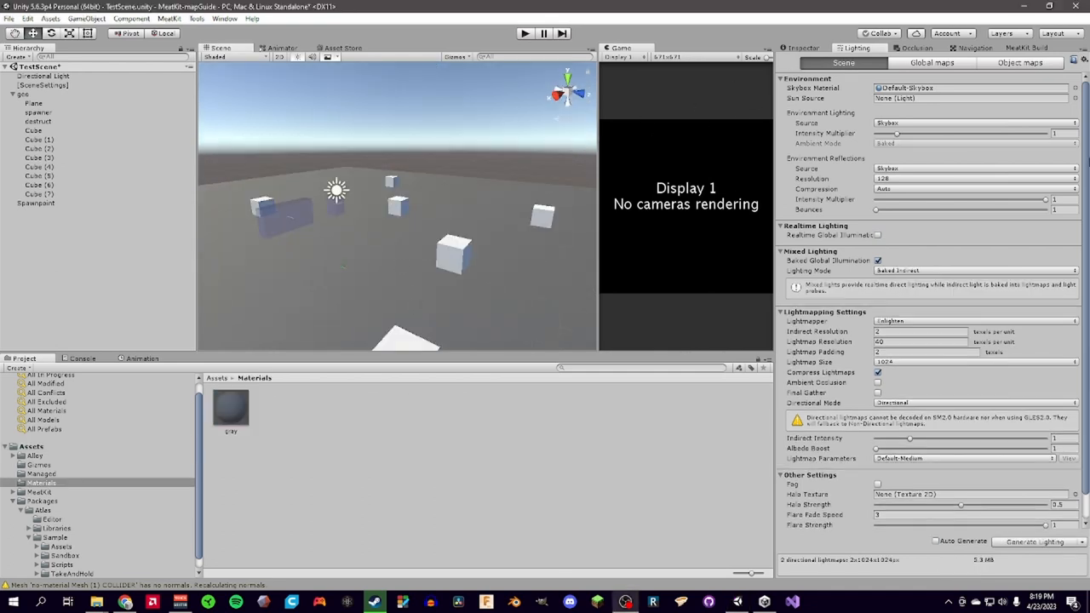
Select the Directional Light and set its Mode to Baked.
scroll(down, 3)
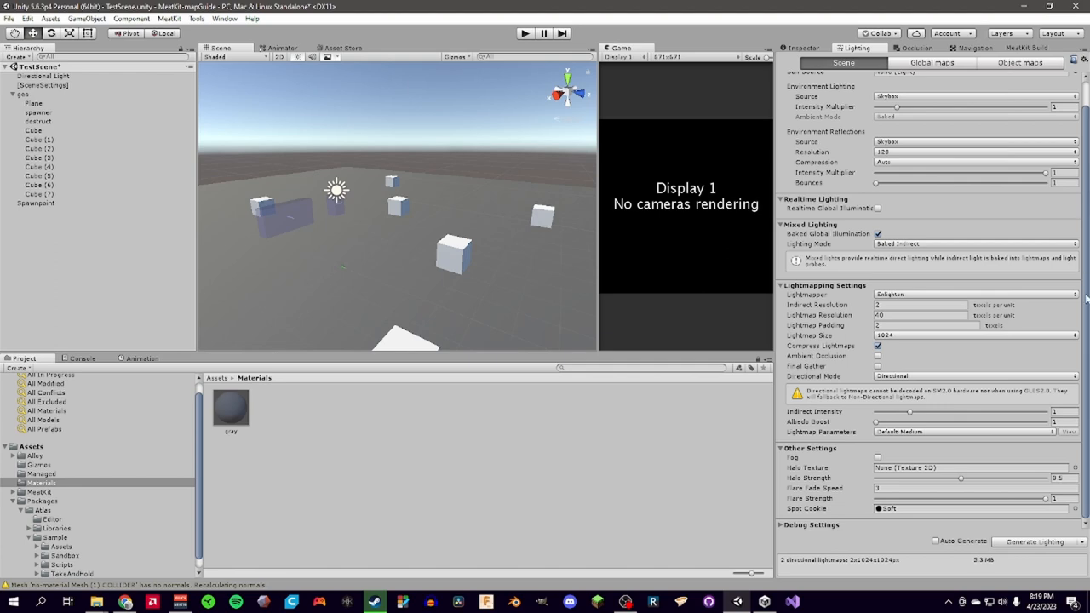
scroll(up, 3)
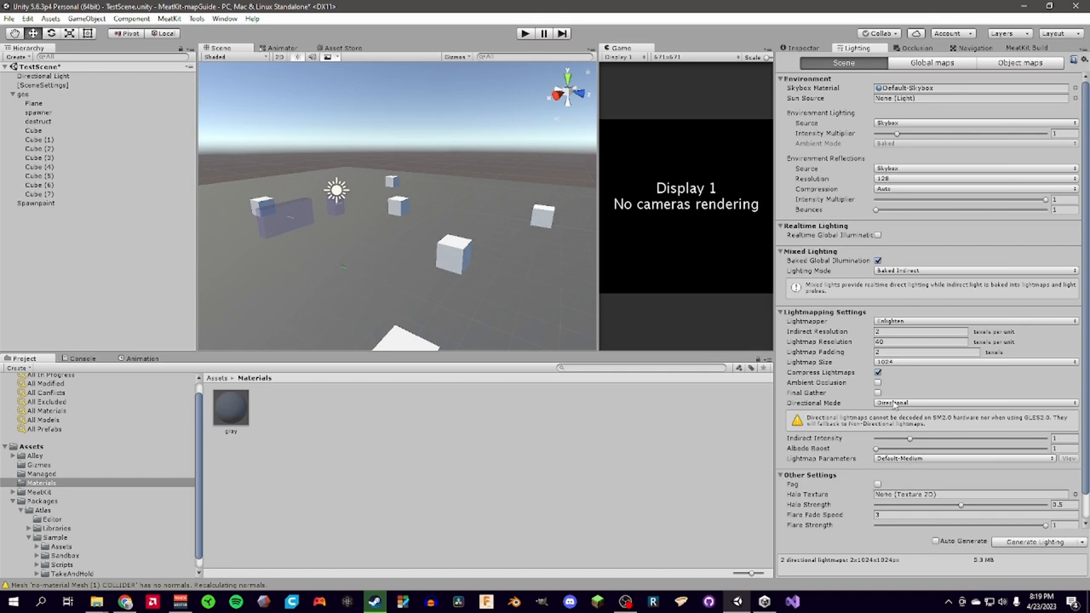
click(44, 76)
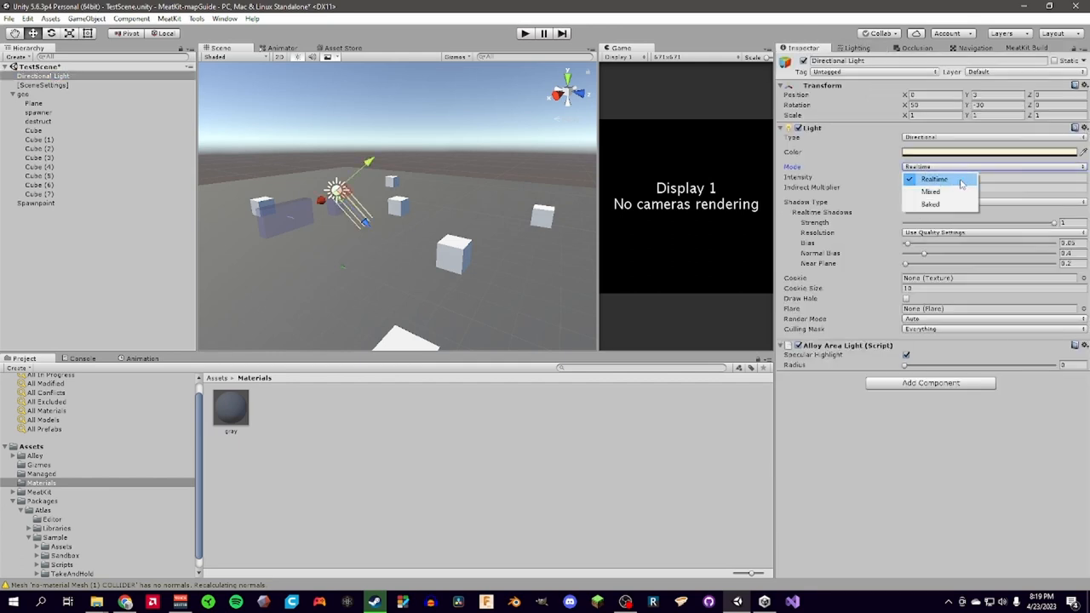
click(930, 204)
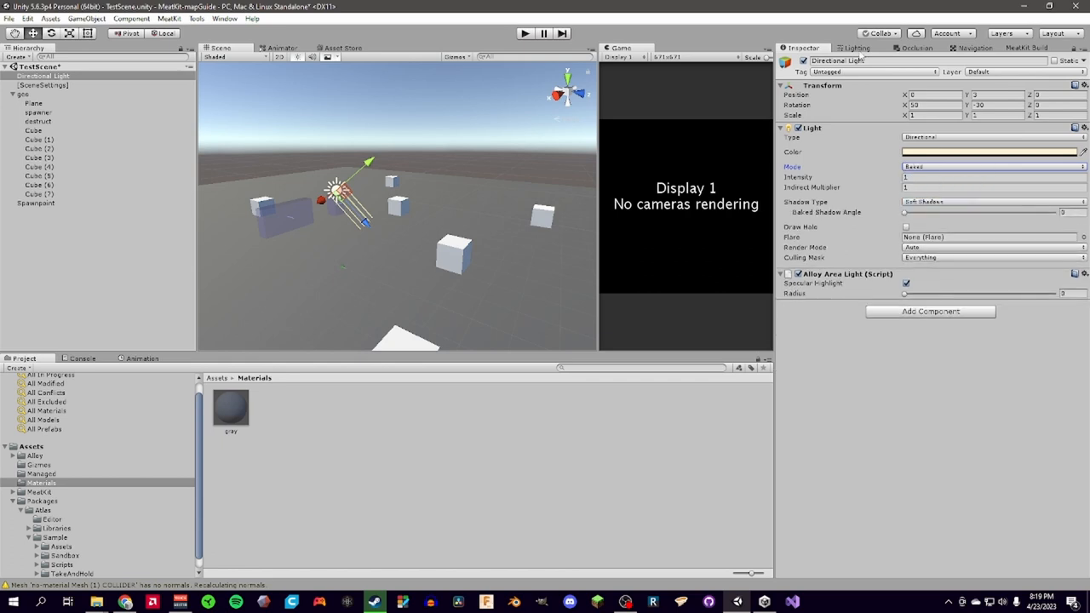
Return to the scene Lighting settings and scroll through them.
click(858, 48)
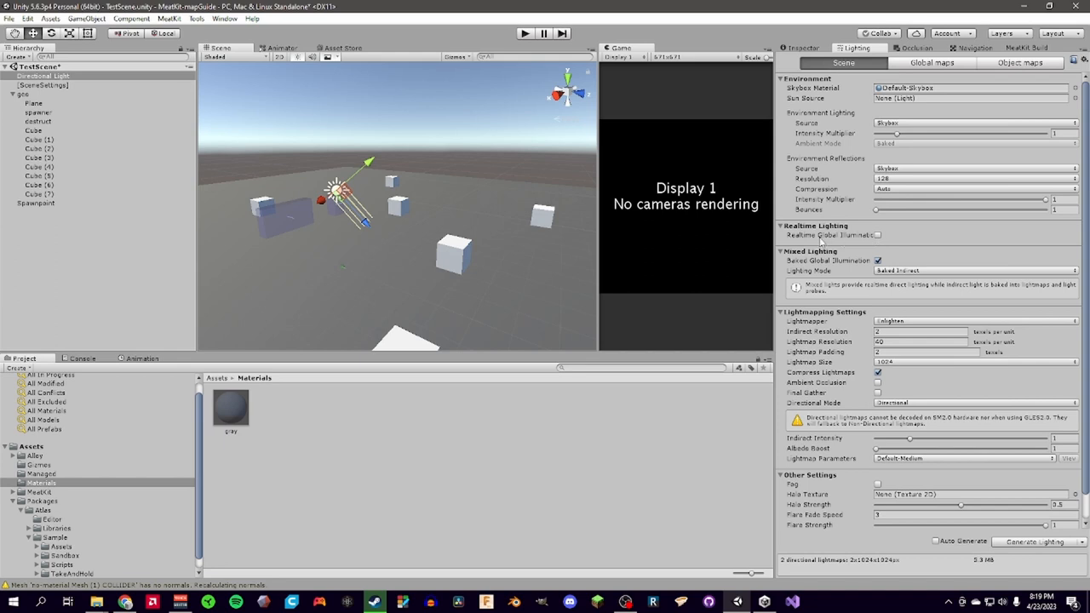
scroll(down, 3)
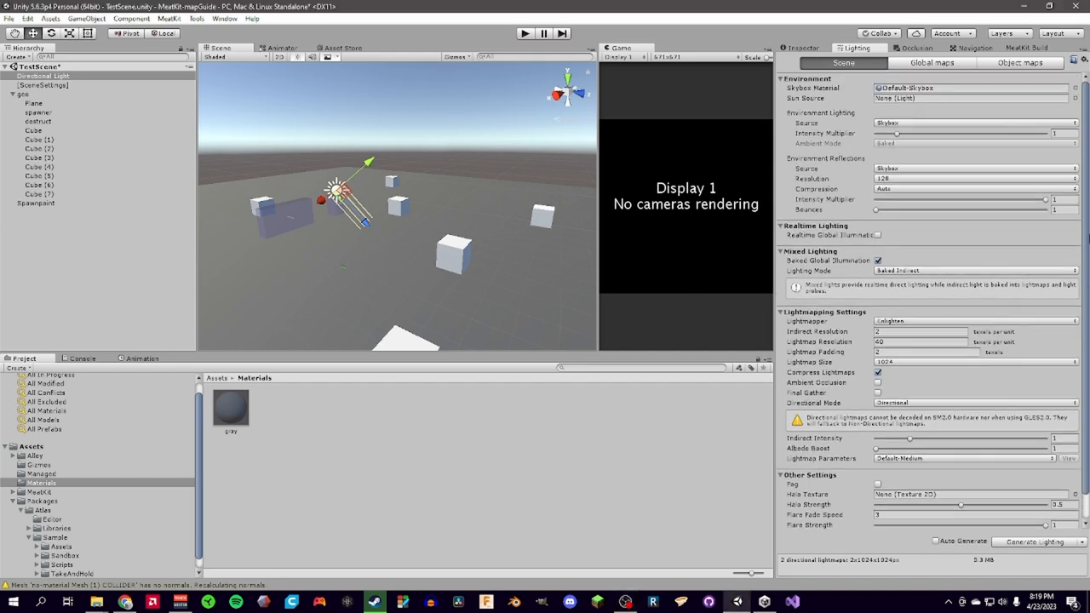
scroll(down, 3)
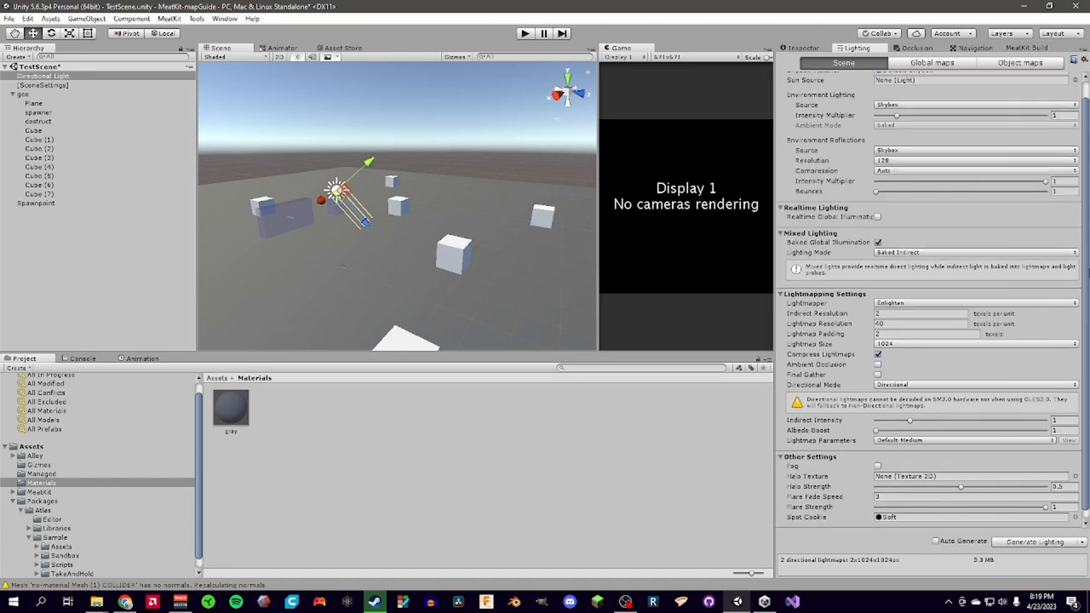
scroll(up, 3)
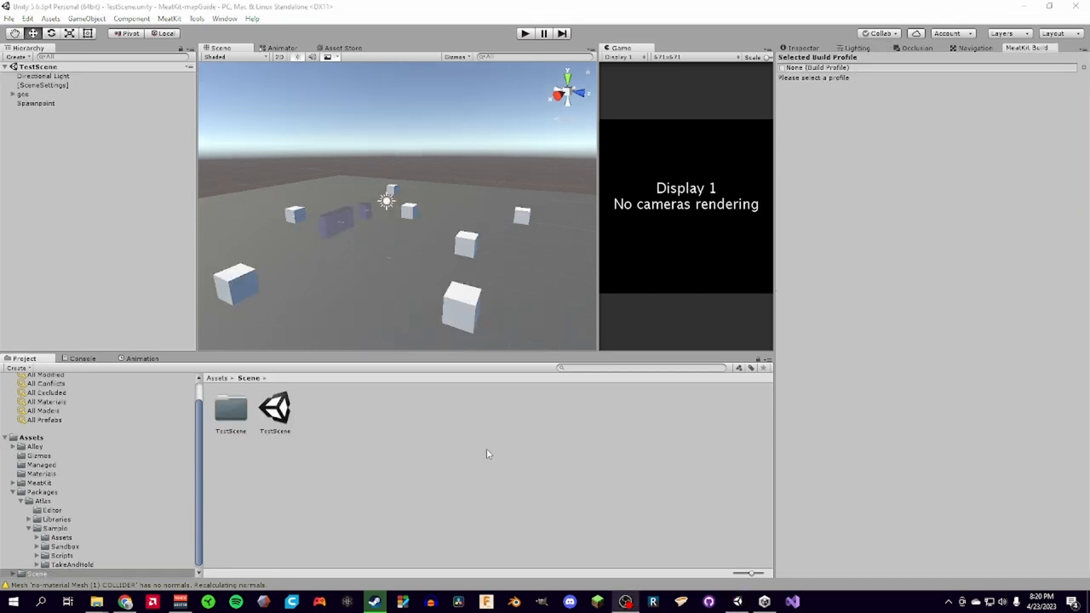
mouse_move(479, 460)
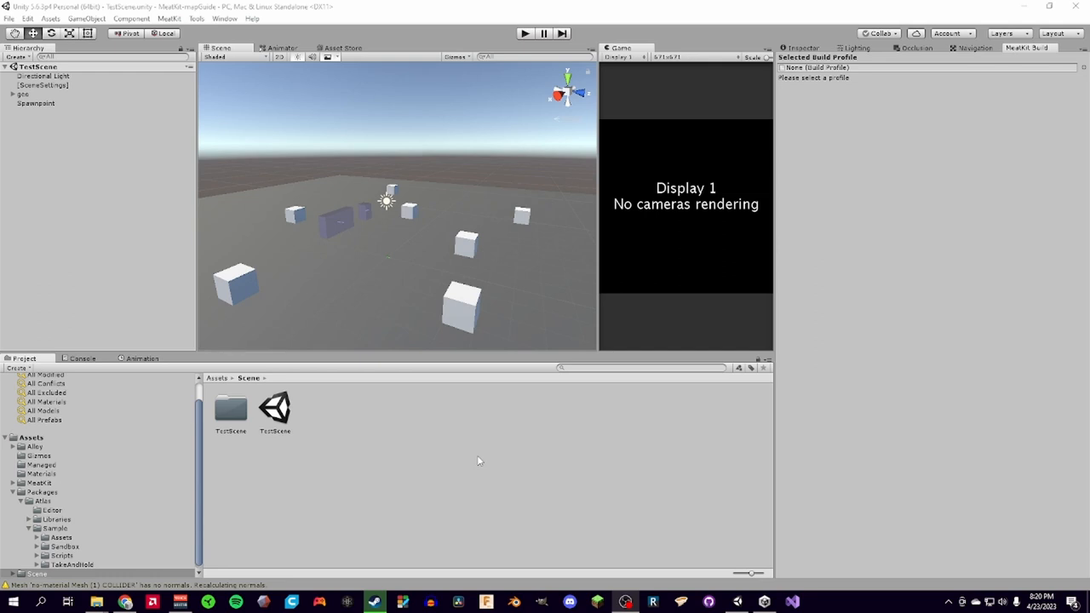
mouse_move(840, 77)
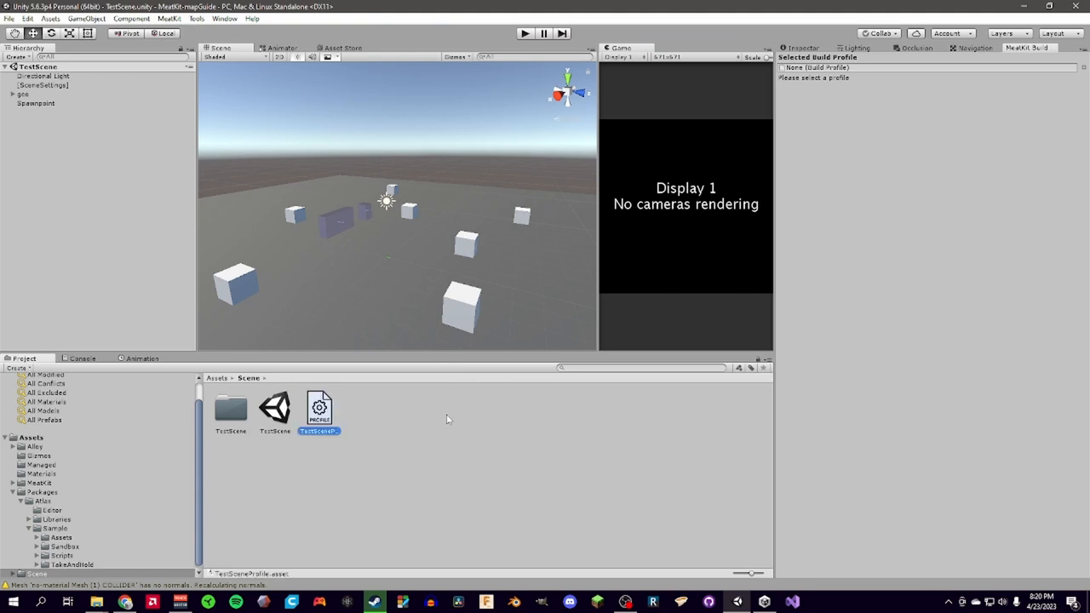
Select the new TestSceneProfile asset so the MeatKit Build tab shows its Thunderstore metadata.
click(319, 407)
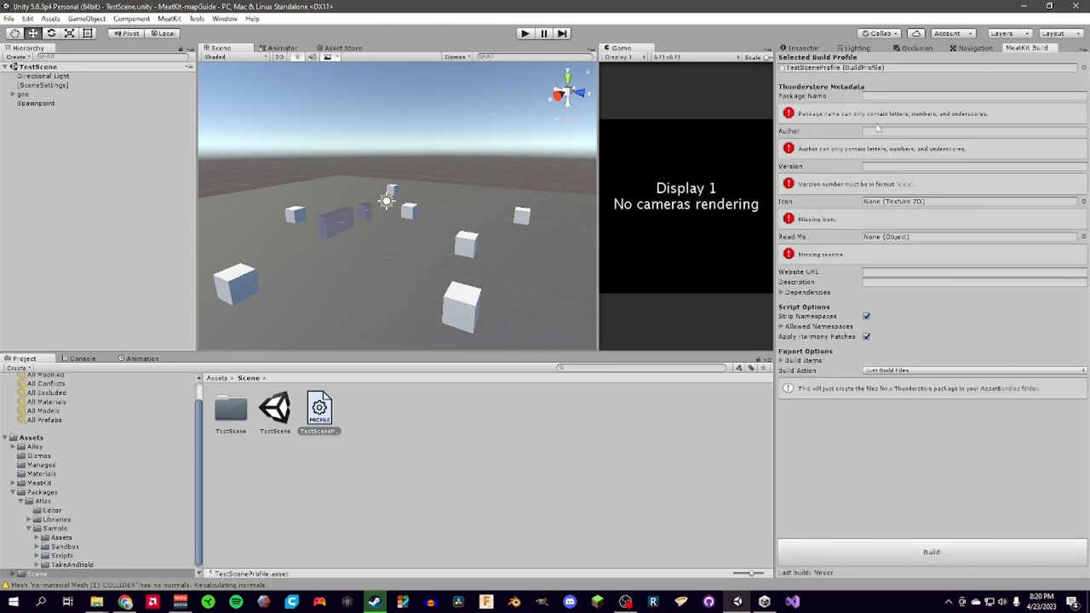
mouse_move(861, 123)
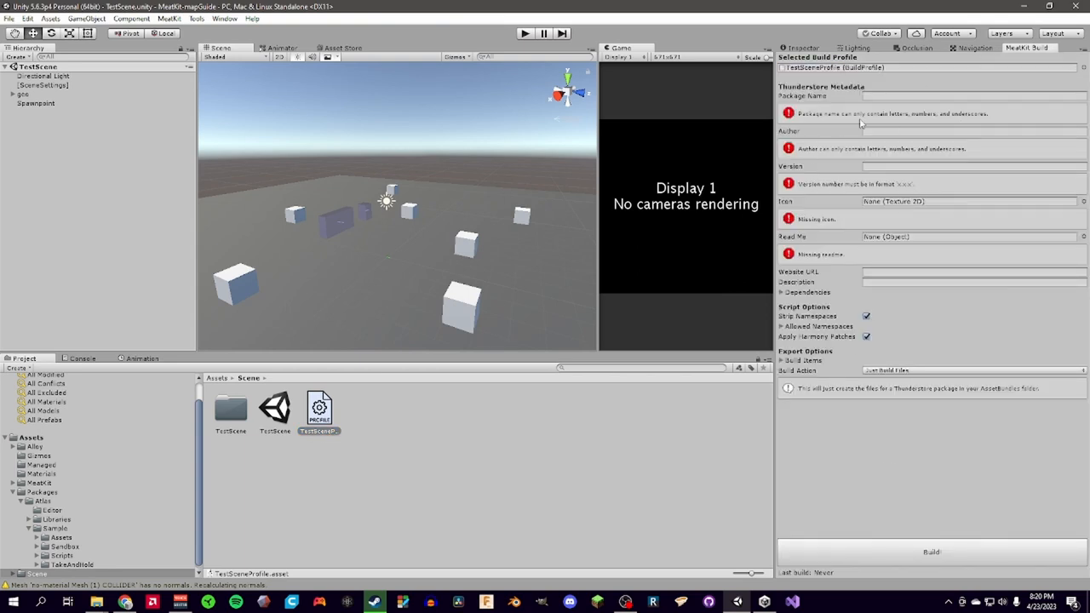
mouse_move(501, 433)
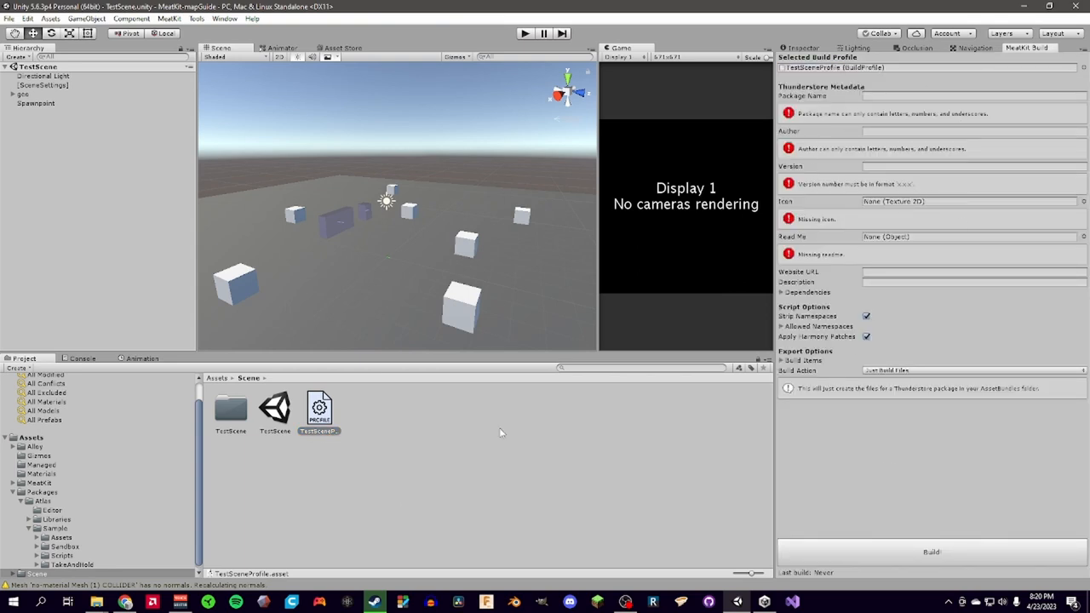
Create a new MeatKit Atlas scene definition asset named TestSceneAtlas in the Scene folder.
right_click(498, 433)
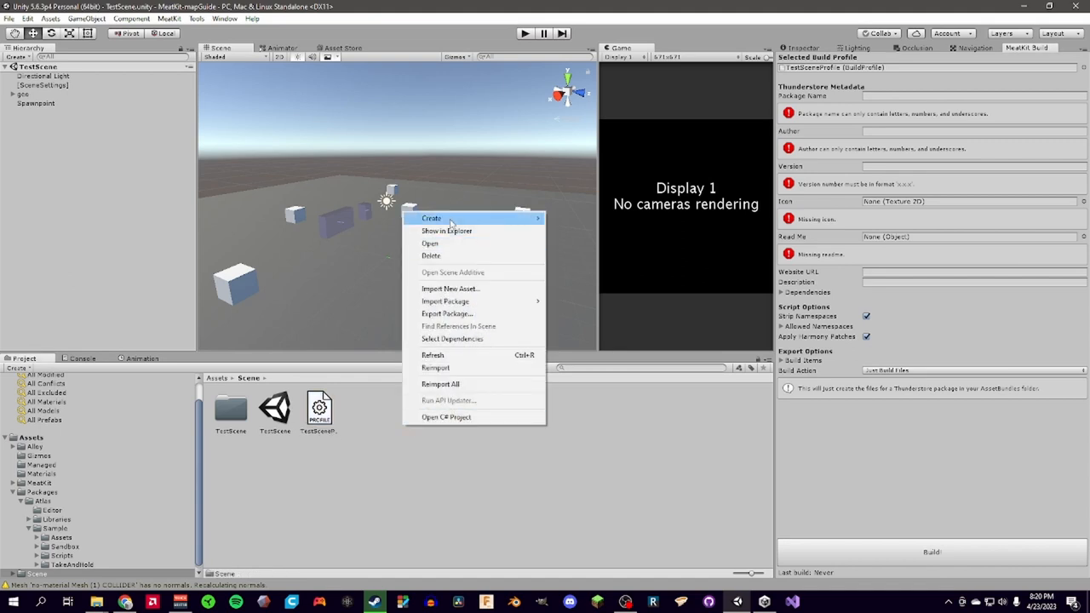
click(431, 218)
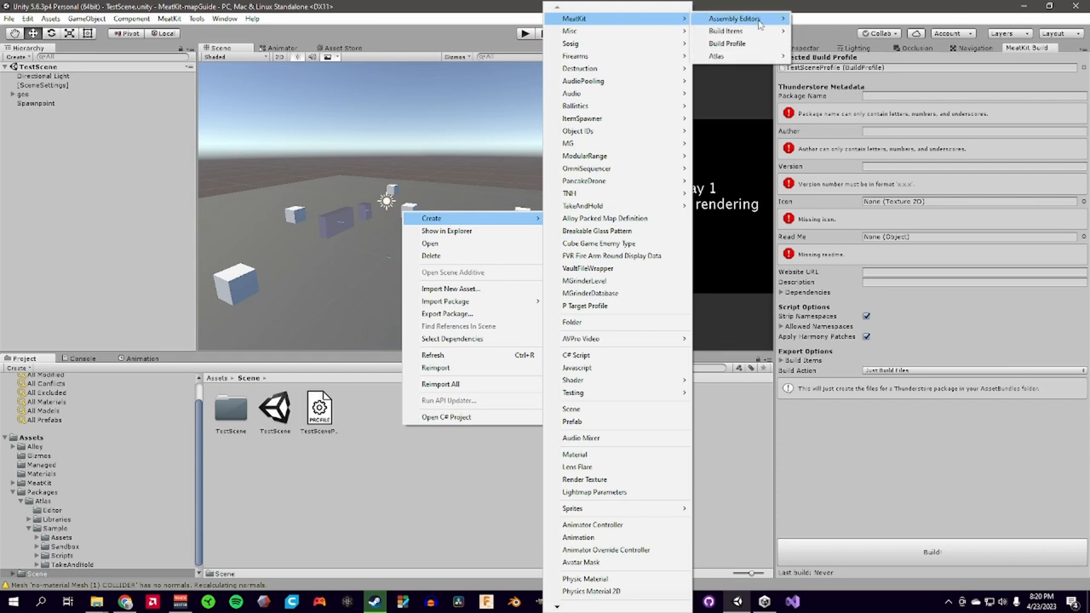
click(571, 408)
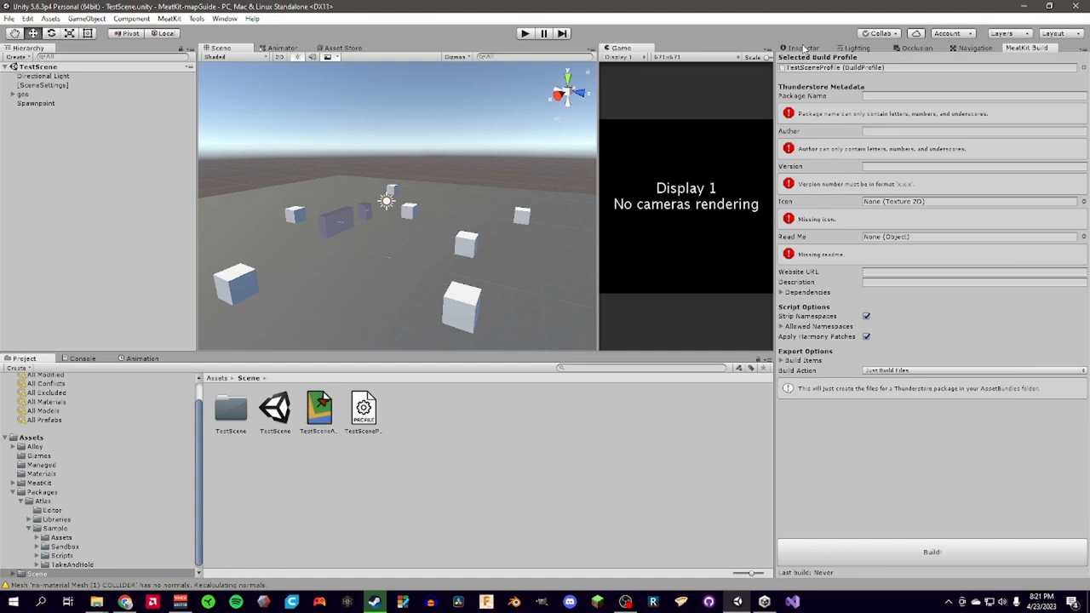
Assign TestScene as scene file, name it 'Test Scene', sandbox game/display modes, author 'local'.
click(318, 409)
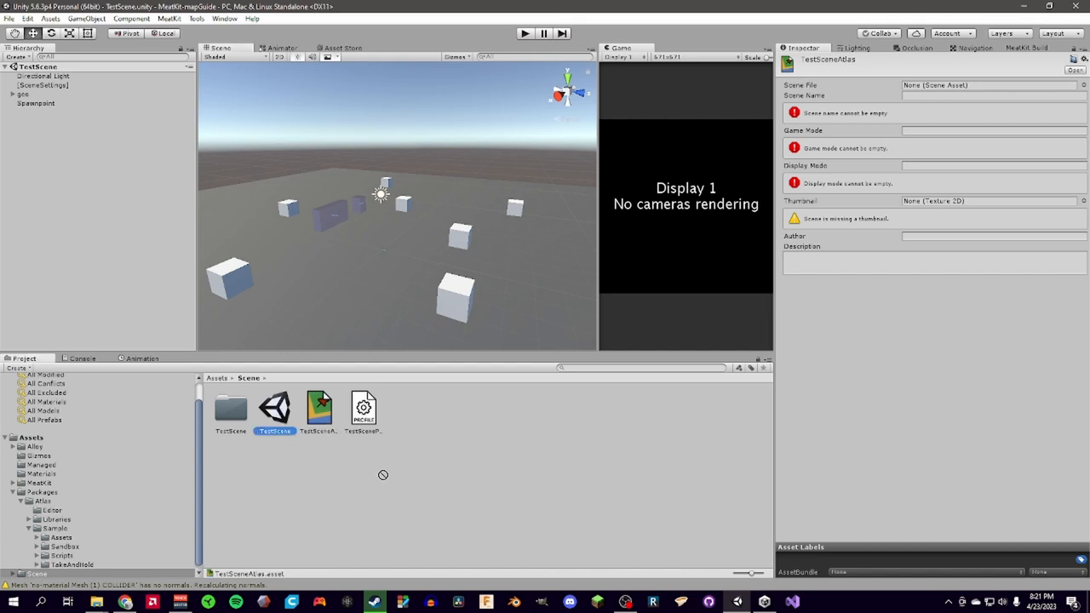
click(318, 409)
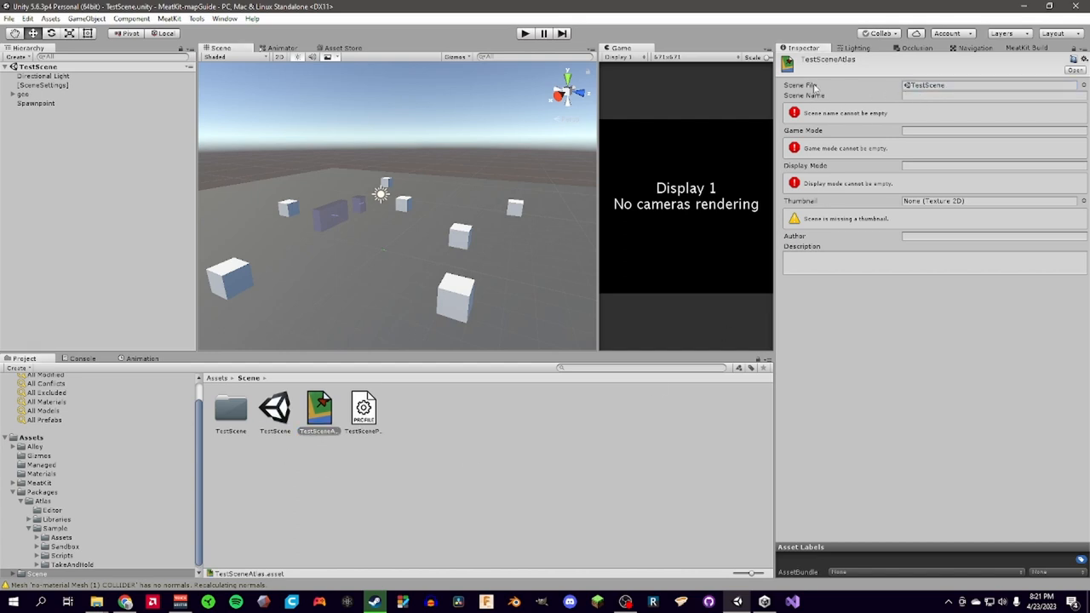
click(992, 95)
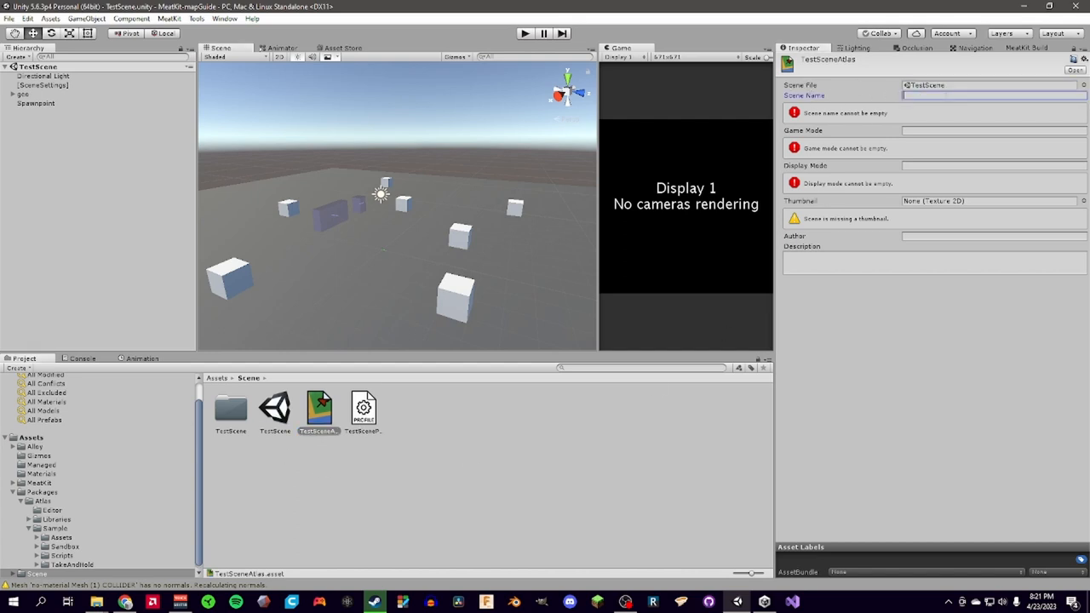
text(Test Scene)
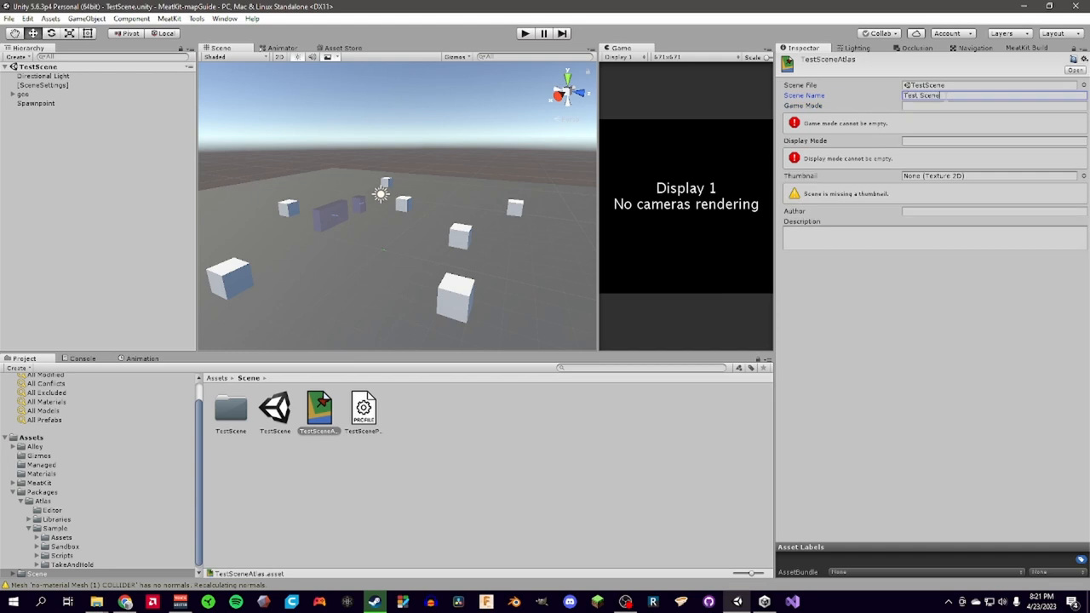
click(994, 105)
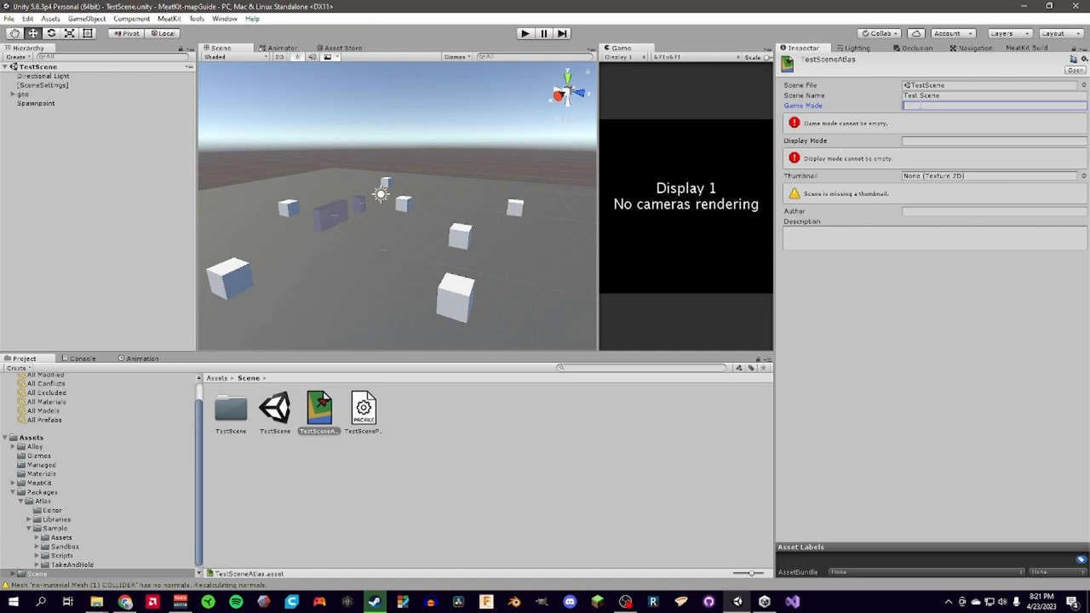
text(S)
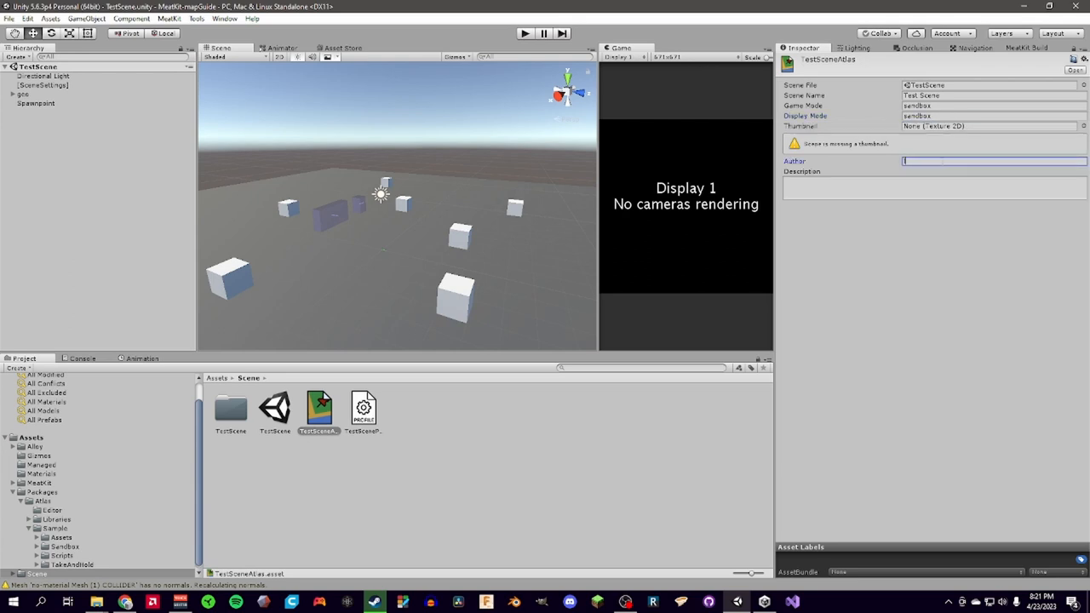
text(local)
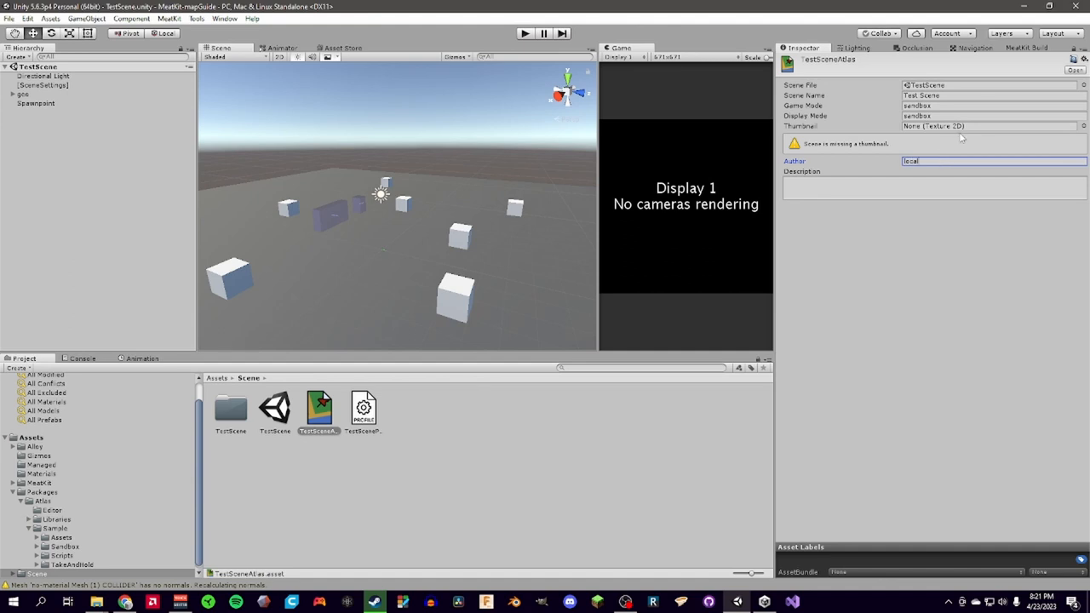
Pick the 'samplethumb' texture as the atlas thumbnail and describe it as 'a test scene.'.
click(1082, 126)
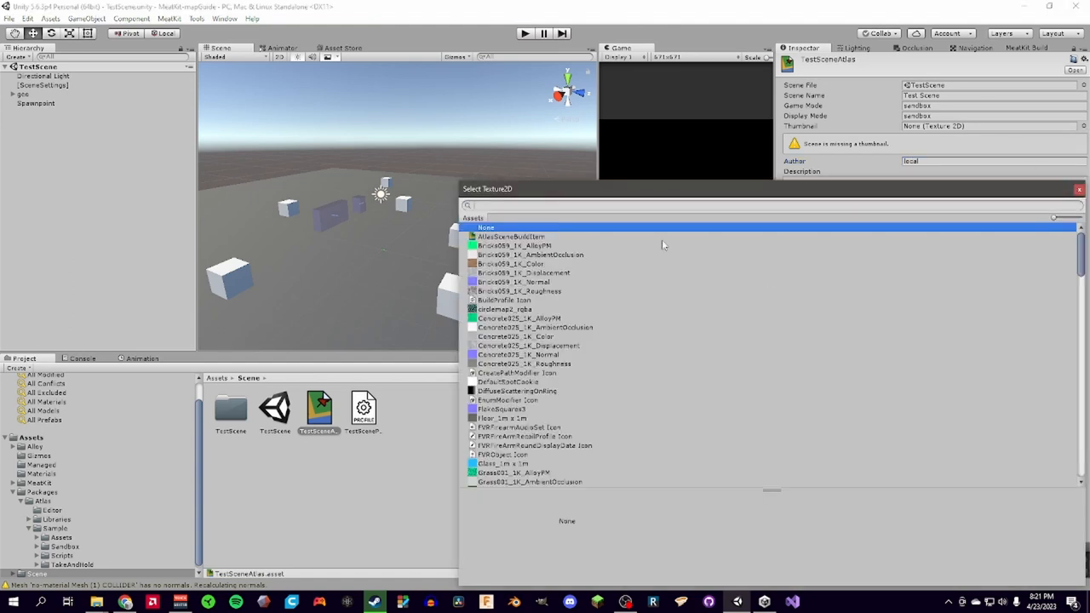
scroll(down, 3)
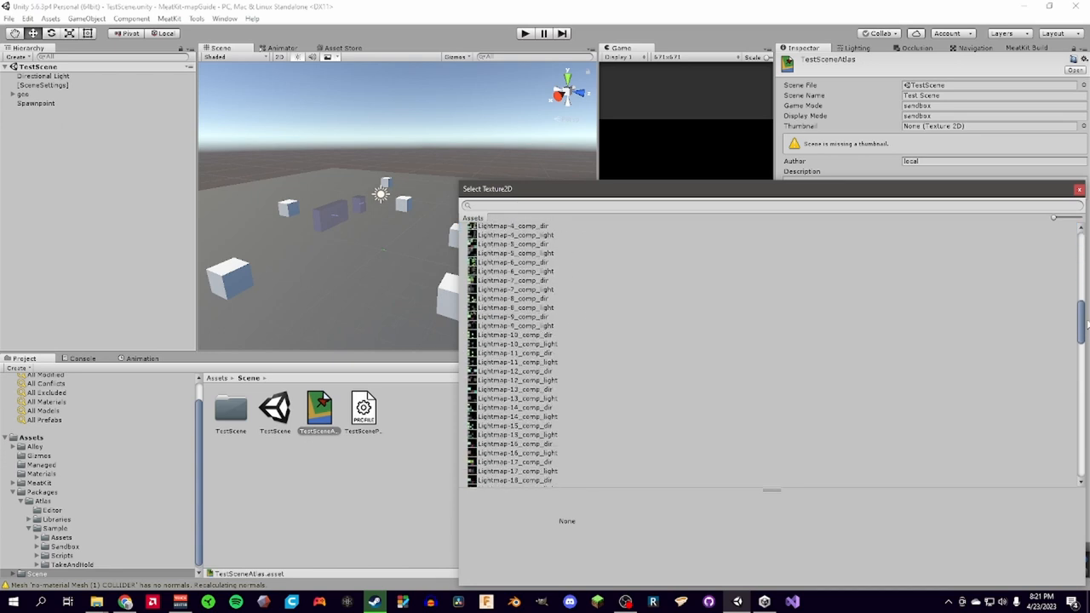
scroll(down, 3)
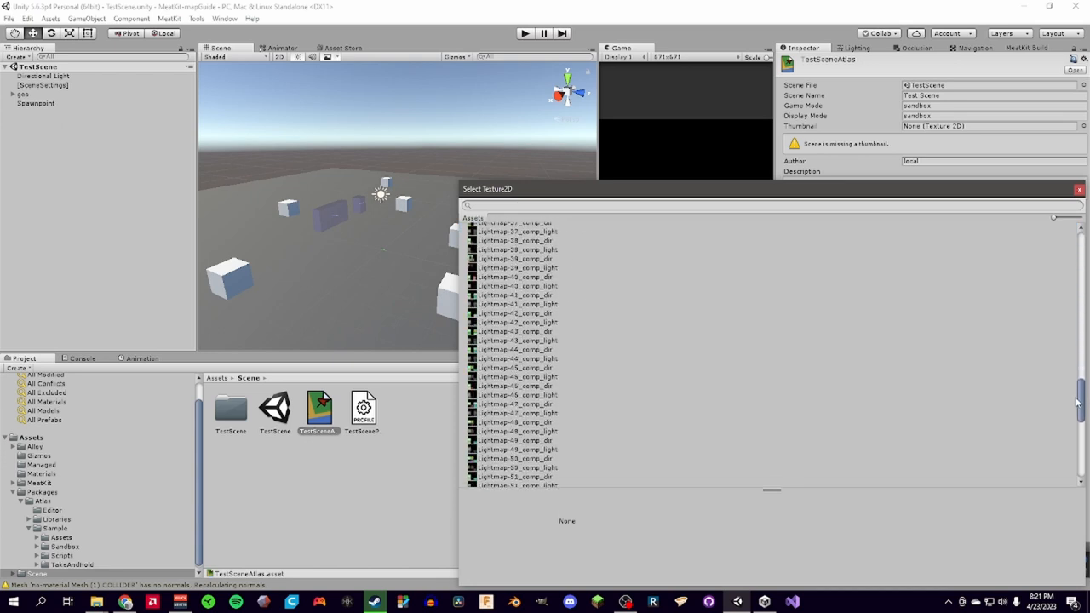
scroll(down, 3)
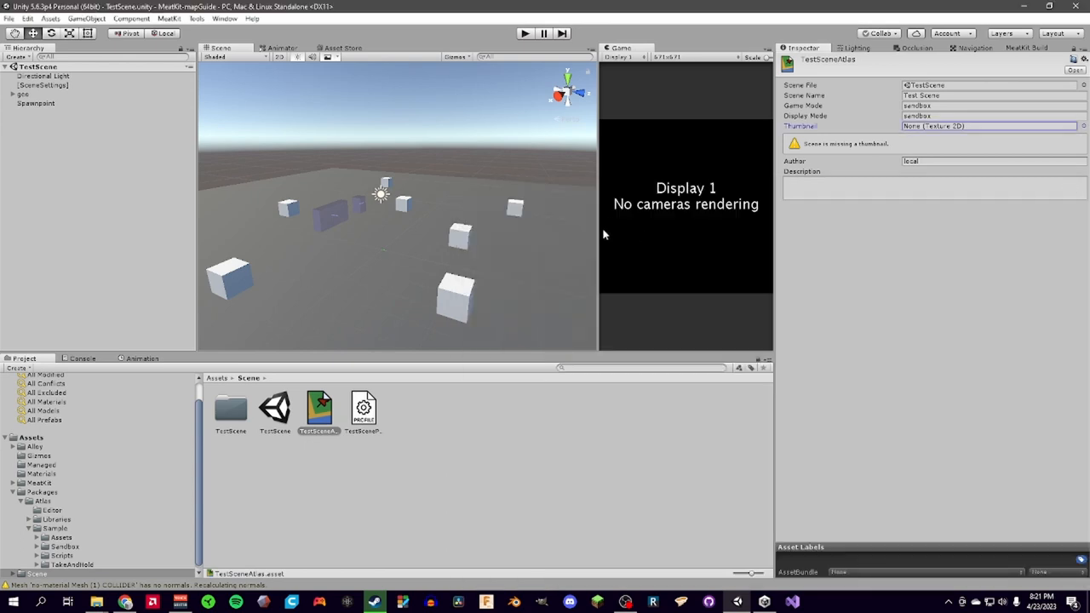
mouse_move(596, 230)
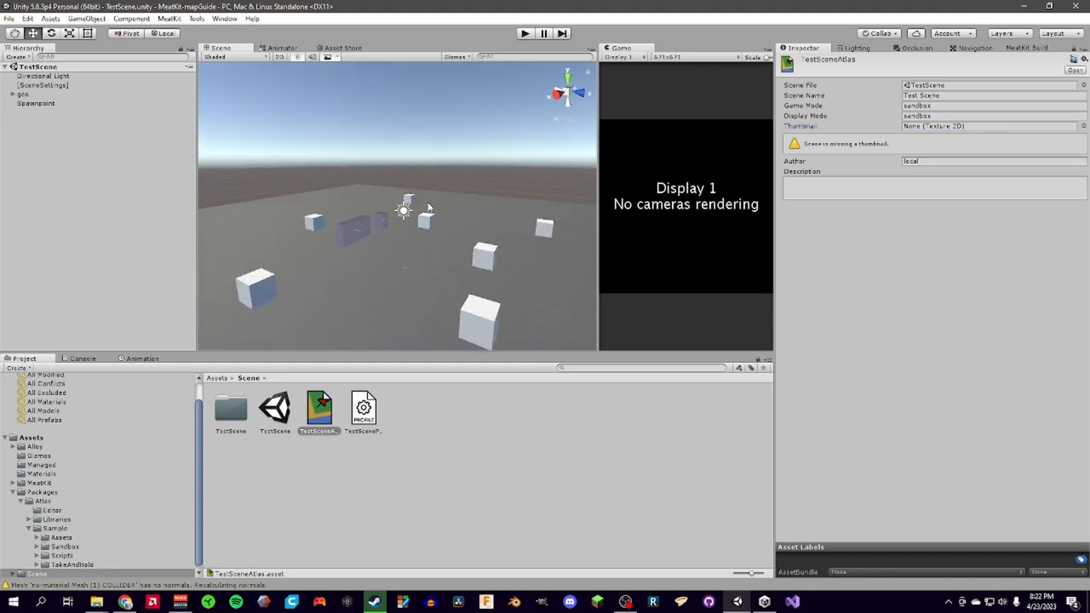
drag(426, 208, 477, 197)
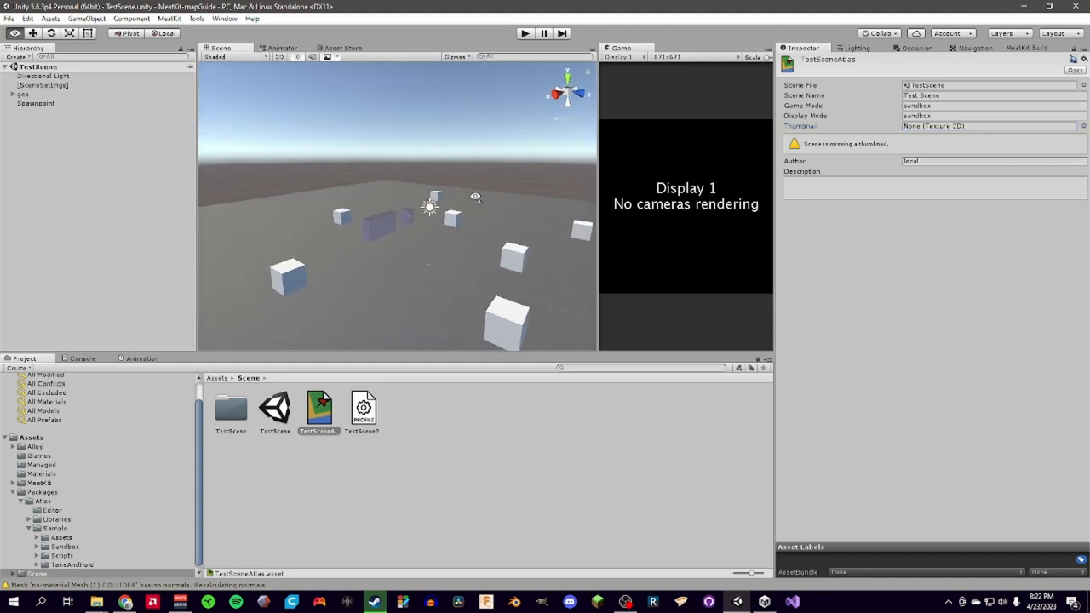
click(1083, 125)
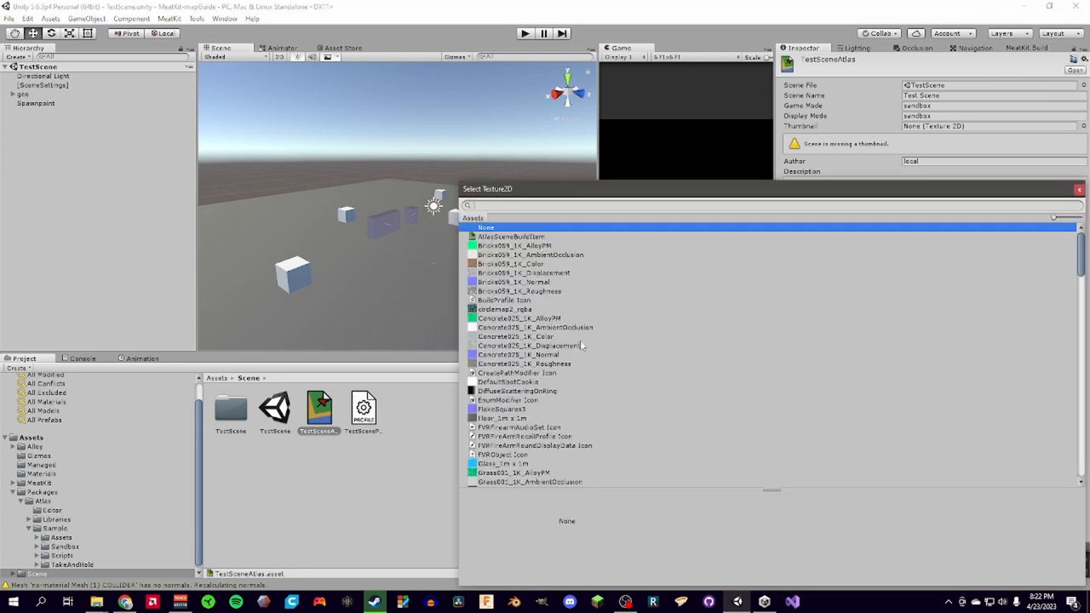
scroll(down, 3)
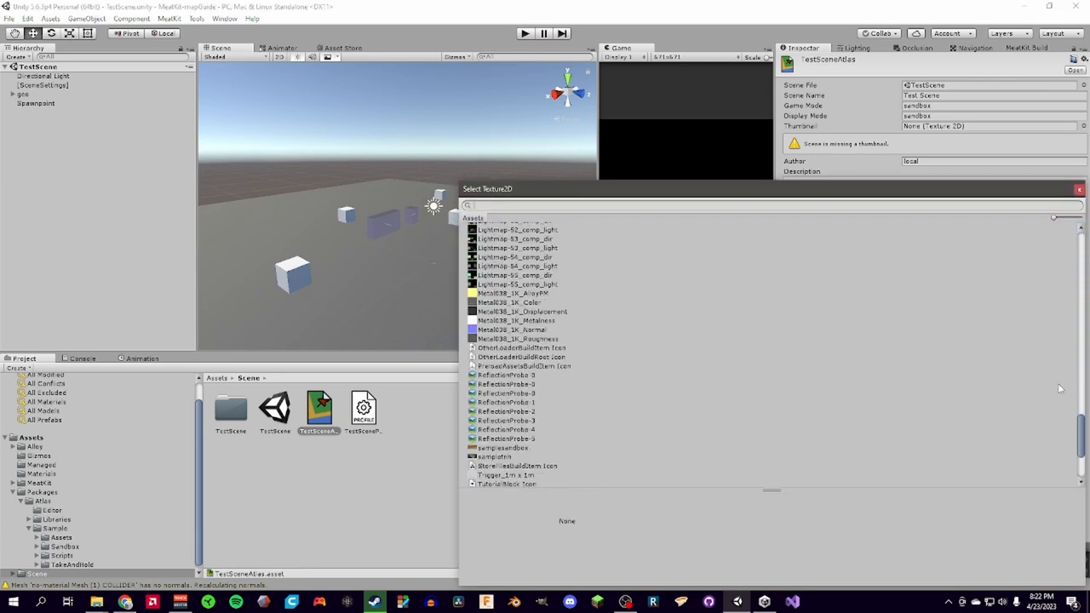
scroll(down, 3)
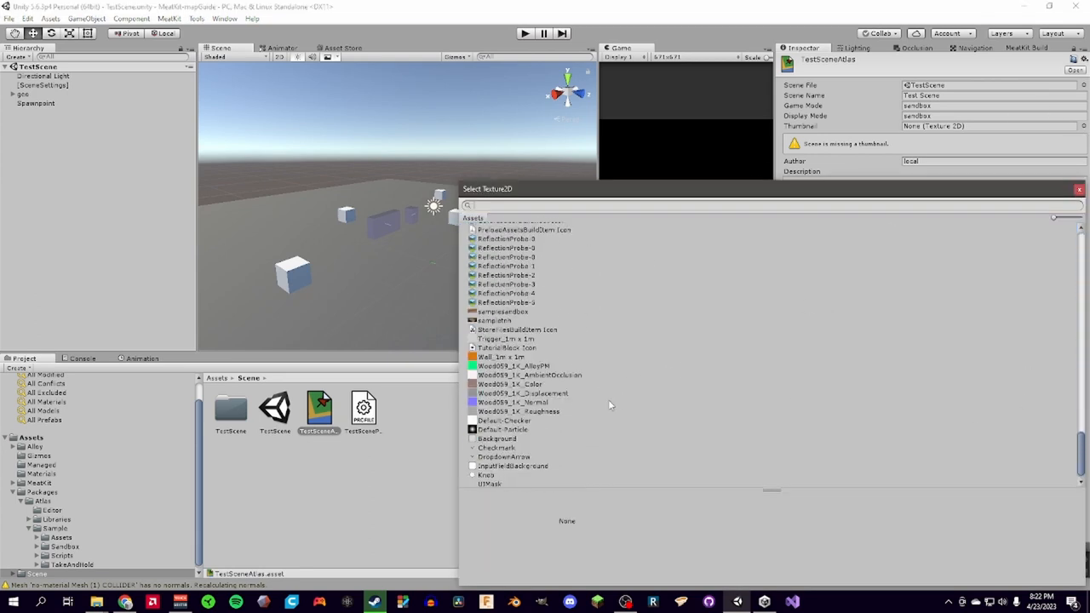
mouse_move(847, 372)
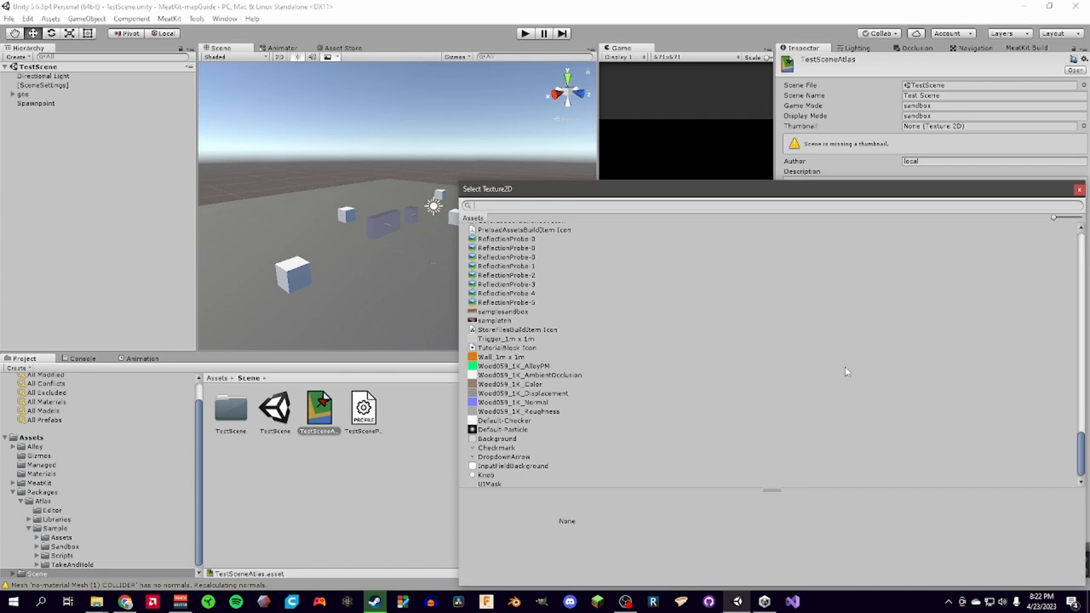
click(494, 320)
text(a test scene.)
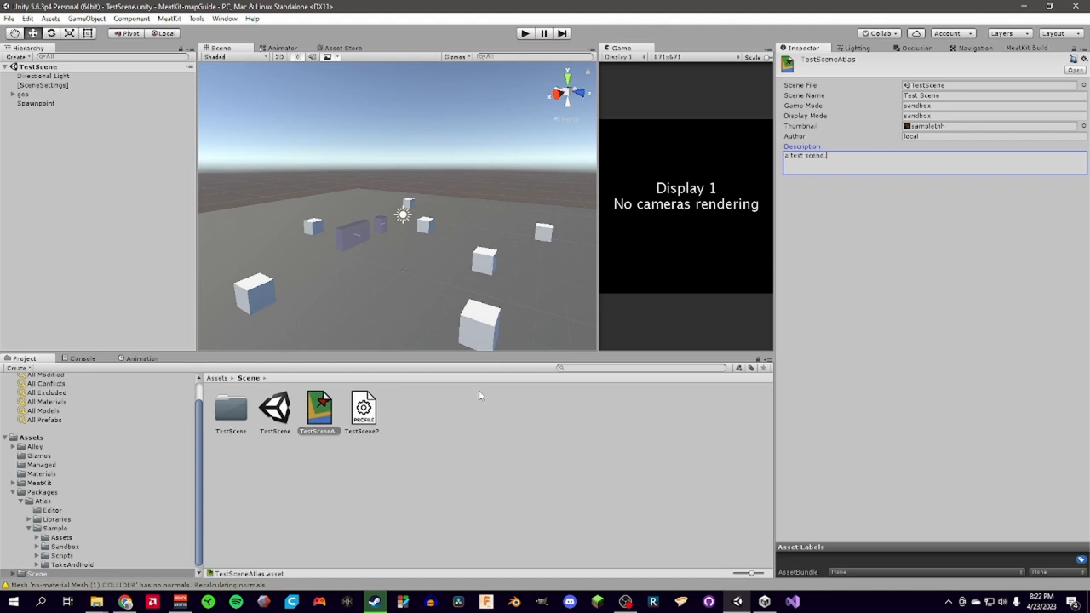
Give TestSceneProfile the package name 'test_scene' and version 0.0.1.
click(363, 413)
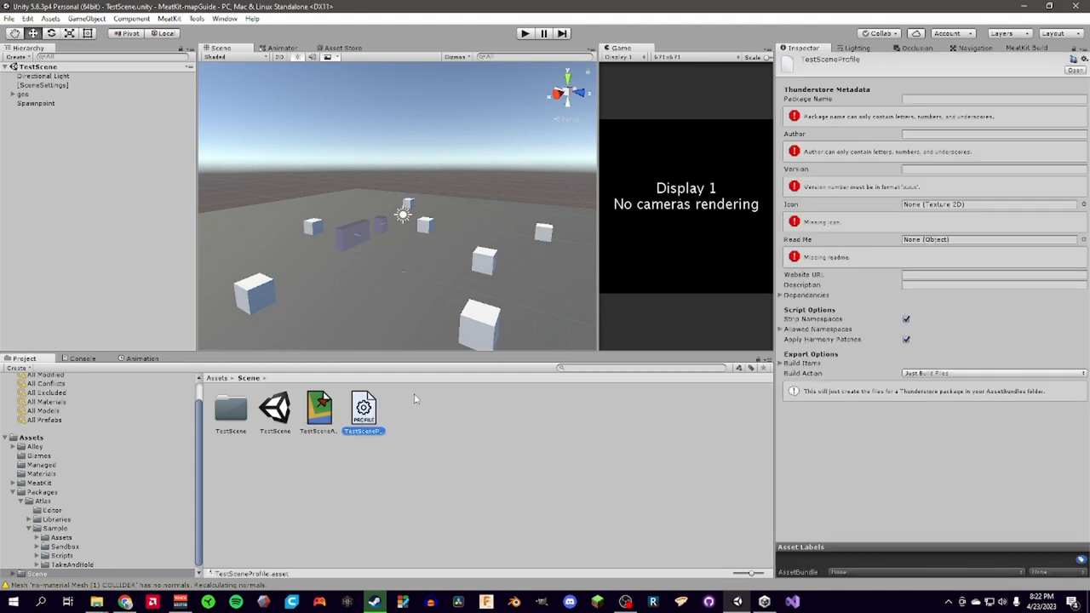
click(992, 99)
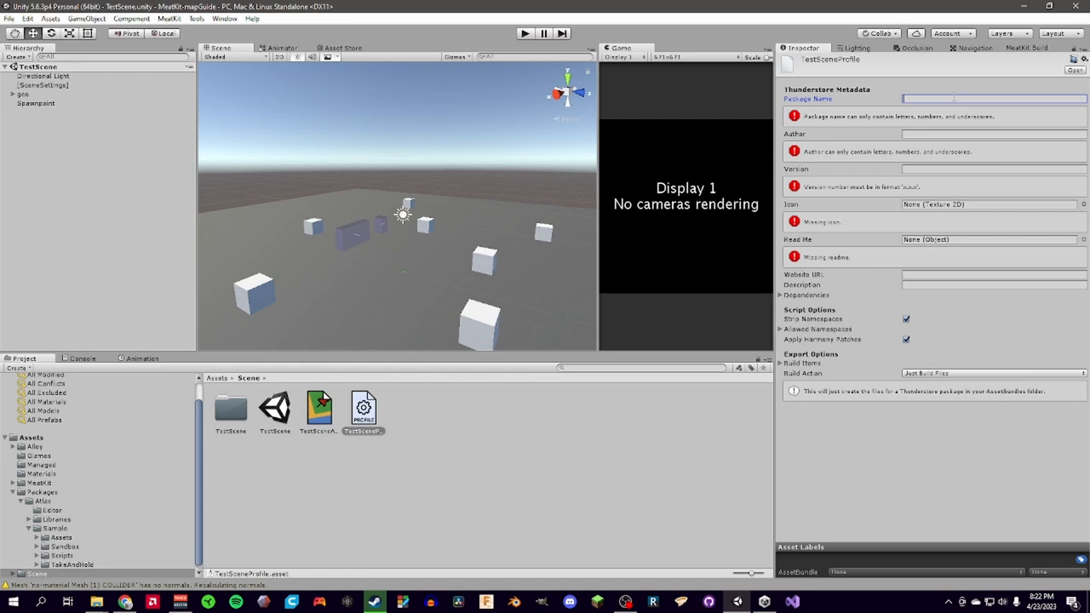
text(test_scene)
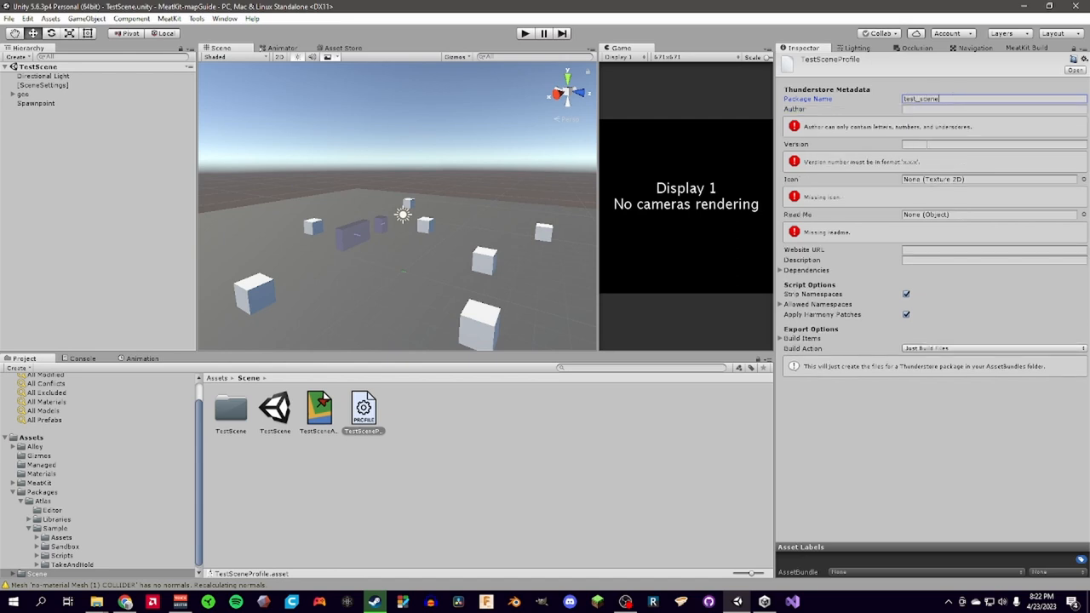
click(993, 144)
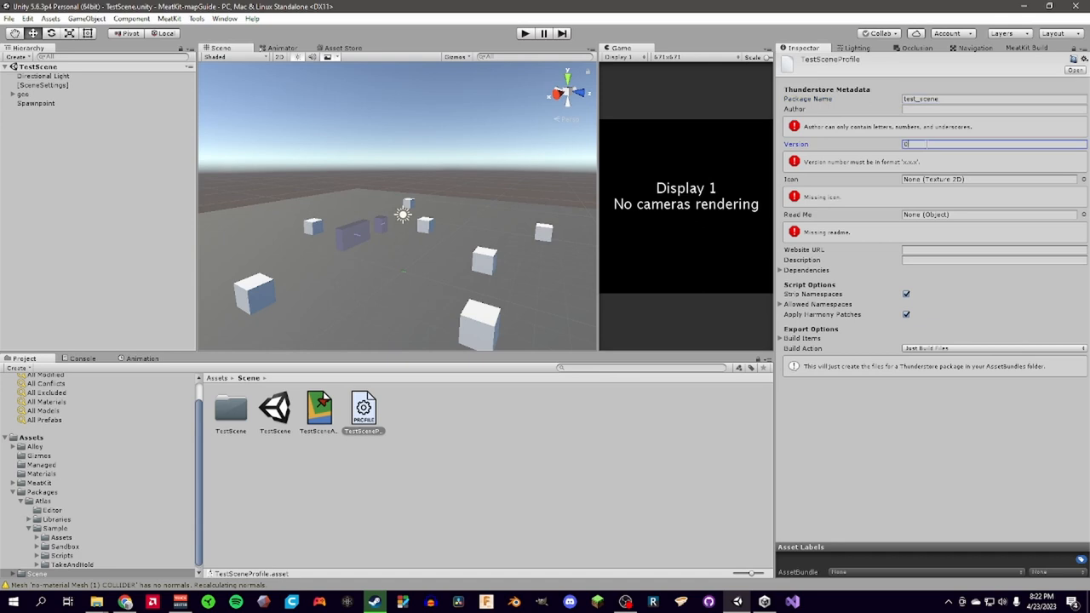
text(0.0.1)
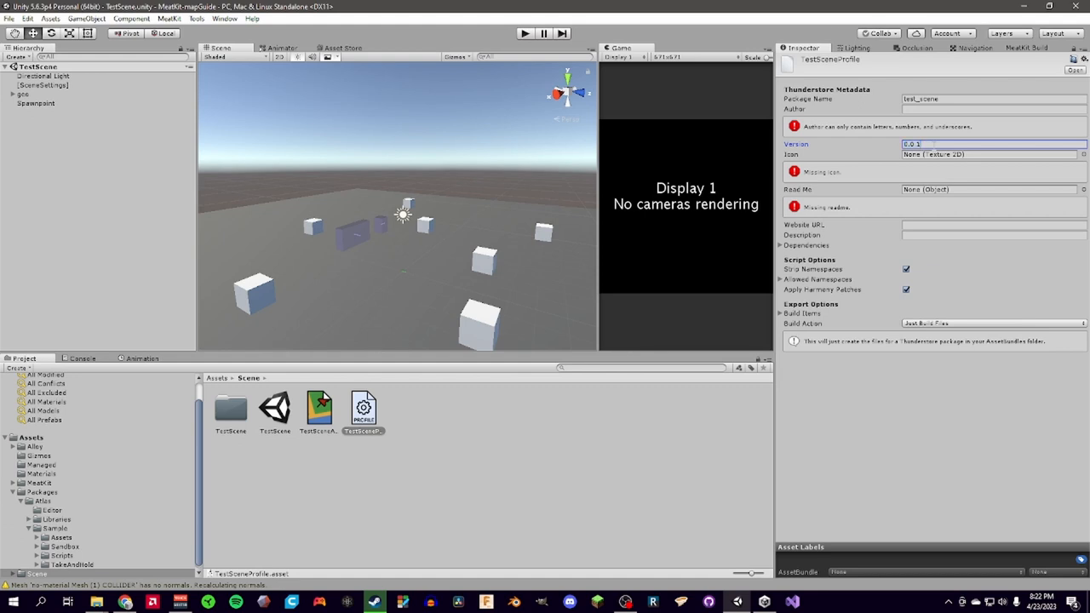
Choose the FVRObject Icon texture as the package icon.
click(992, 154)
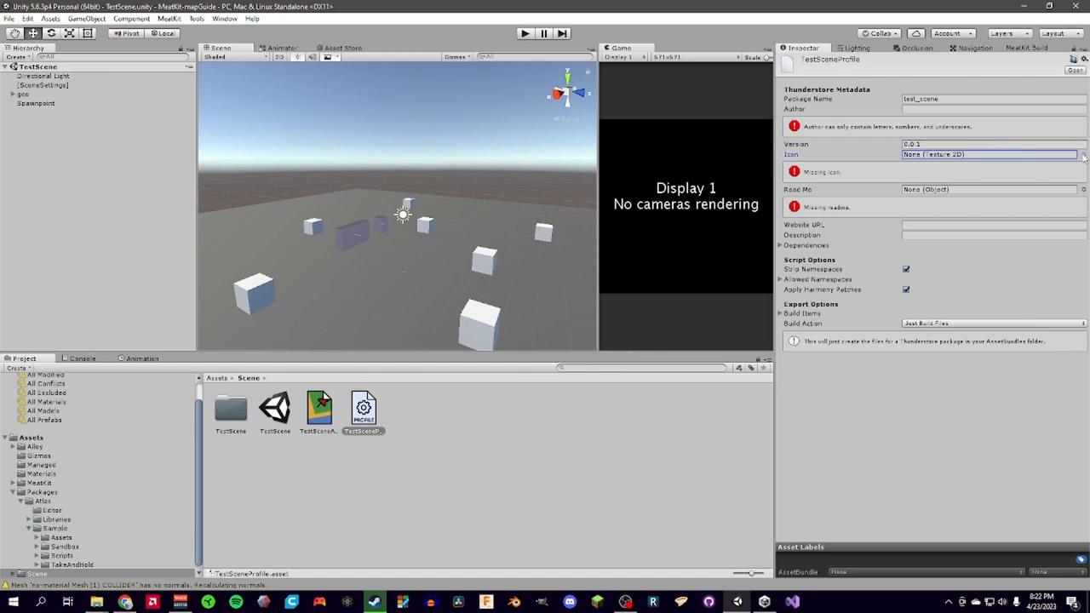
click(1082, 154)
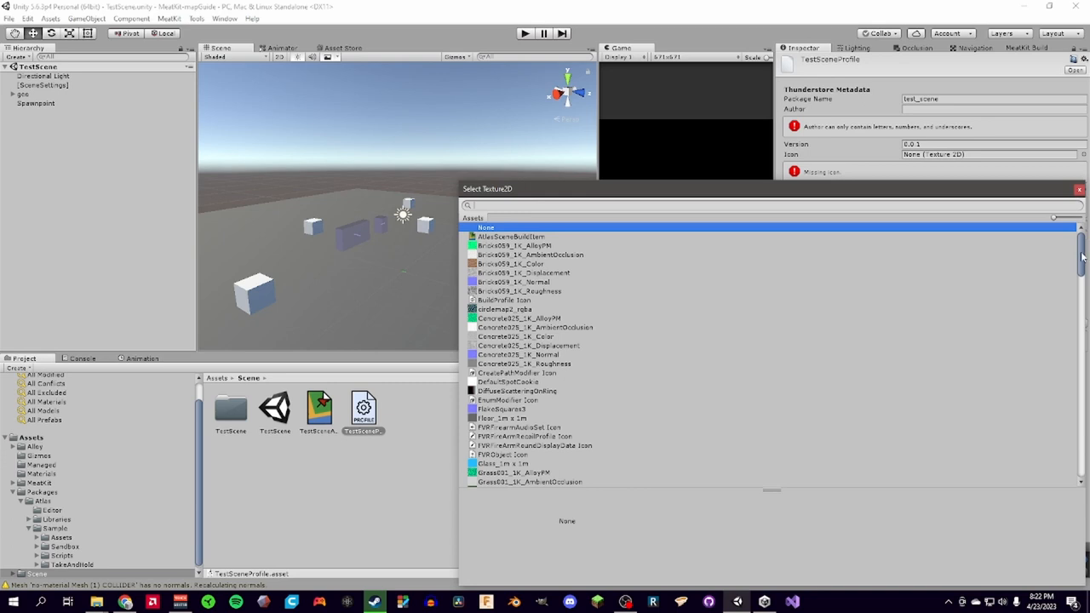
scroll(down, 3)
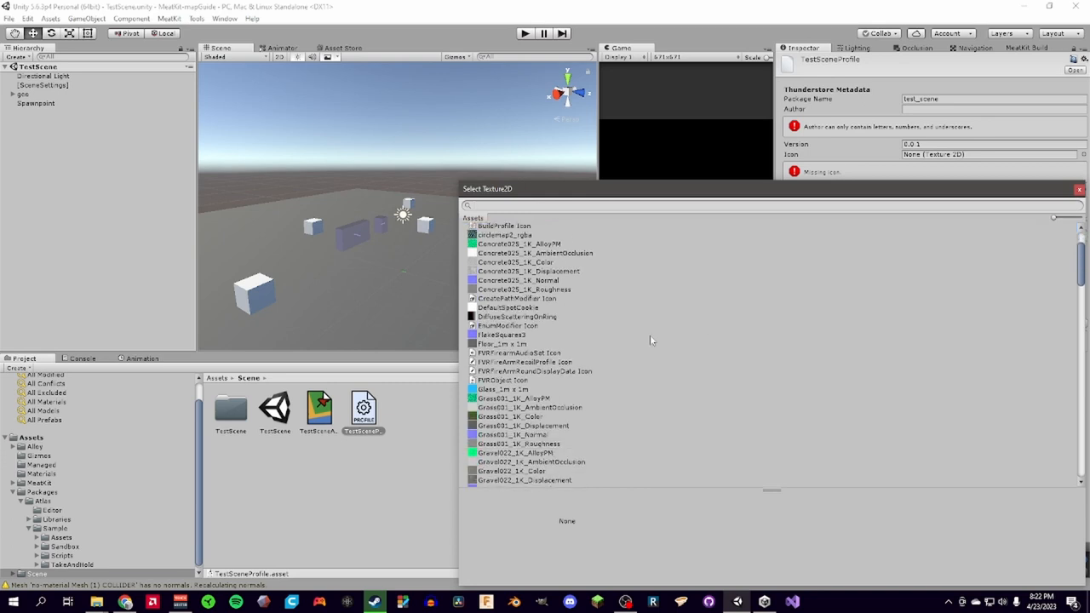
click(502, 380)
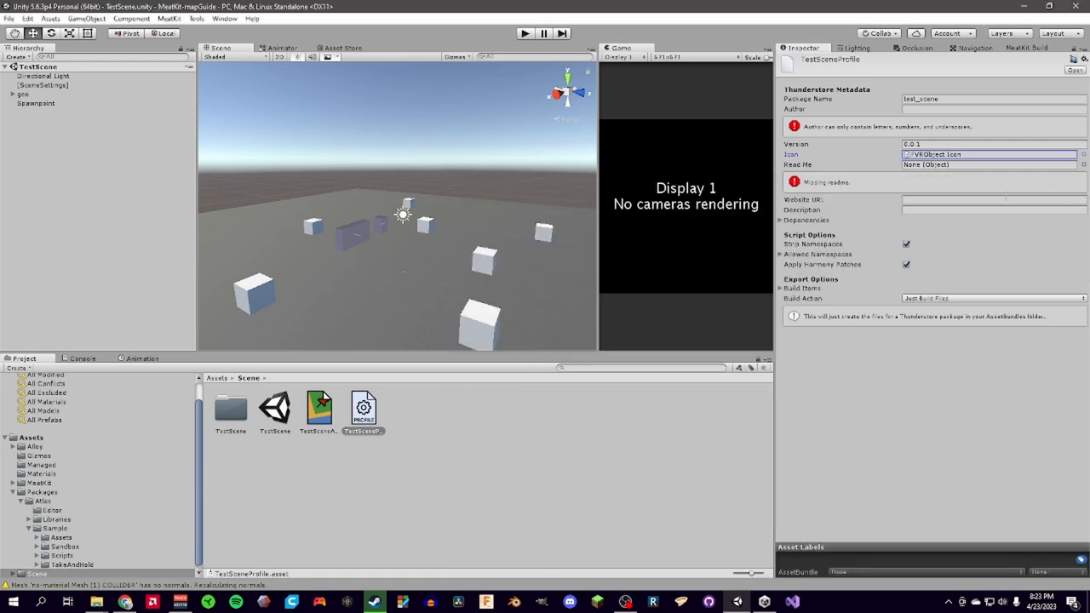
click(987, 165)
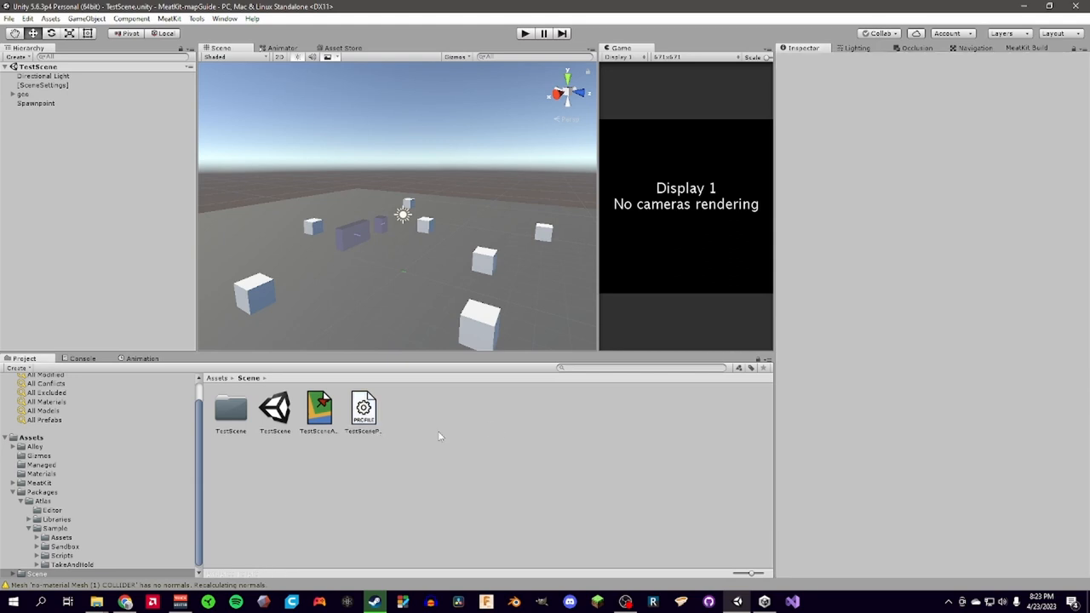
Show the Scene folder in File Explorer and create a new readme text document there.
click(230, 409)
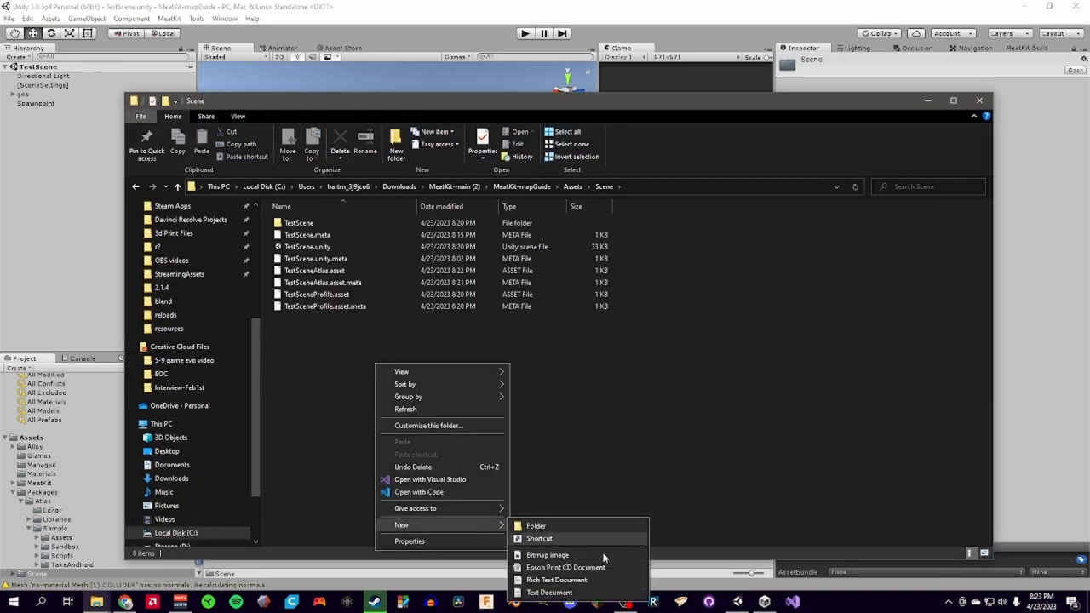
click(549, 592)
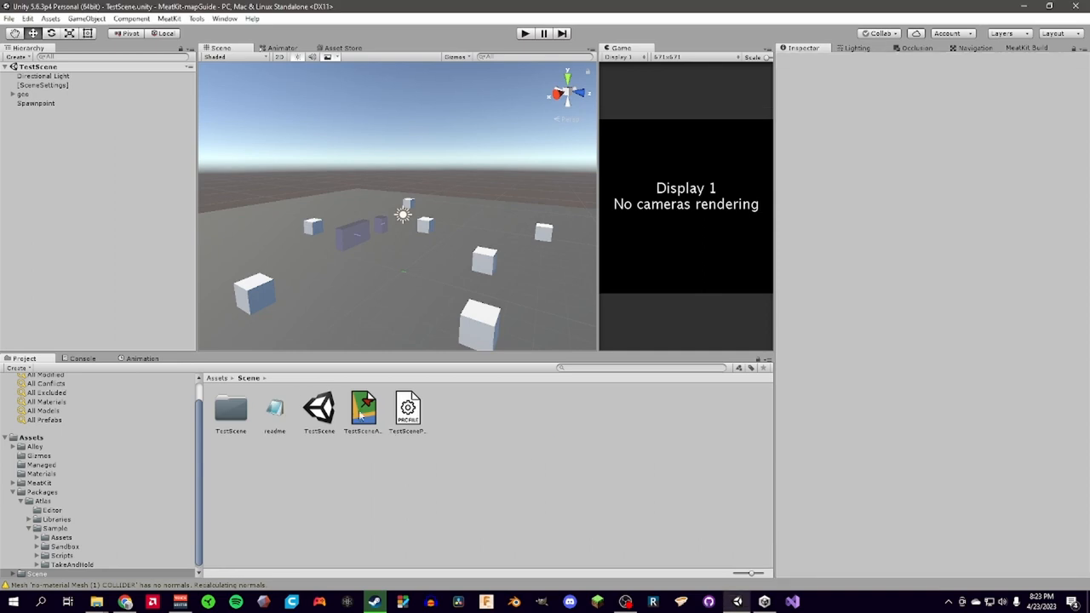
Set the profile's author to 'local', attach the readme and give it one dependency entry.
click(407, 409)
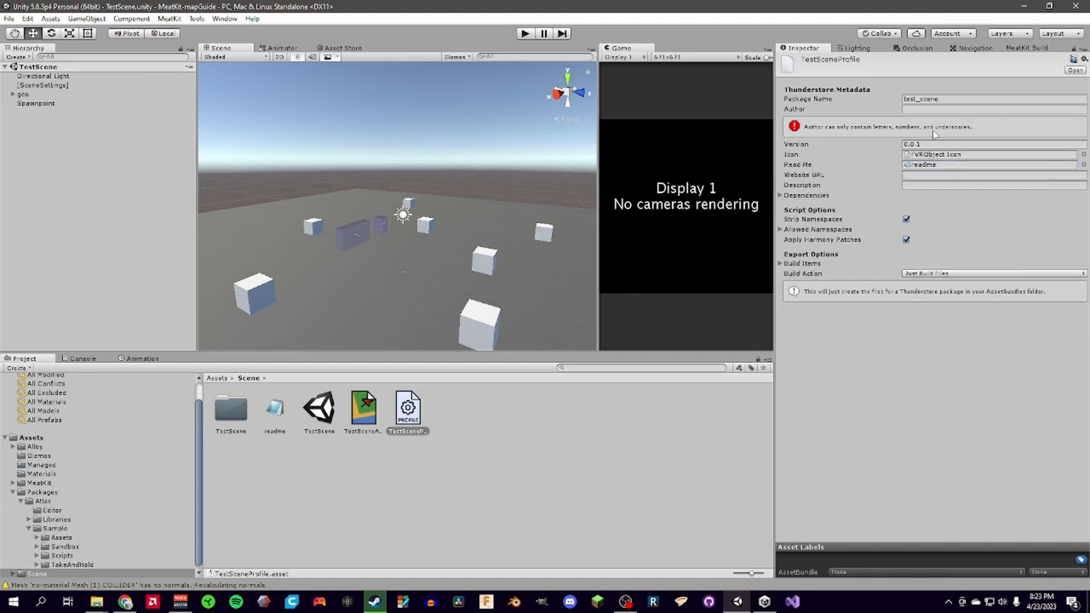
click(993, 109)
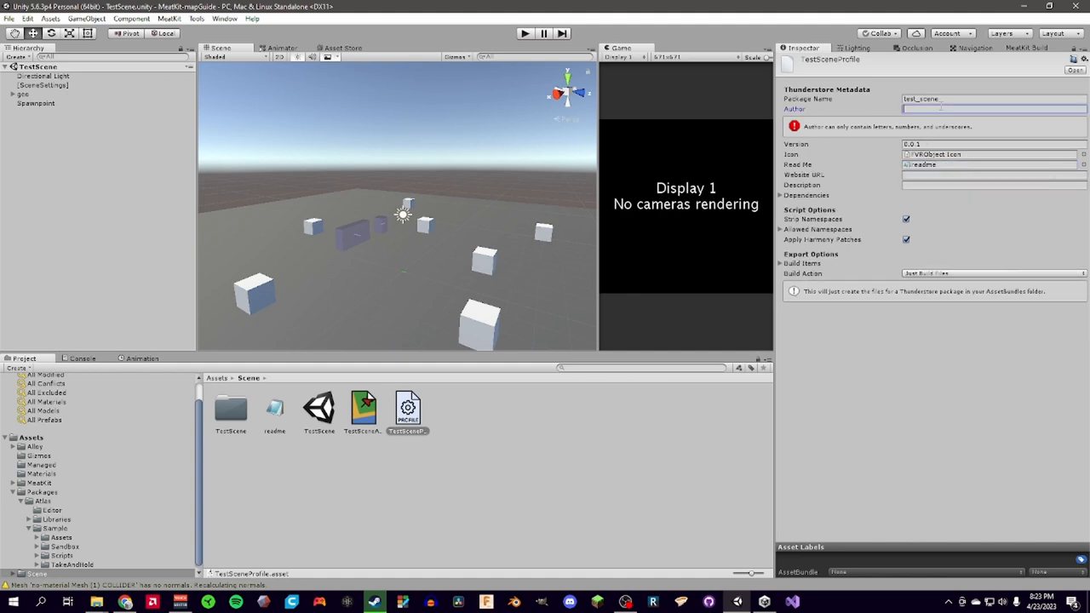
text(local)
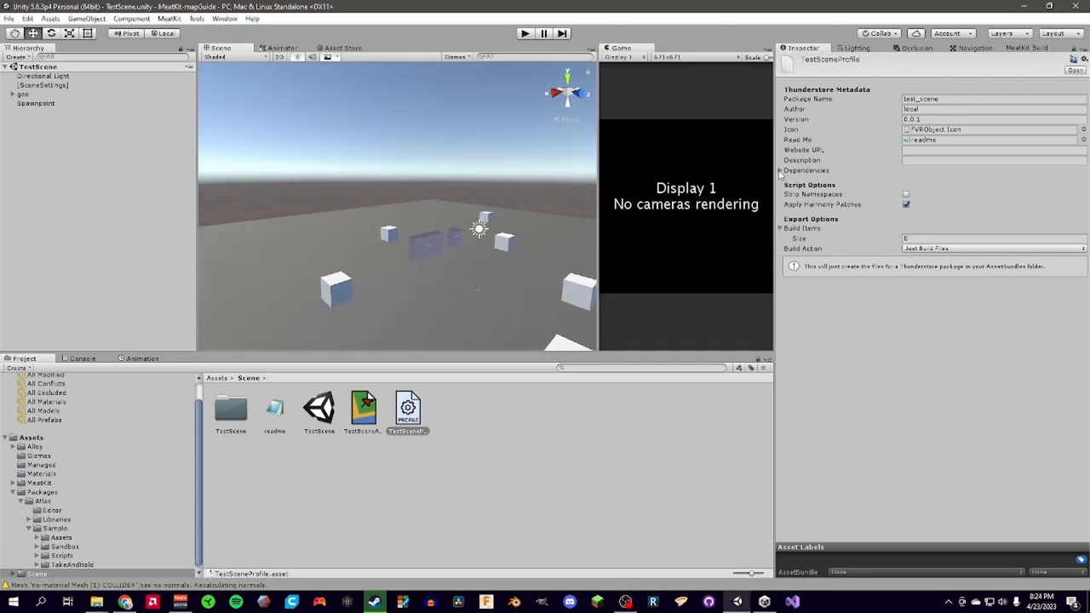
click(781, 170)
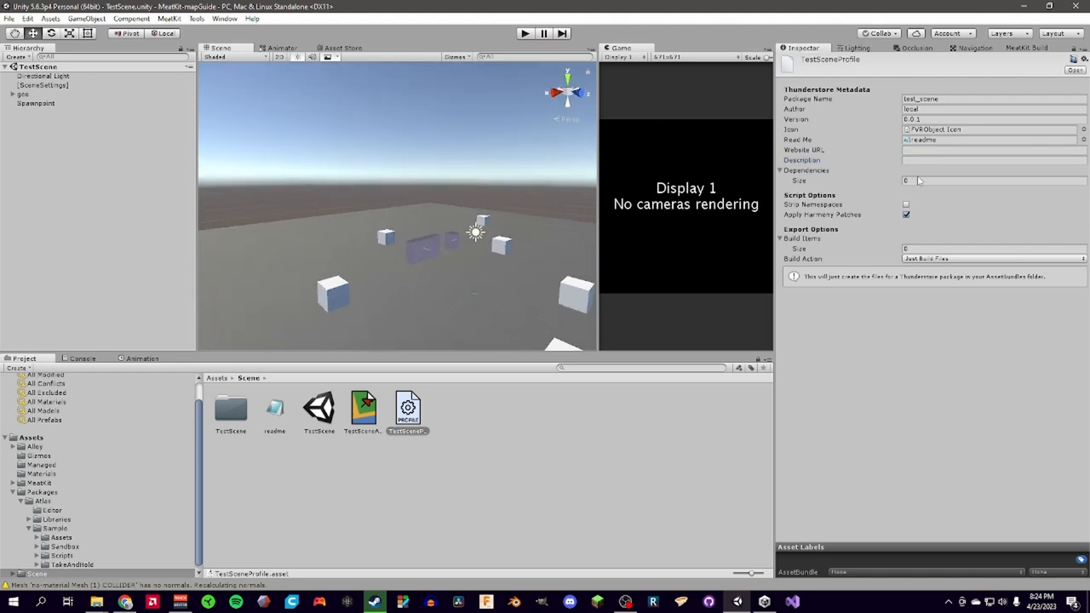
click(987, 179)
text(1)
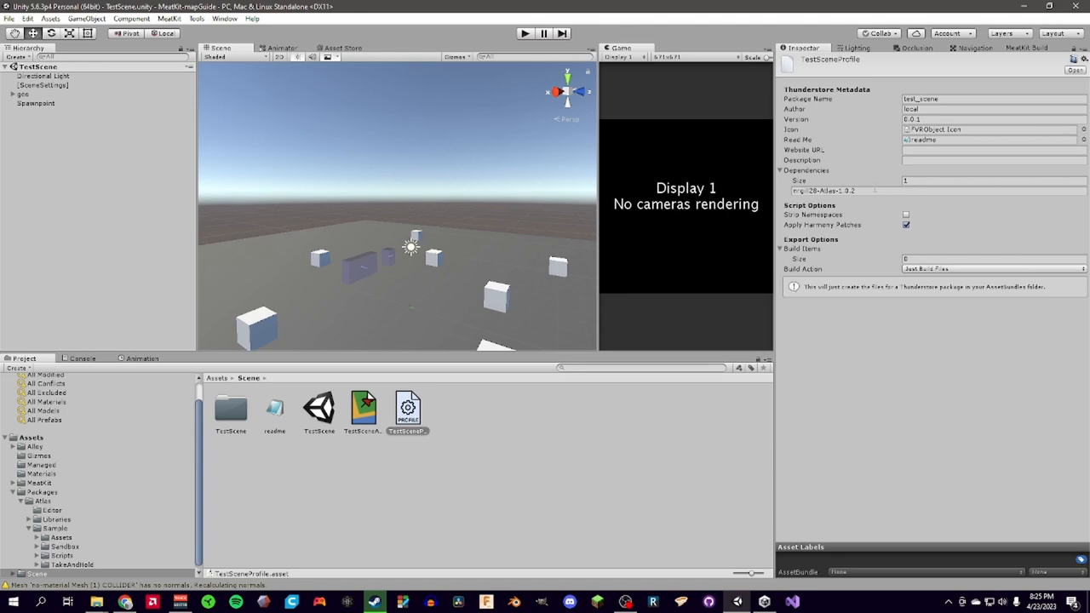
Keep a single Atlas 1.0.2 dependency with Harmony patching enabled on the profile.
double_click(823, 190)
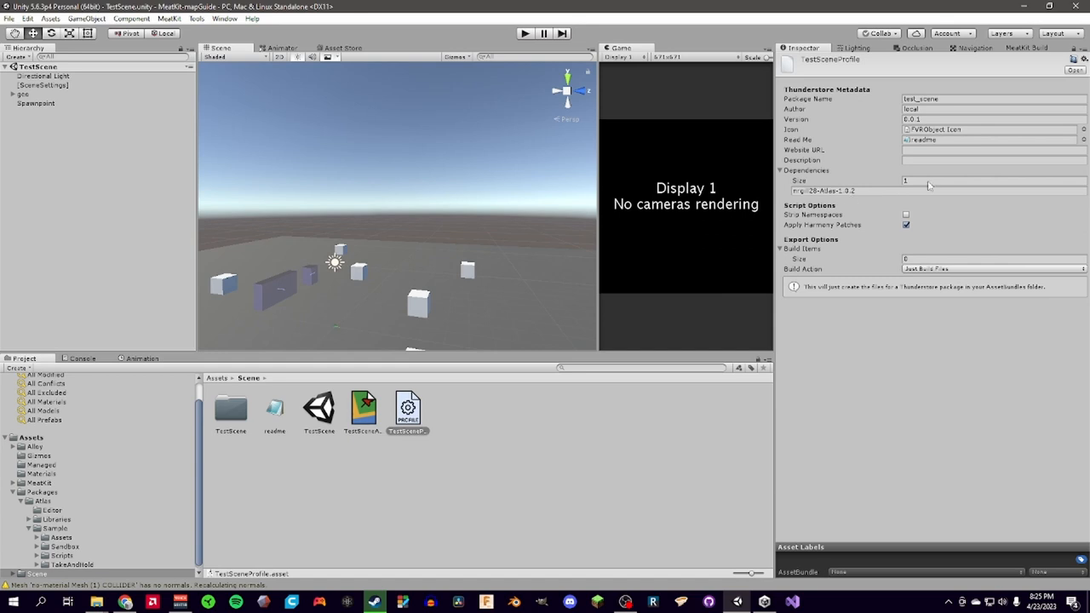
click(993, 179)
text(2)
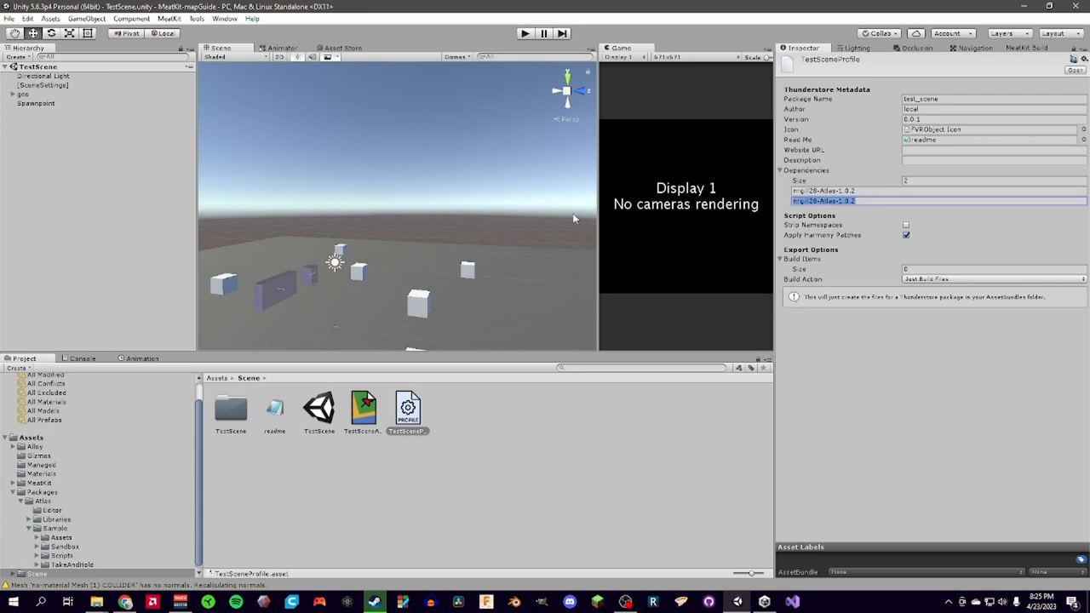
mouse_move(537, 222)
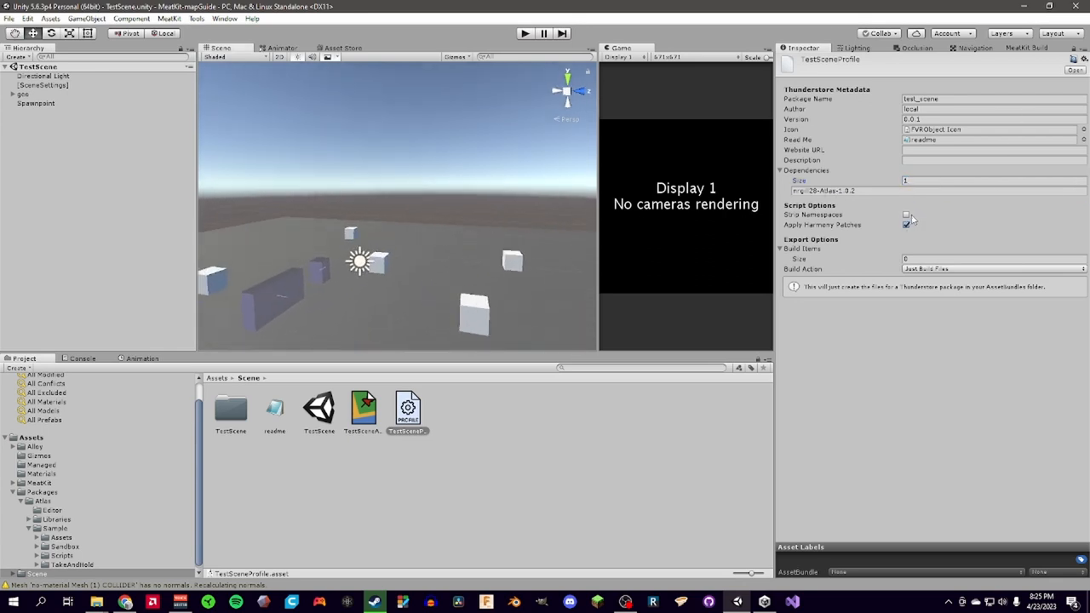
click(906, 214)
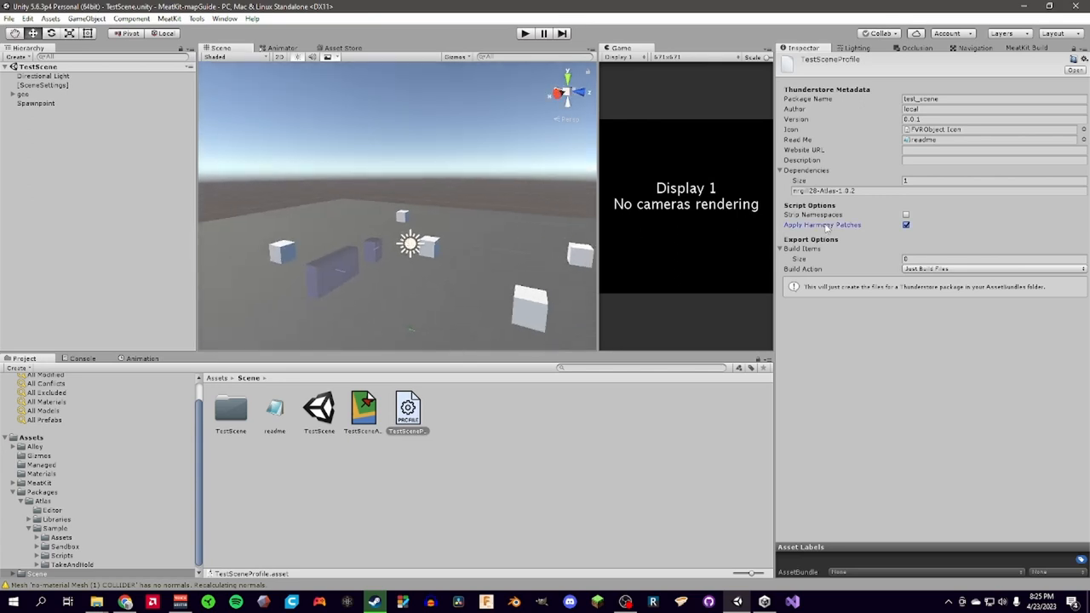
click(906, 225)
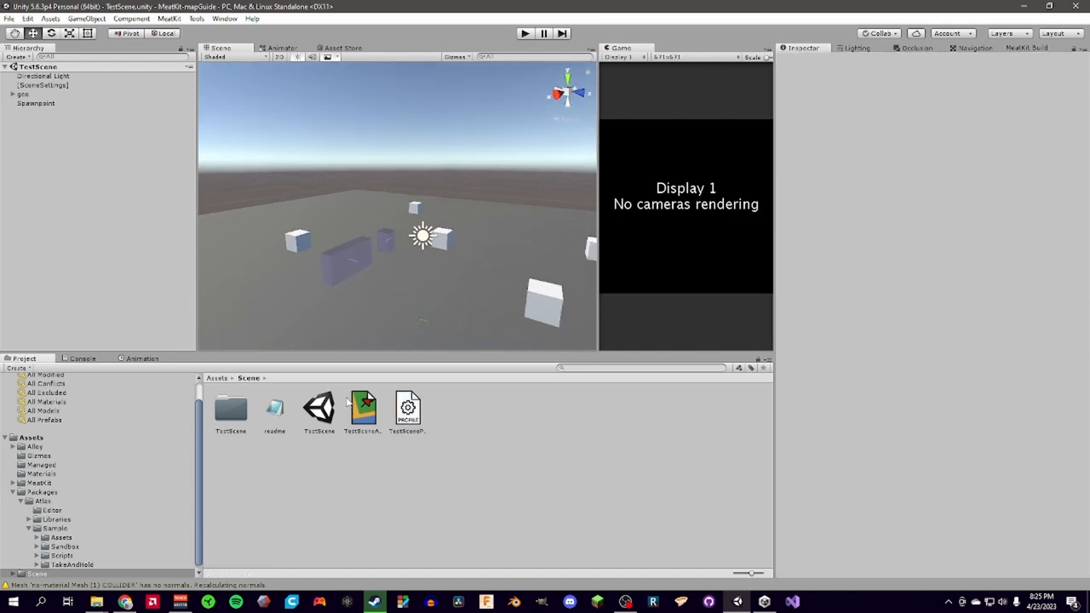
Set TestSceneProfile's Build Items size to 1 with TestSceneAtlas as element 0.
right_click(362, 408)
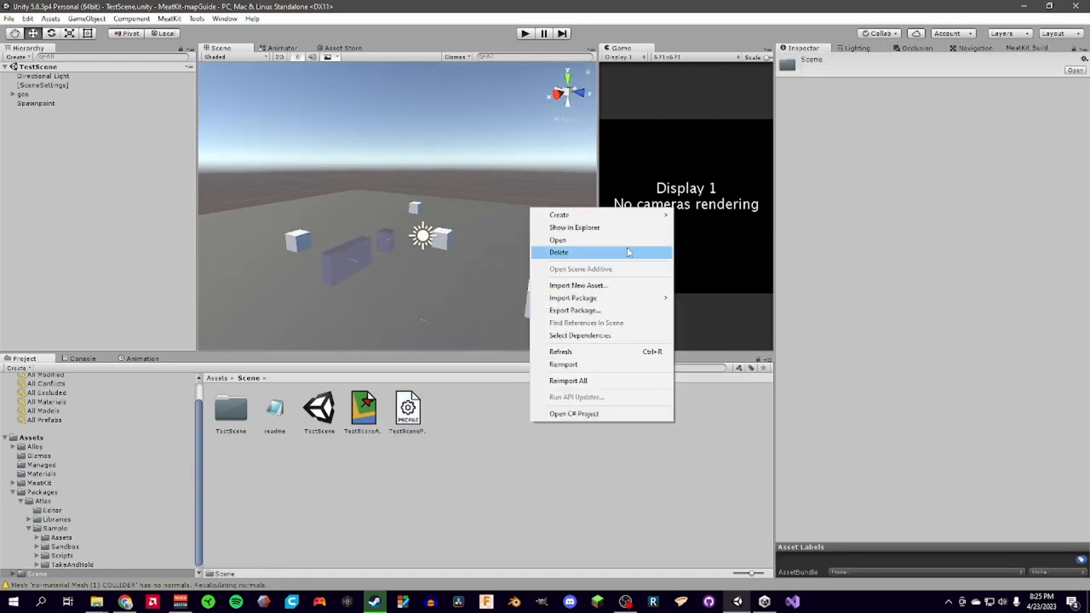
click(559, 214)
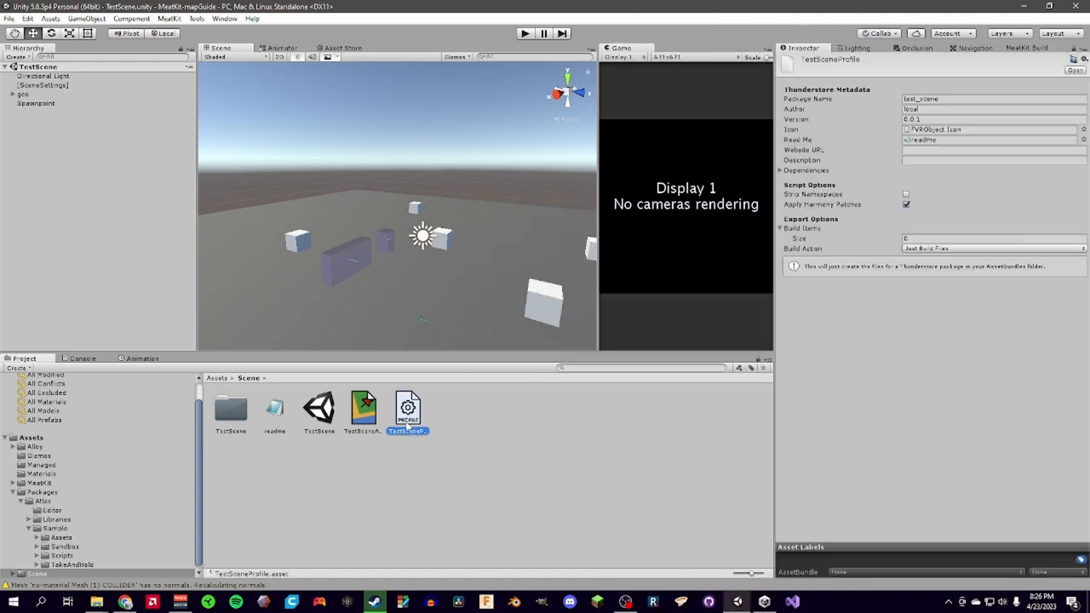
click(992, 238)
text(1)
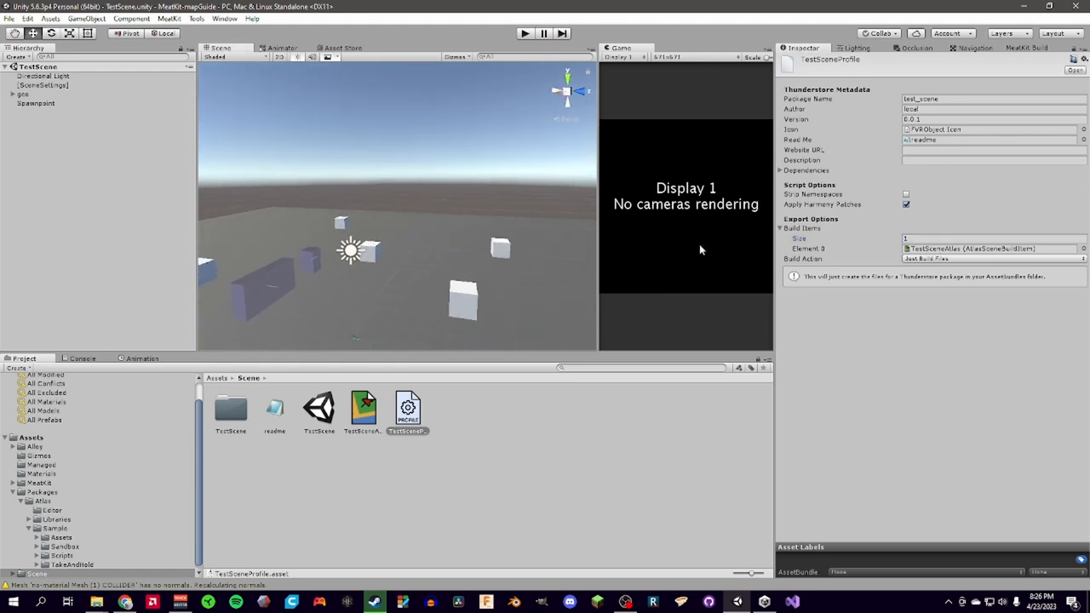
click(992, 258)
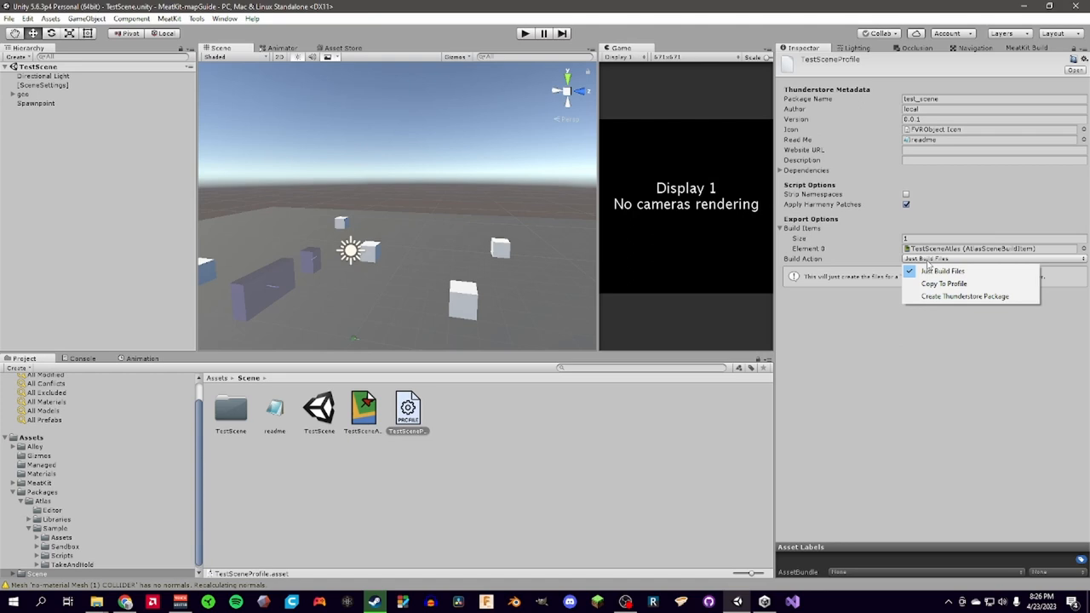
mouse_move(944, 282)
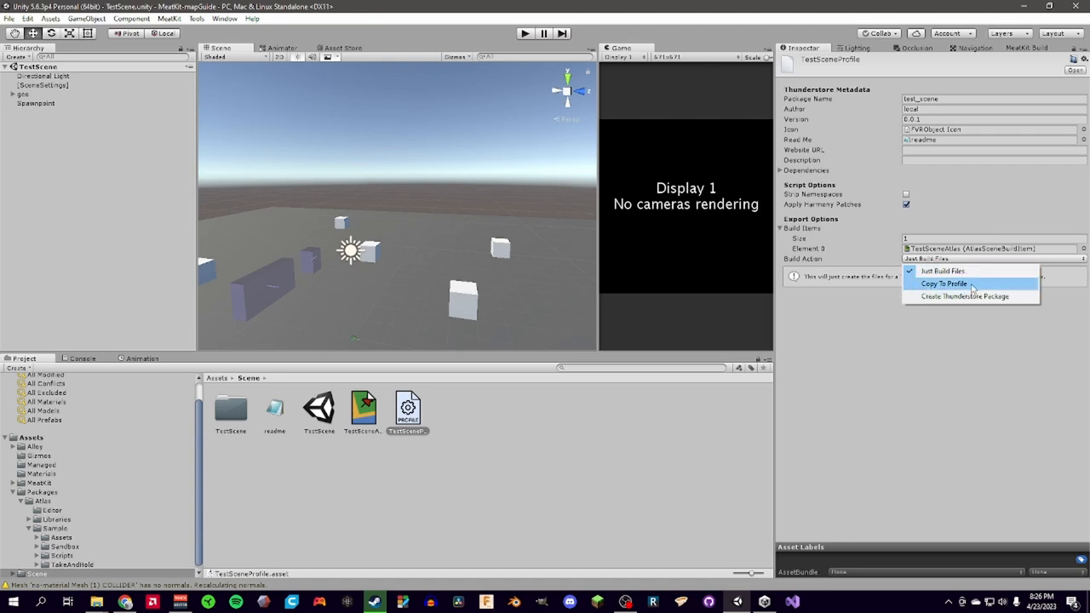
Set build action to Copy To Profile targeting the r2 H3VR 'My mods' profile folder.
click(945, 282)
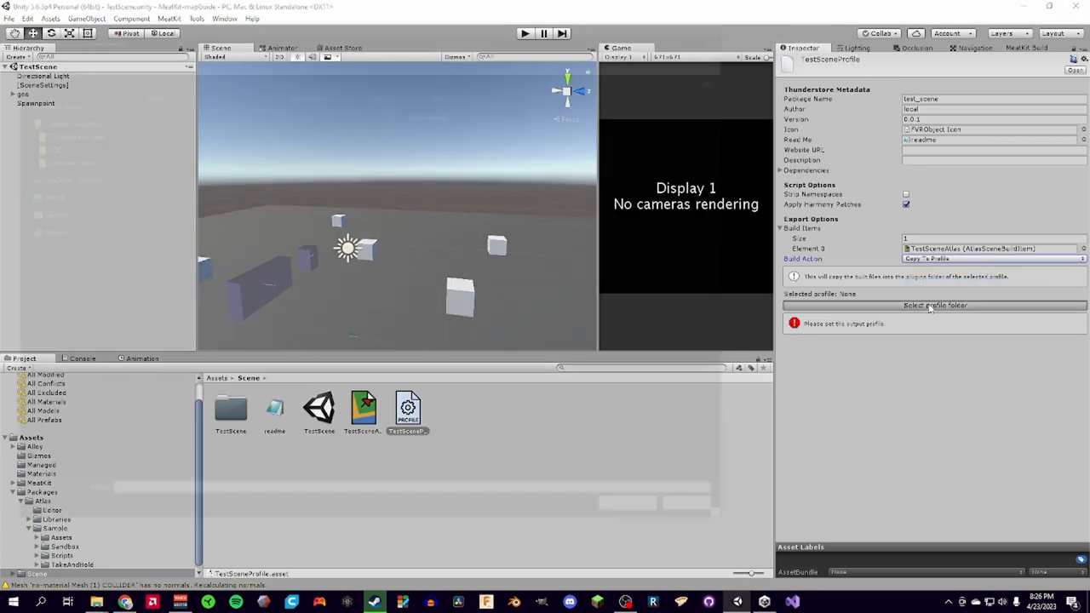
click(934, 305)
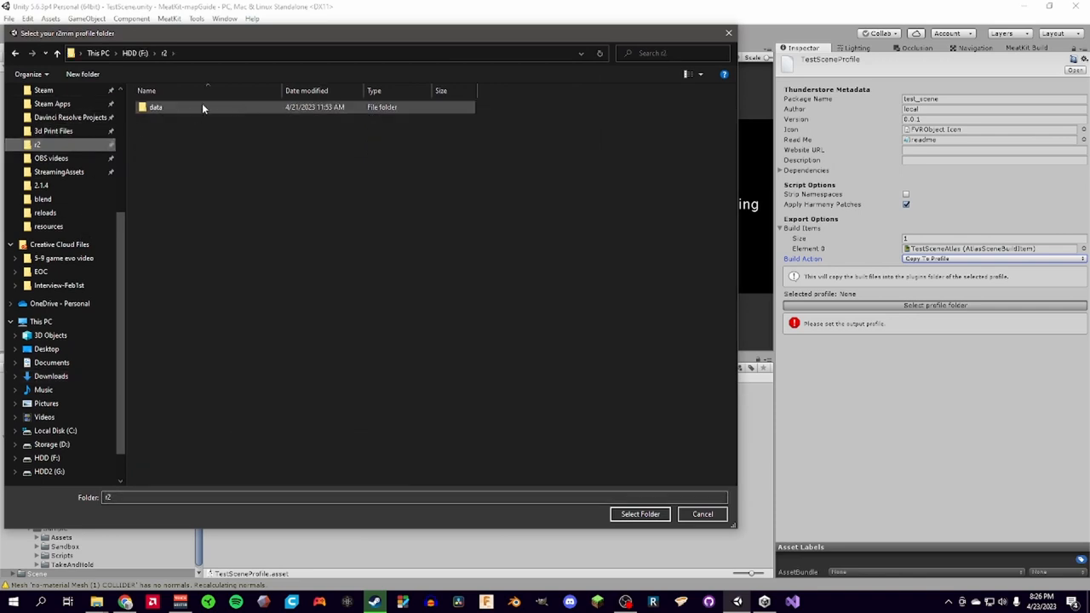
double_click(155, 107)
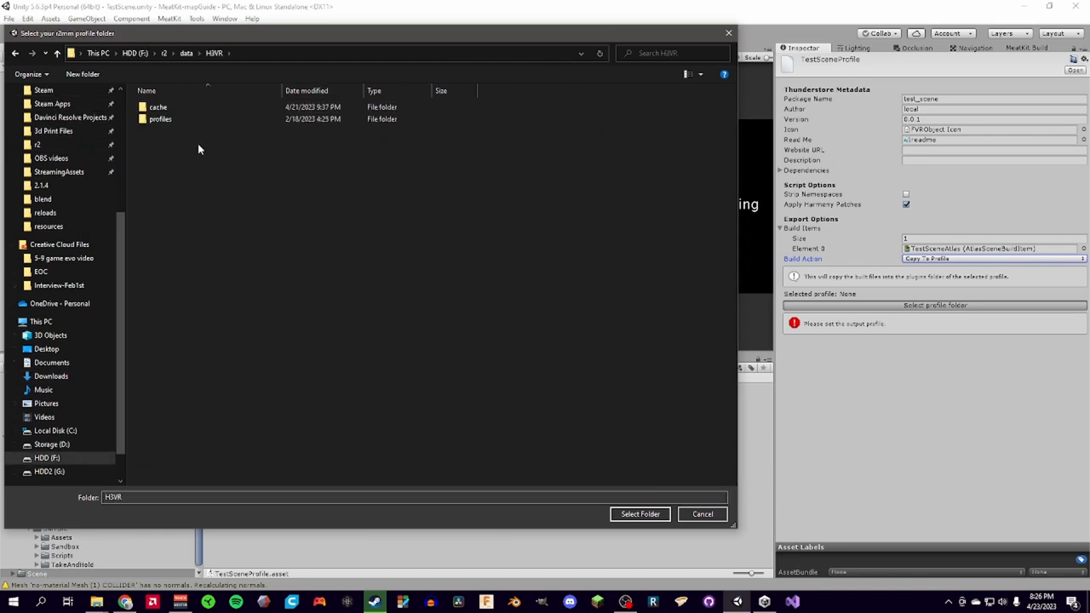
double_click(160, 118)
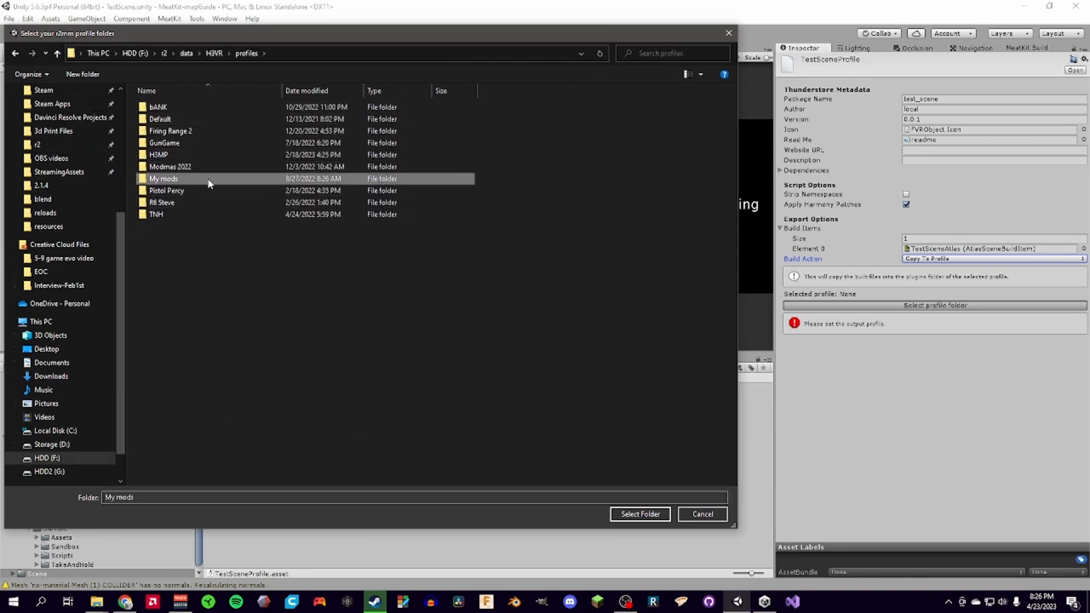
click(640, 513)
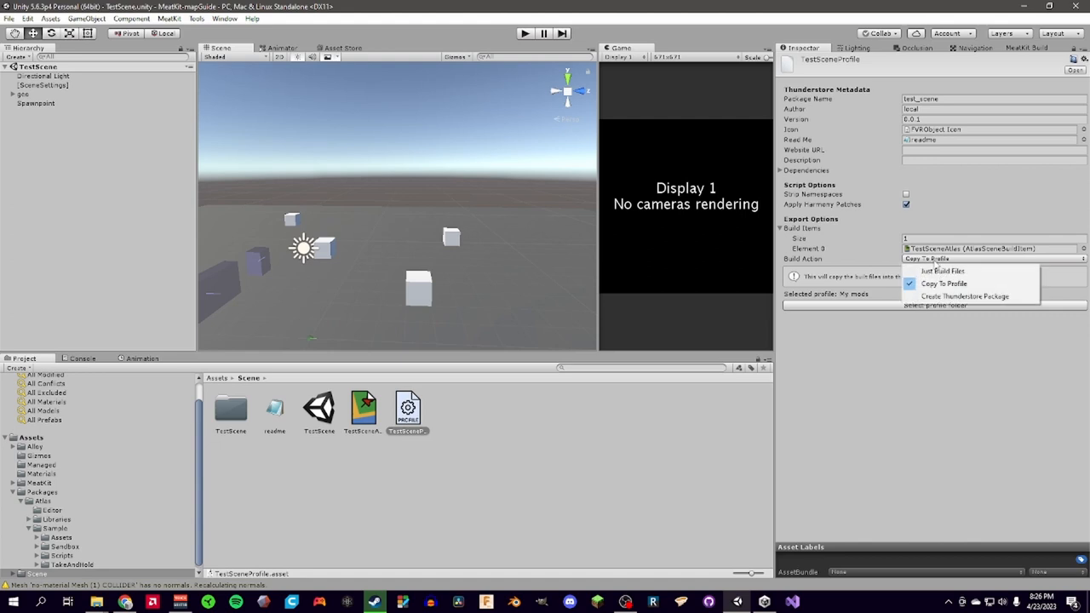
Switch the build action to Create Thunderstore Package and show the MeatKit build settings.
click(965, 295)
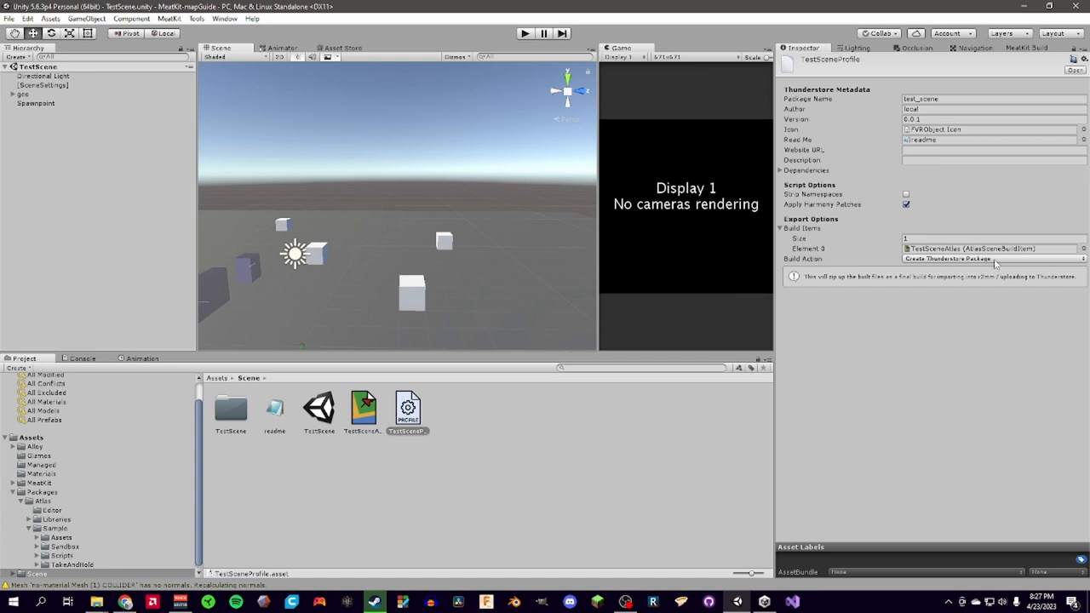
click(992, 259)
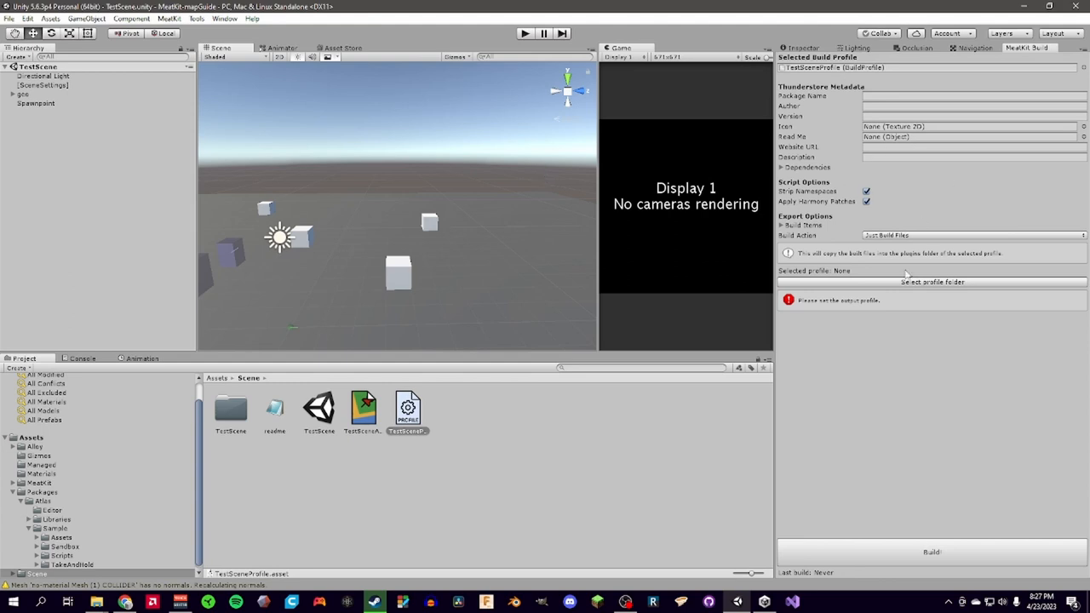
Build TestSceneProfile with MeatKit into the H3VR 'My mods' r2modman profile folder.
click(932, 281)
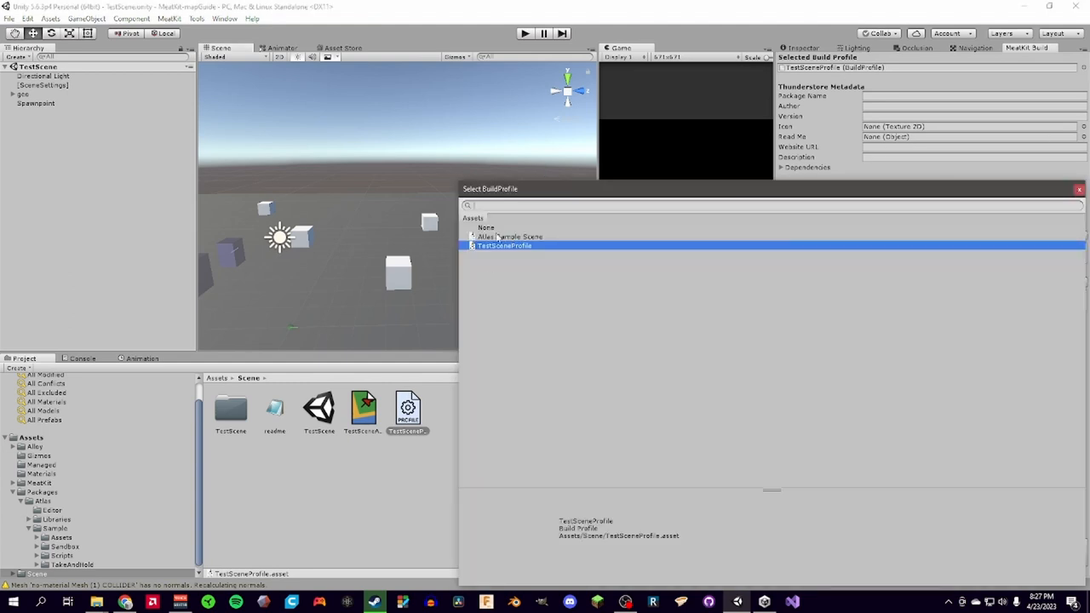
click(511, 237)
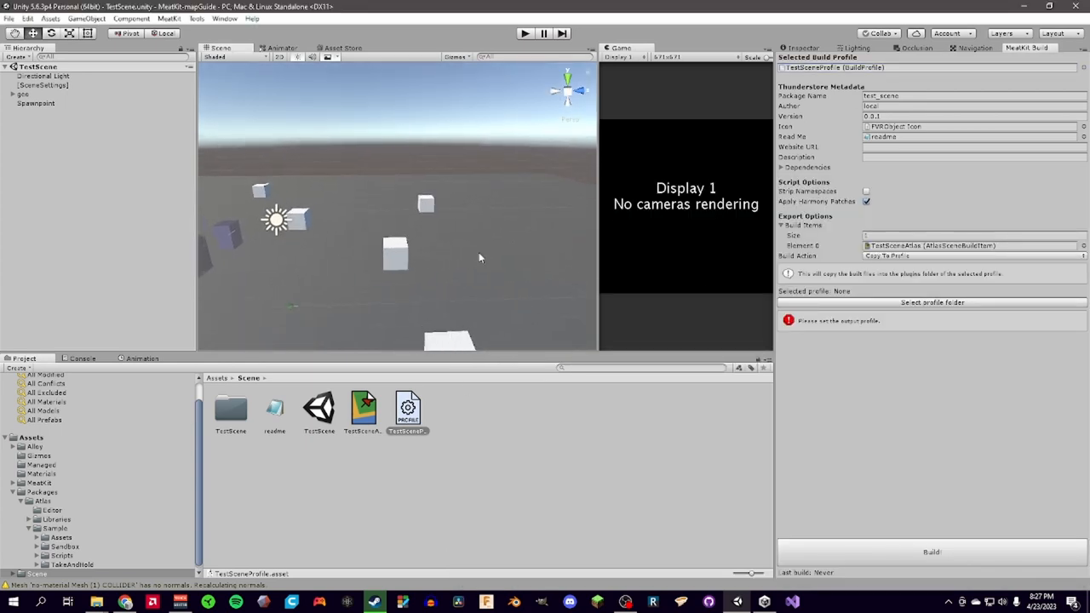
click(931, 302)
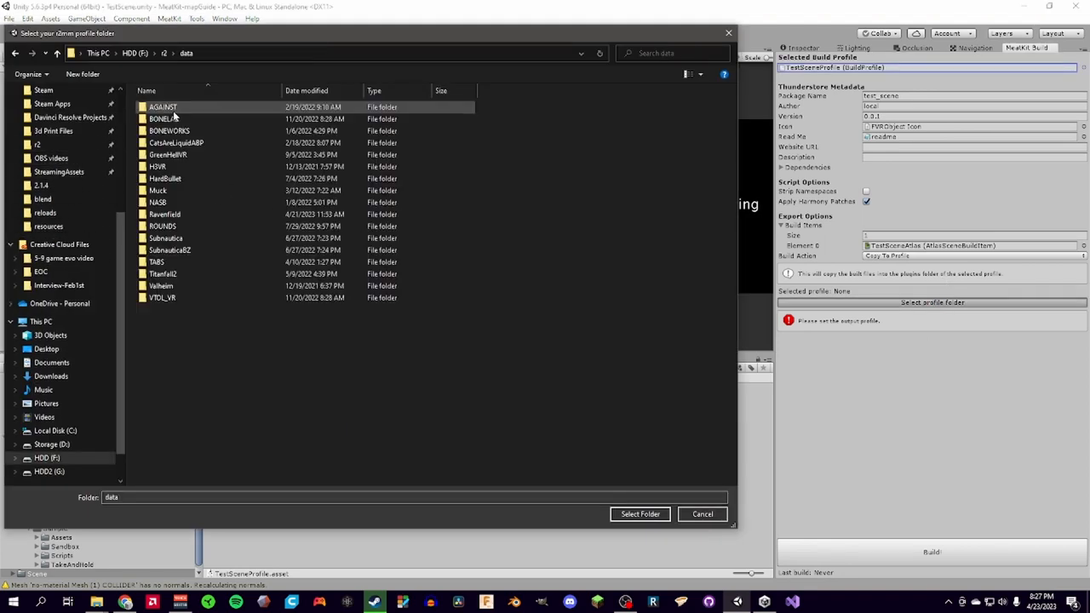
double_click(157, 166)
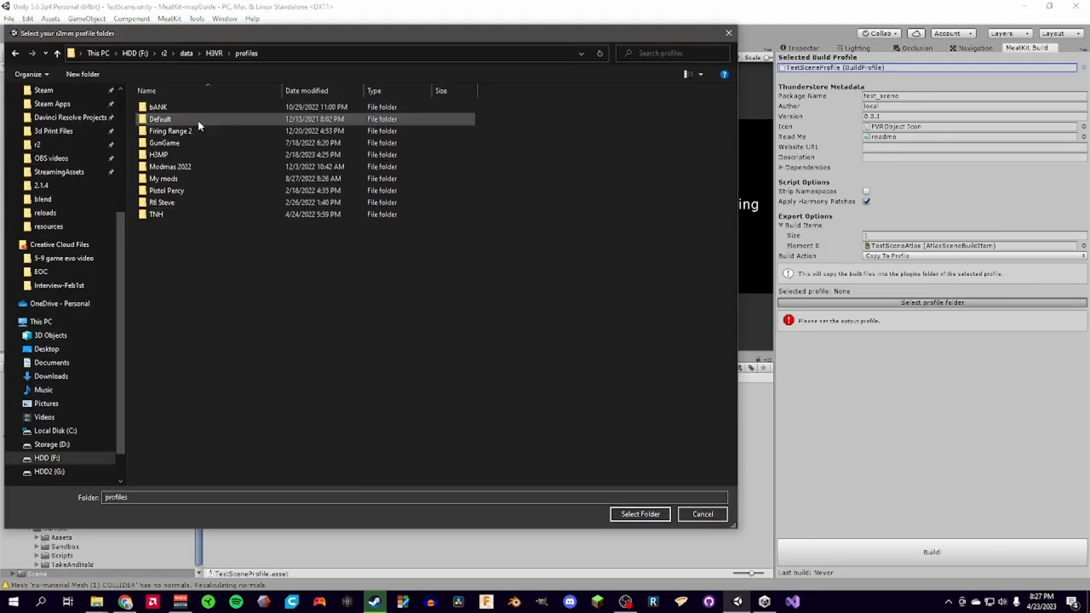
click(640, 513)
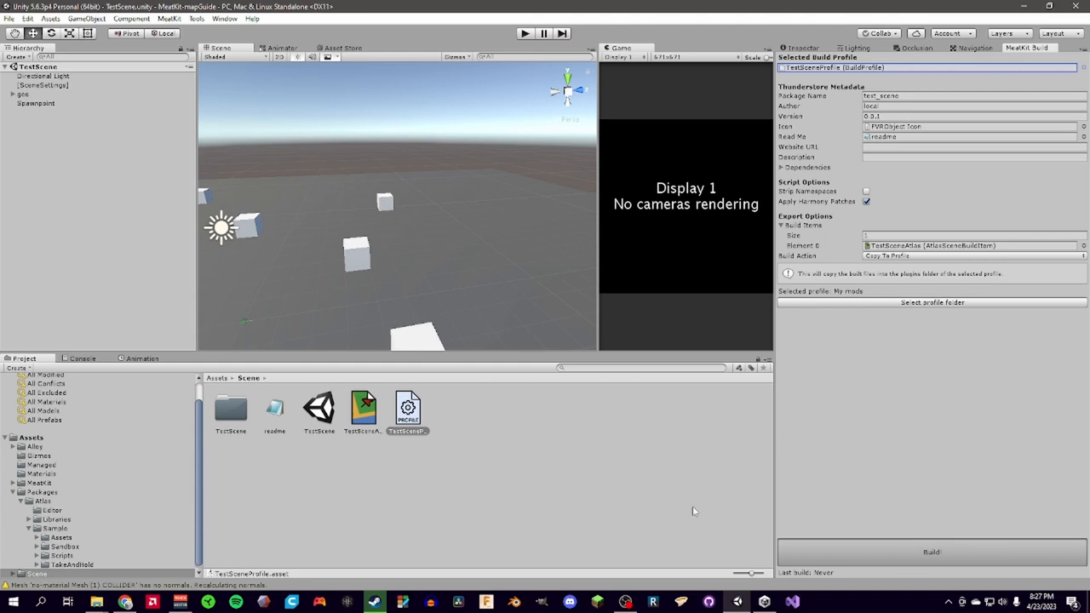
mouse_move(693, 511)
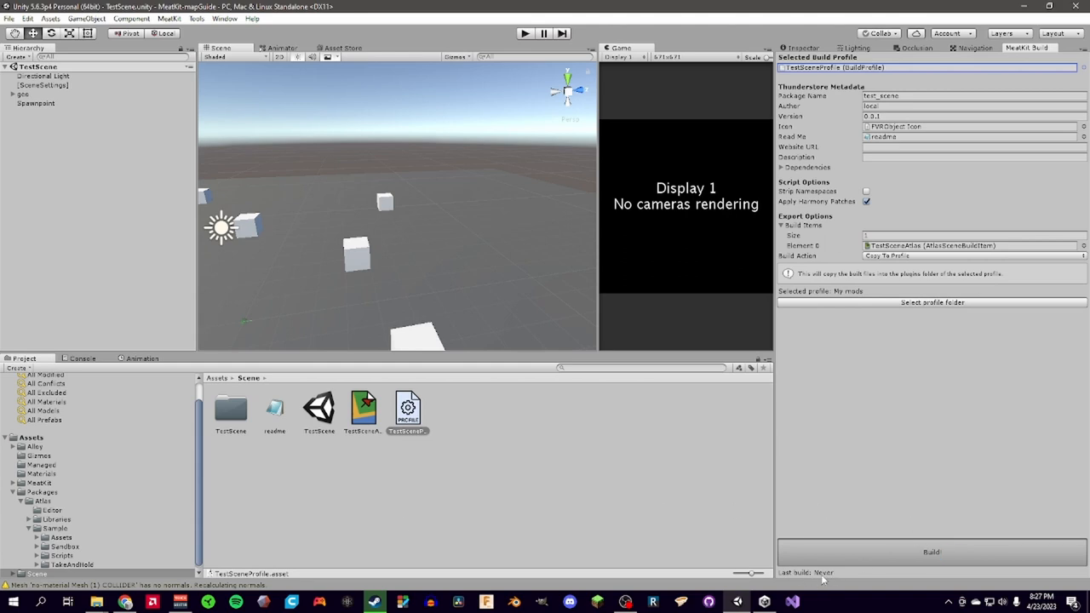
click(931, 552)
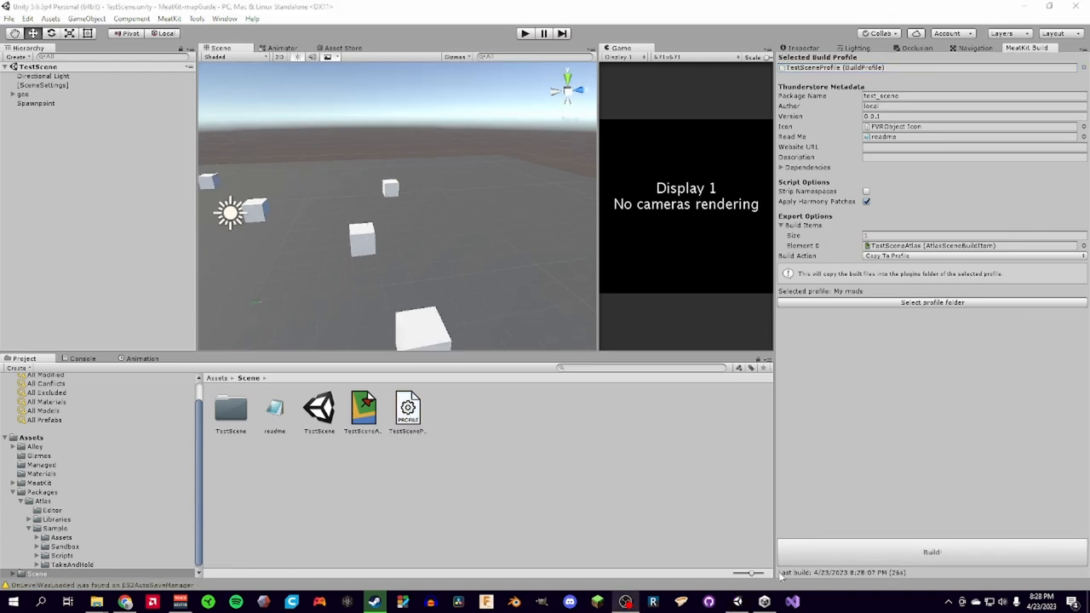
mouse_move(878, 579)
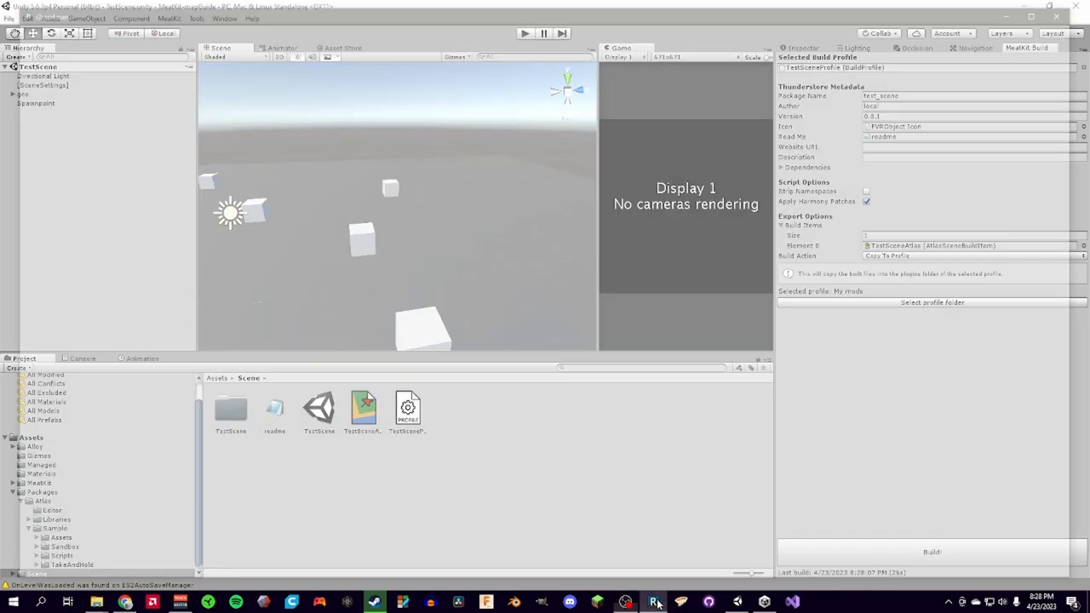
Launch H3VR through r2modman and load the Test Scene map from the scene loader.
click(654, 602)
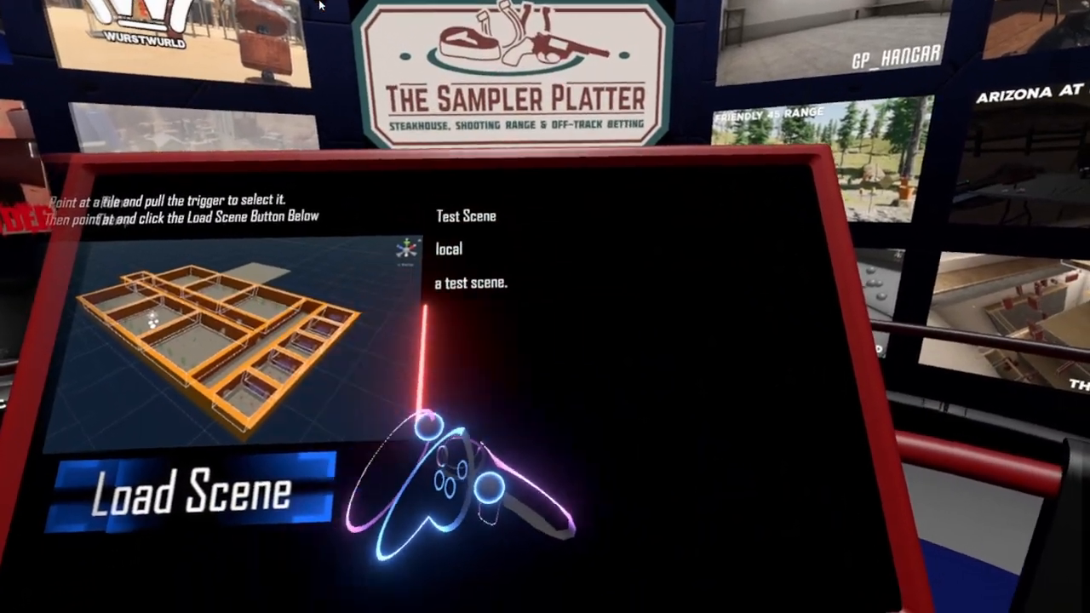
click(182, 490)
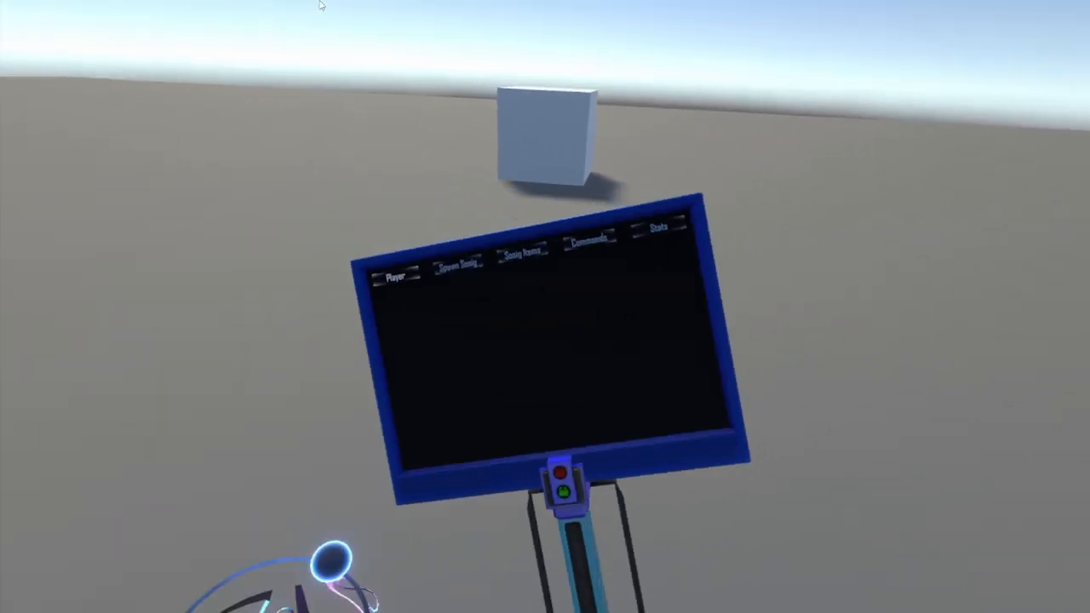
mouse_move(545, 307)
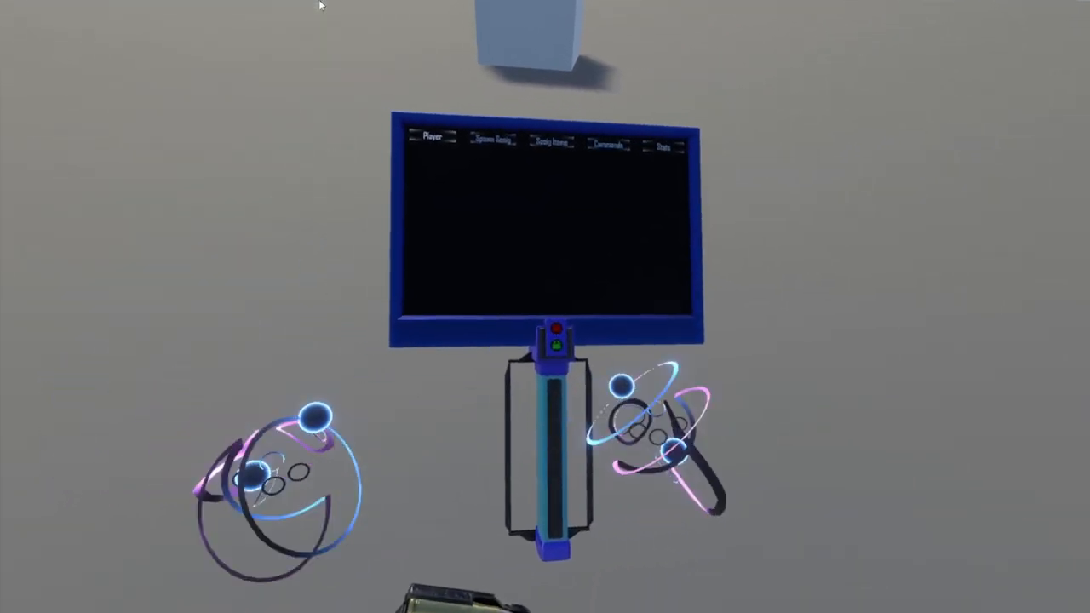